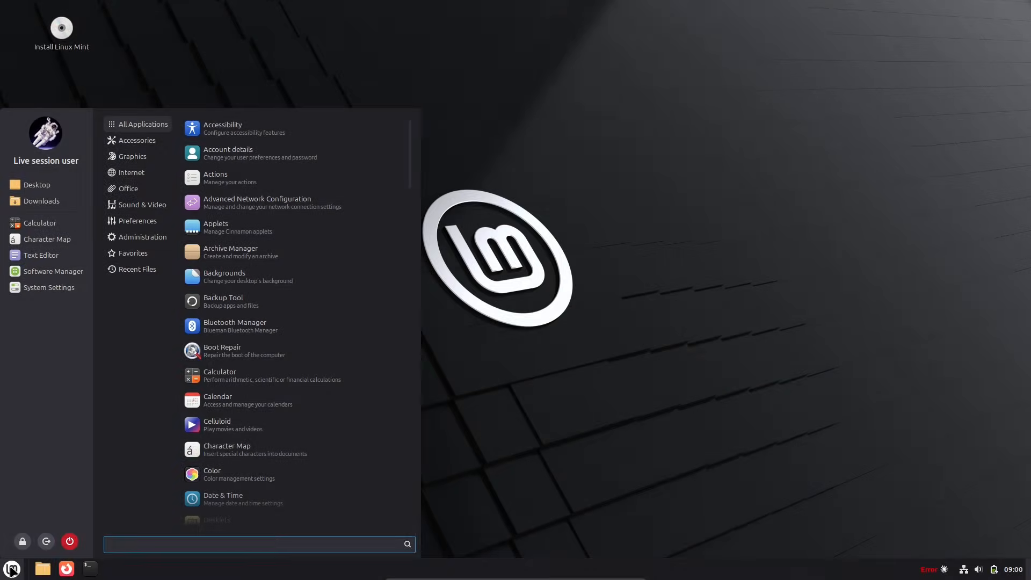
Step: Search the Menu for 'info' and launch System Information from the results
{"action": "type", "text": "info"}
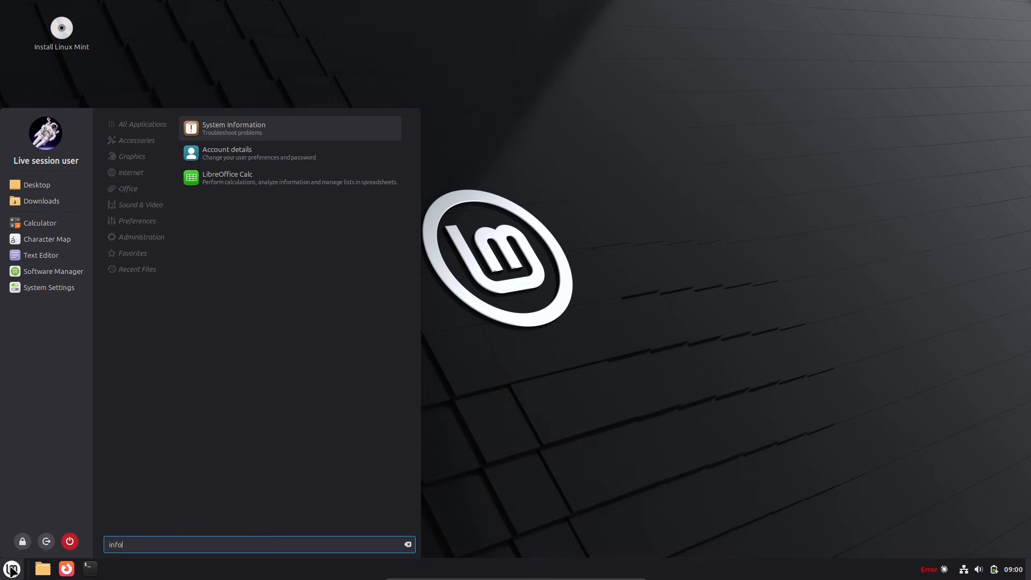
{"action": "mouse_move", "coordinate": [253, 144]}
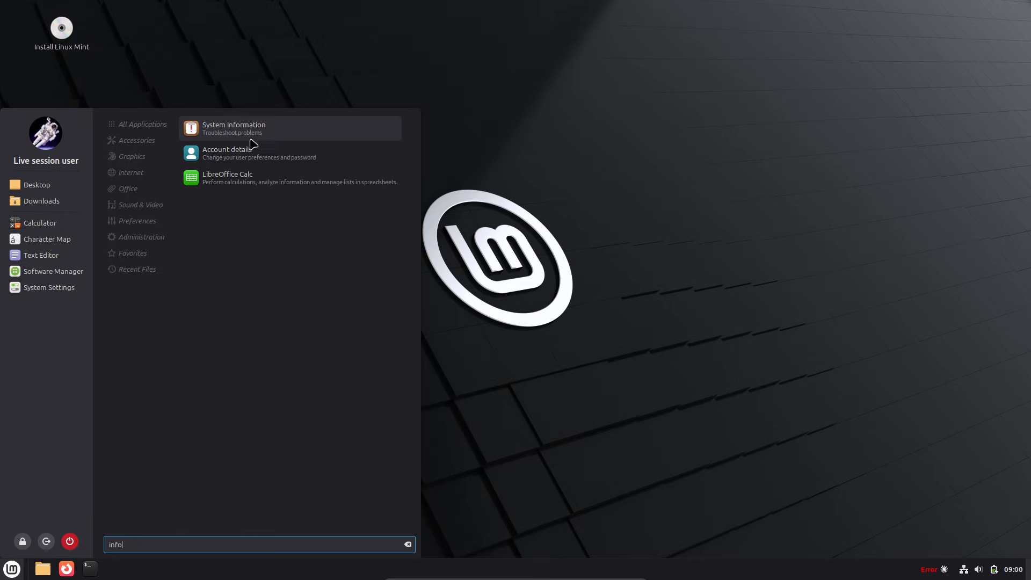
{"action": "left_click", "coordinate": [234, 128]}
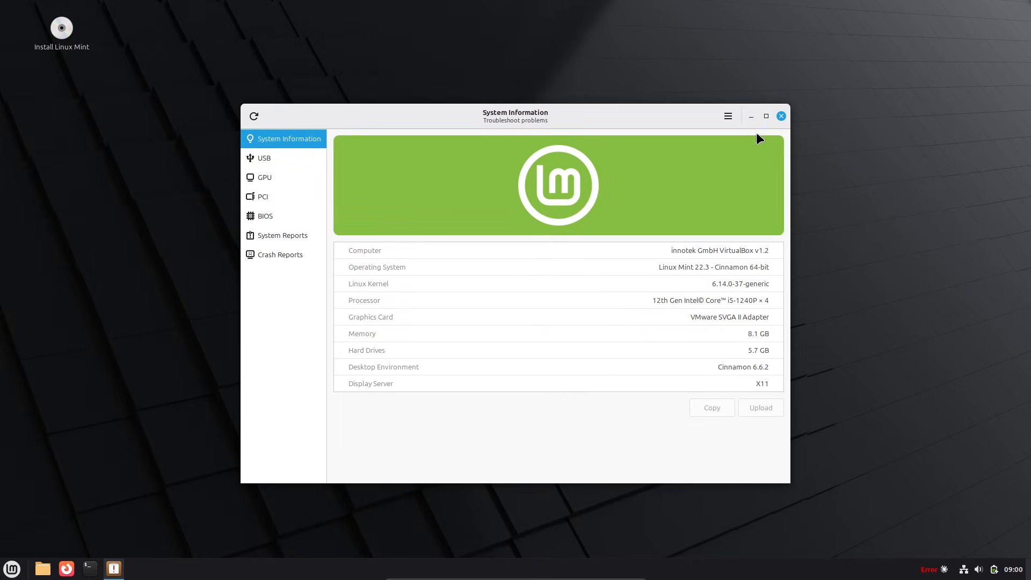
Step: Maximize System Information, view the USB, GPU, PCI, BIOS and Crash Reports pages, then close it
{"action": "left_click", "coordinate": [728, 116]}
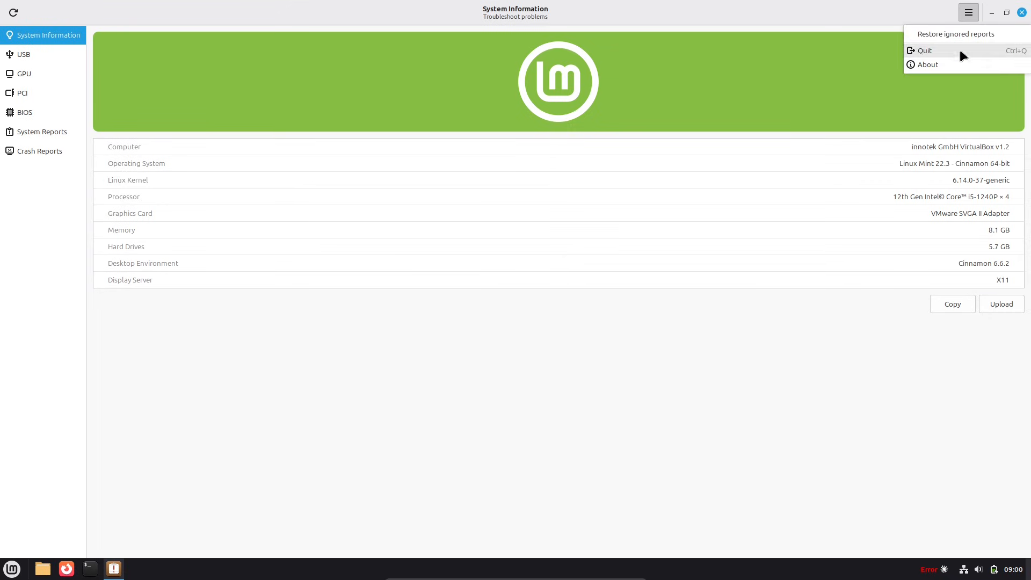
{"action": "left_click", "coordinate": [927, 65]}
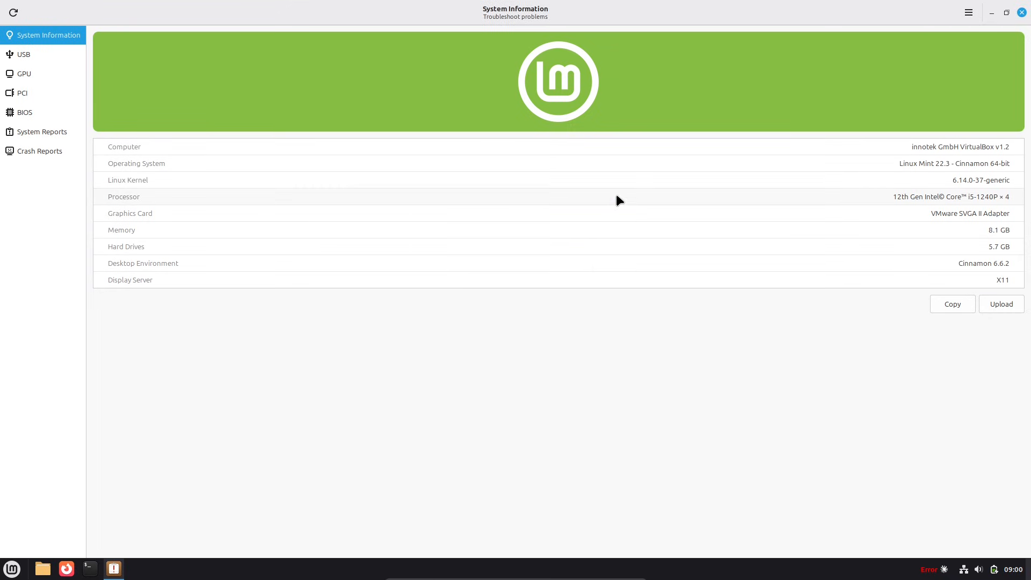
{"action": "left_click", "coordinate": [23, 54]}
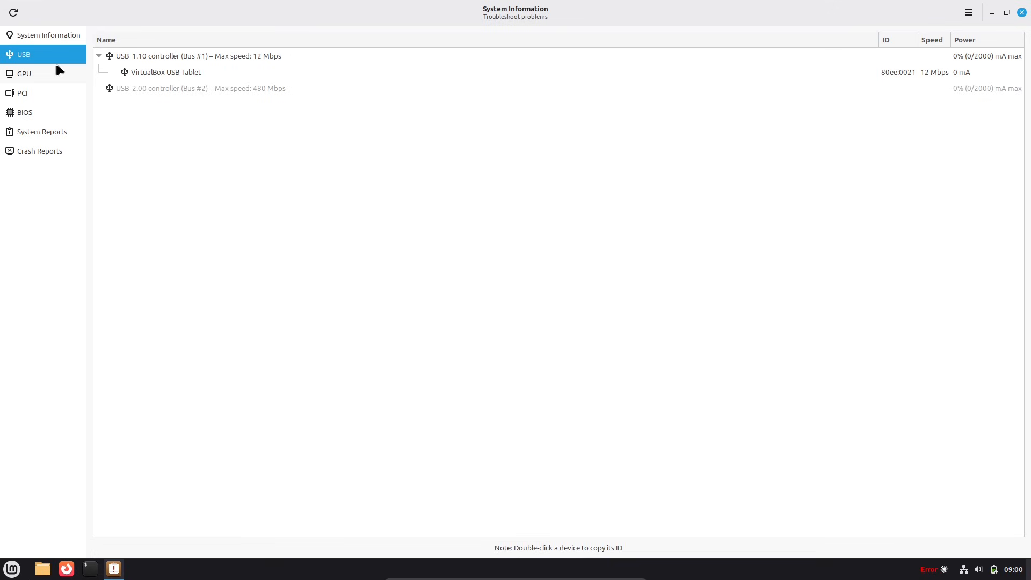
{"action": "left_click", "coordinate": [24, 73]}
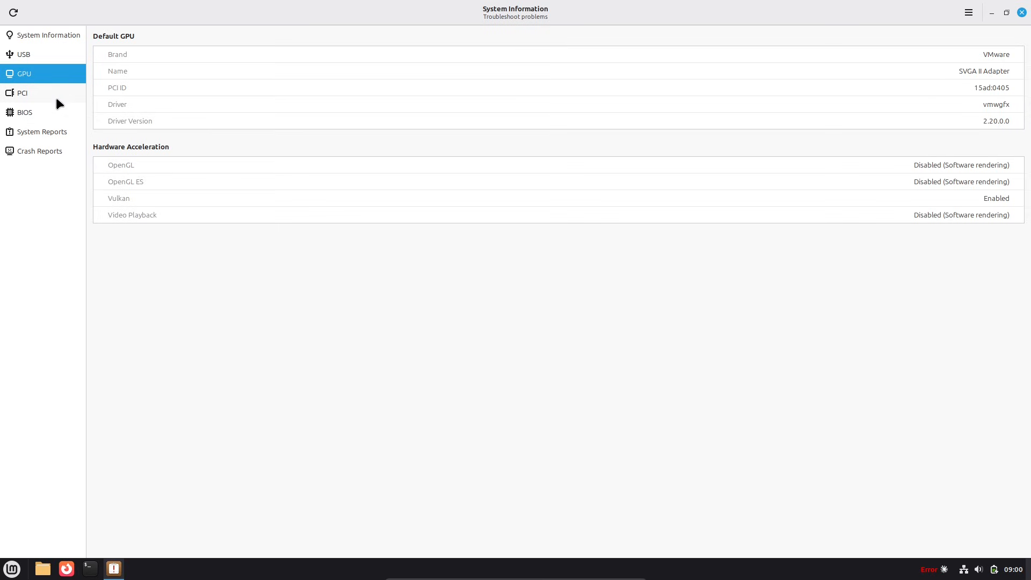
{"action": "left_click", "coordinate": [23, 93]}
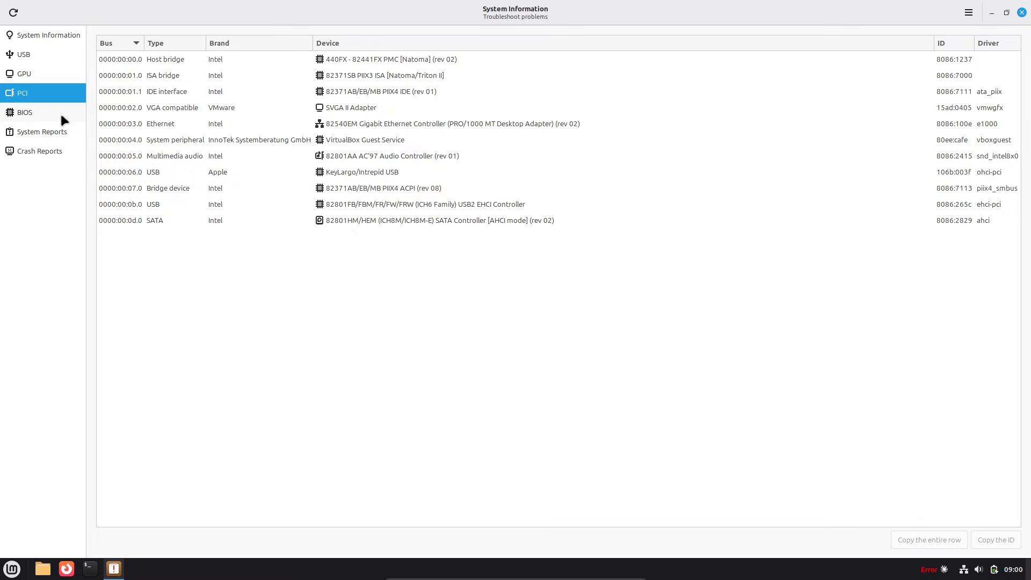
{"action": "left_click", "coordinate": [25, 111]}
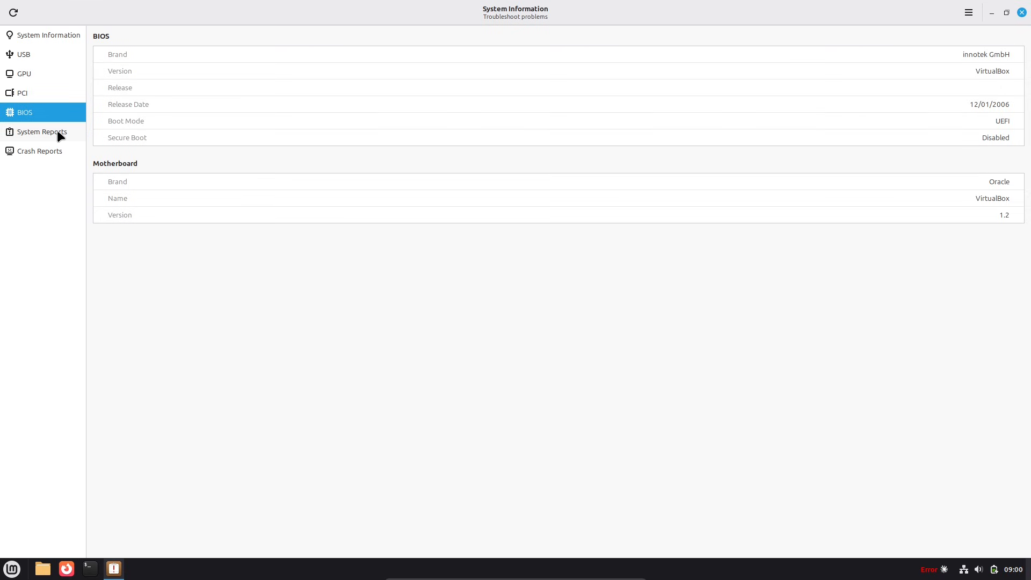
{"action": "left_click", "coordinate": [39, 150]}
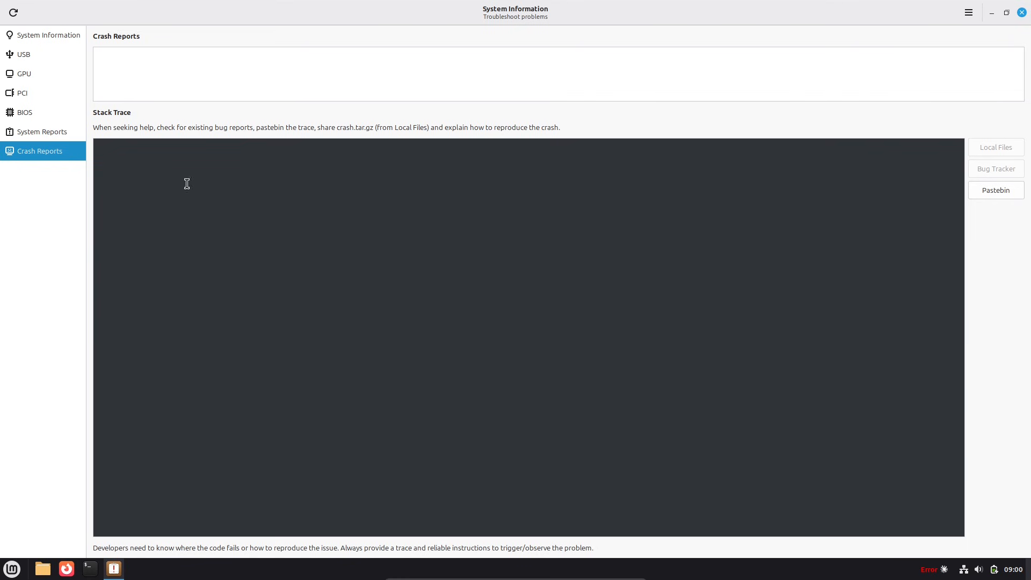
{"action": "mouse_move", "coordinate": [1022, 12]}
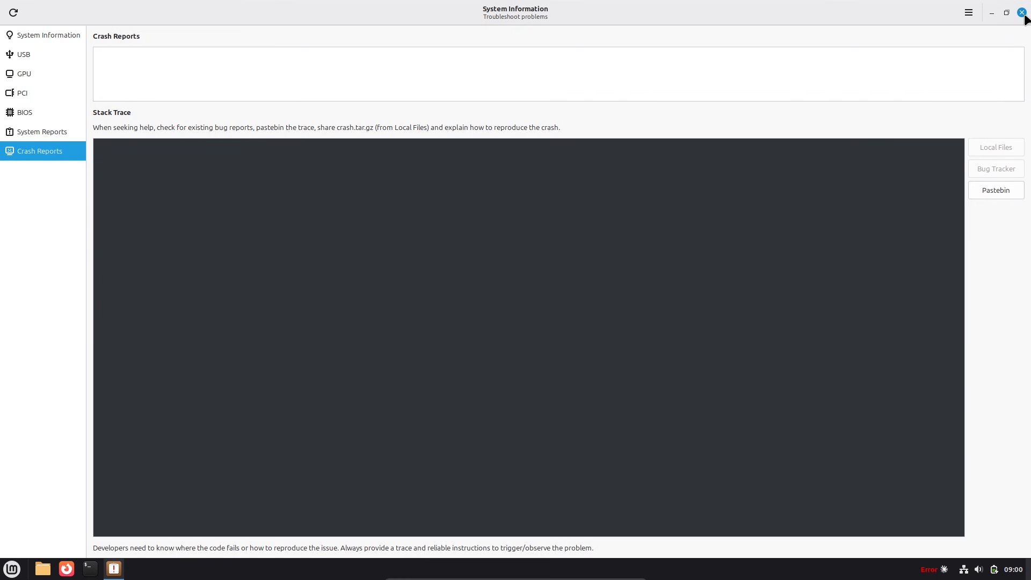
{"action": "left_click", "coordinate": [1021, 12]}
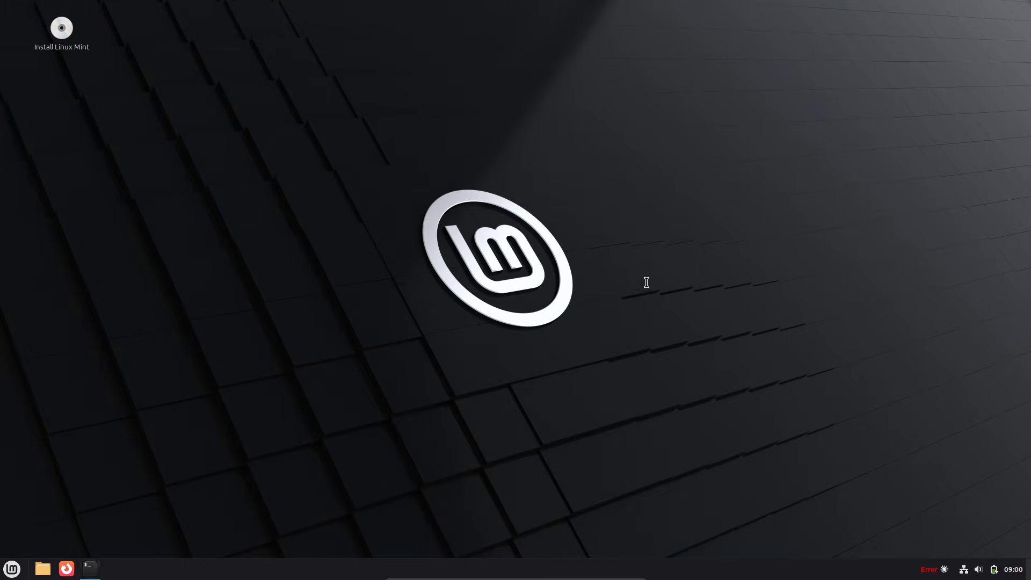
Step: Open a terminal from the panel and run neofetch for the system summary
{"action": "left_click", "coordinate": [89, 568]}
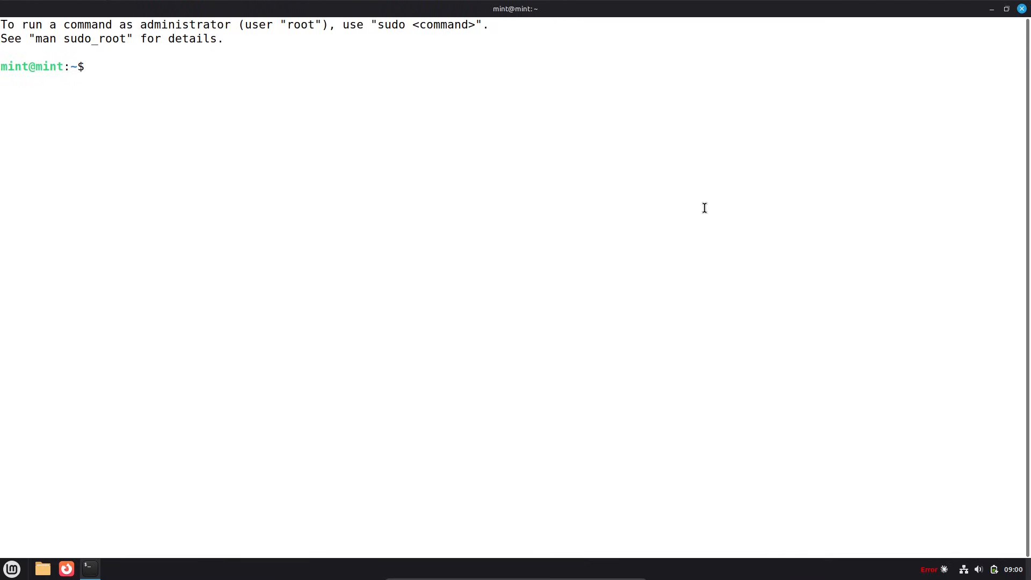
{"action": "type", "text": "neofe"}
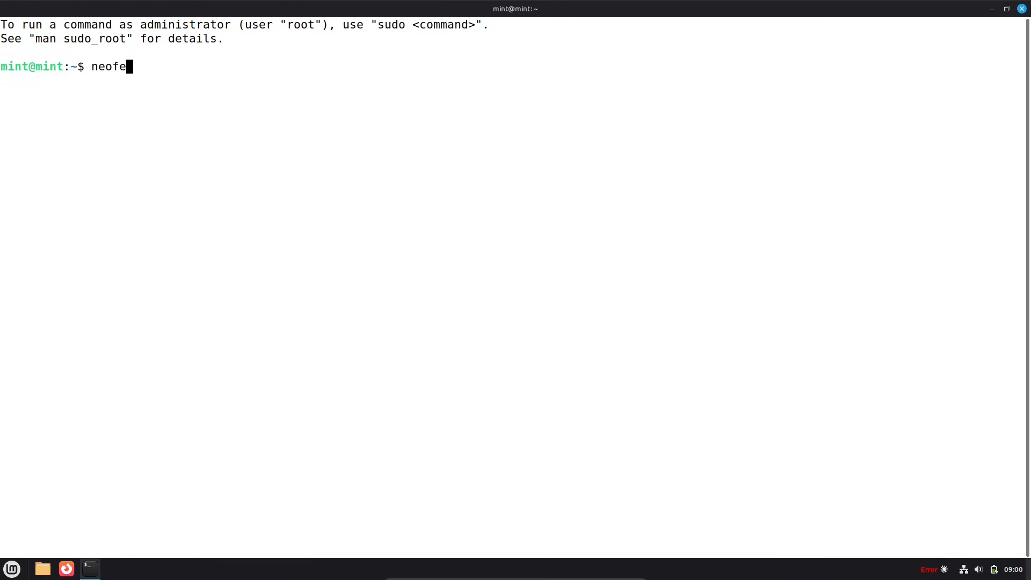
{"action": "key", "text": "Return"}
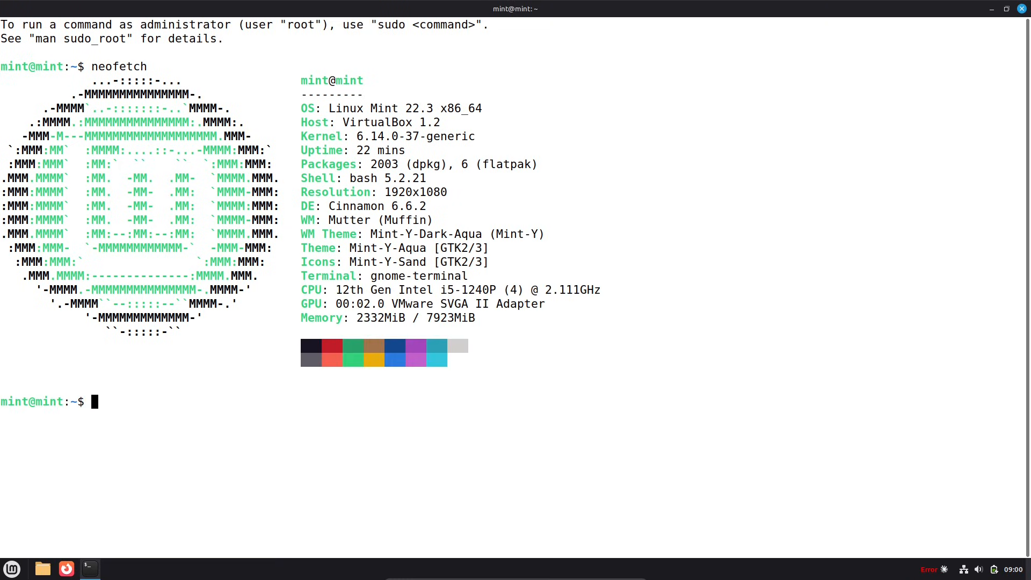
Step: Run 'cat /etc/issue' to confirm Linux Mint 22.3 Zena, then begin typing 'python'
{"action": "type", "text": "cat"}
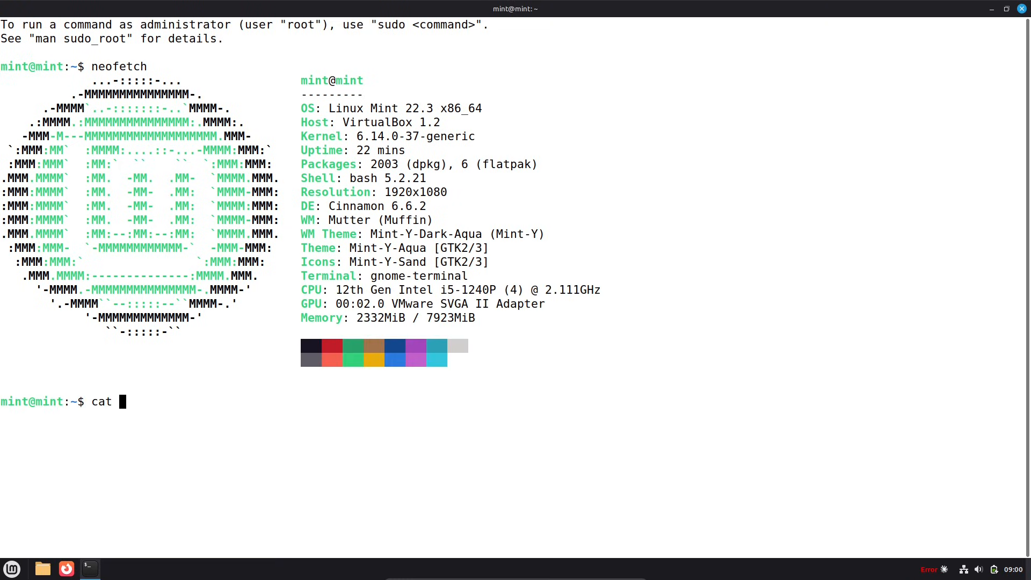
{"action": "type", "text": "/etc/"}
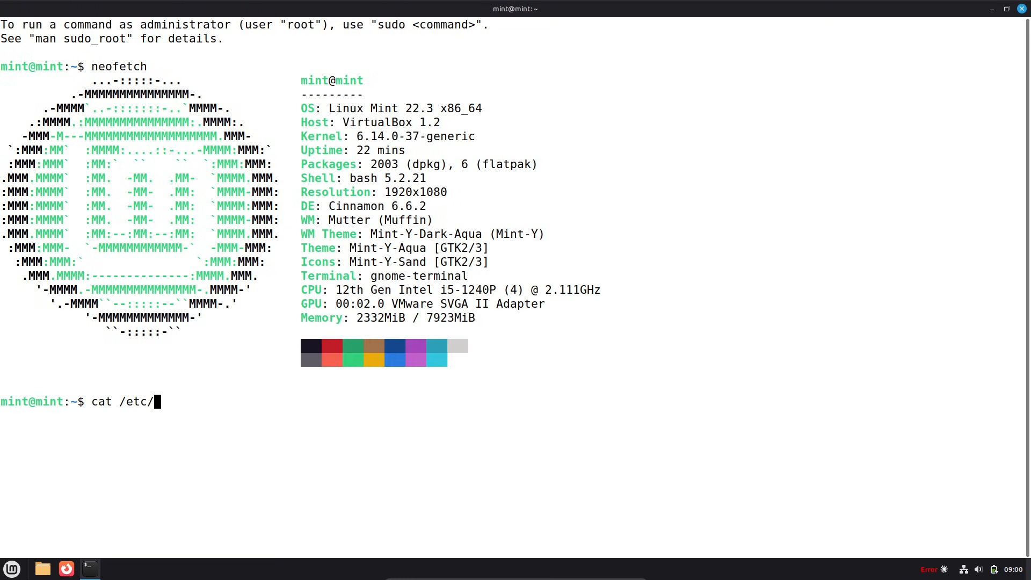
{"action": "key", "text": "Return"}
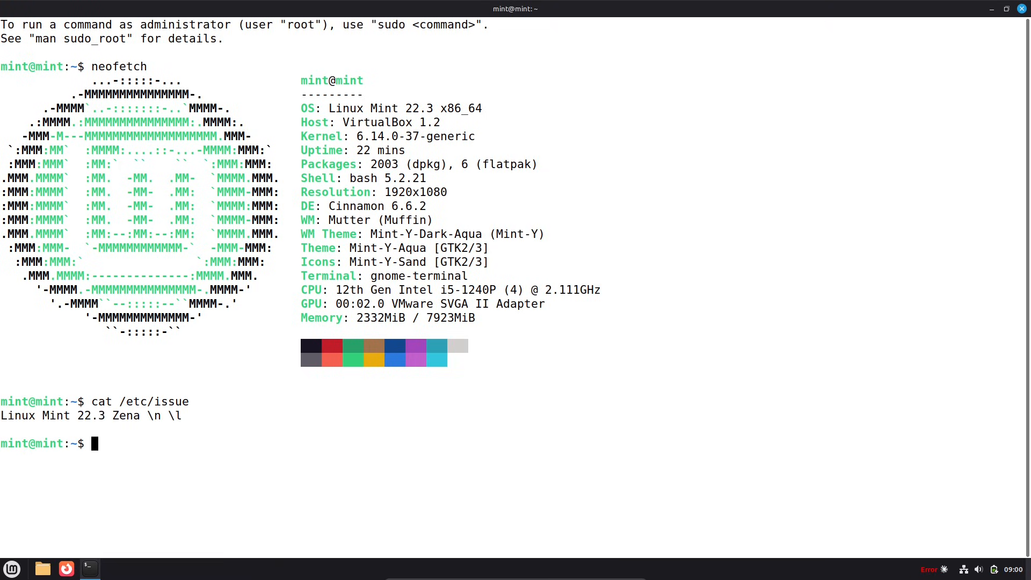
{"action": "type", "text": "pytho"}
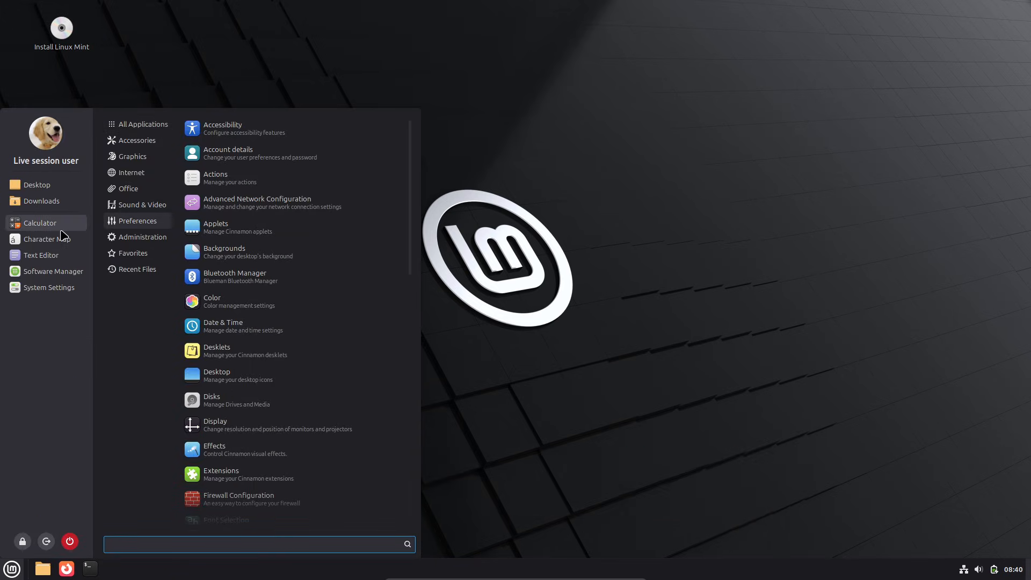
Step: Browse the Preferences category, then list and scroll the Accessories applications
{"action": "left_click", "coordinate": [142, 237]}
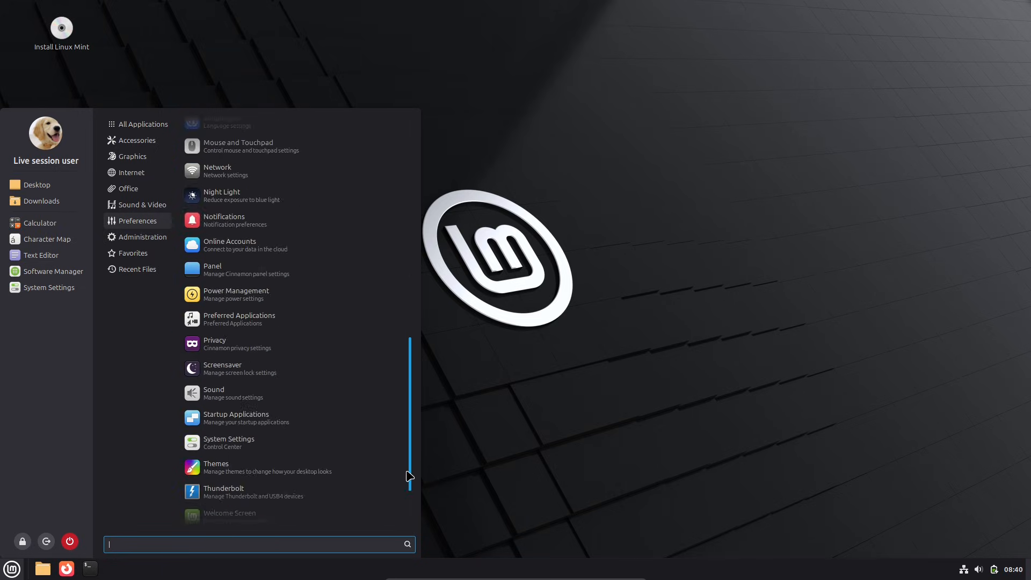
{"action": "left_click", "coordinate": [137, 141]}
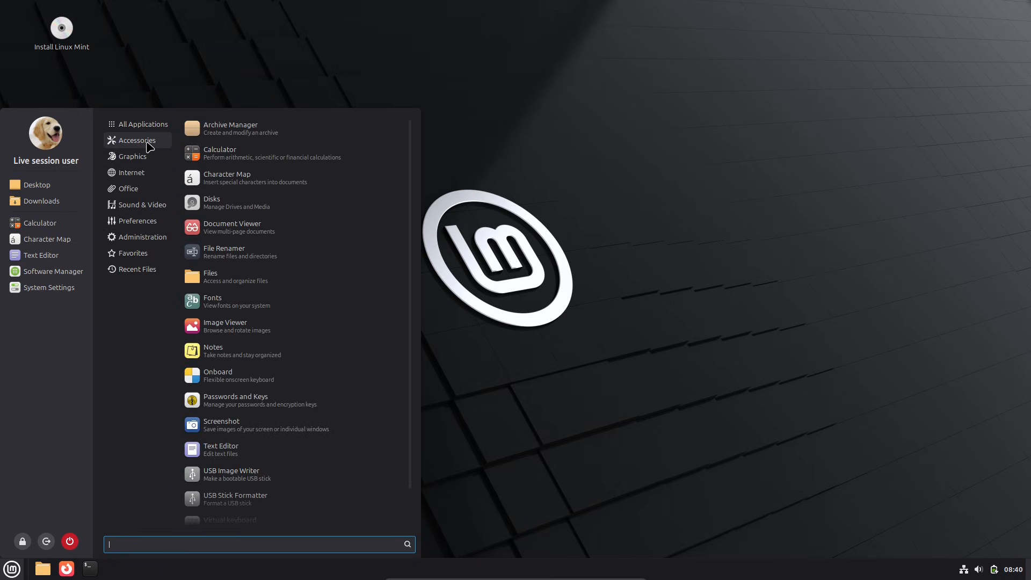
{"action": "scroll", "scroll_direction": "down", "scroll_amount": 3}
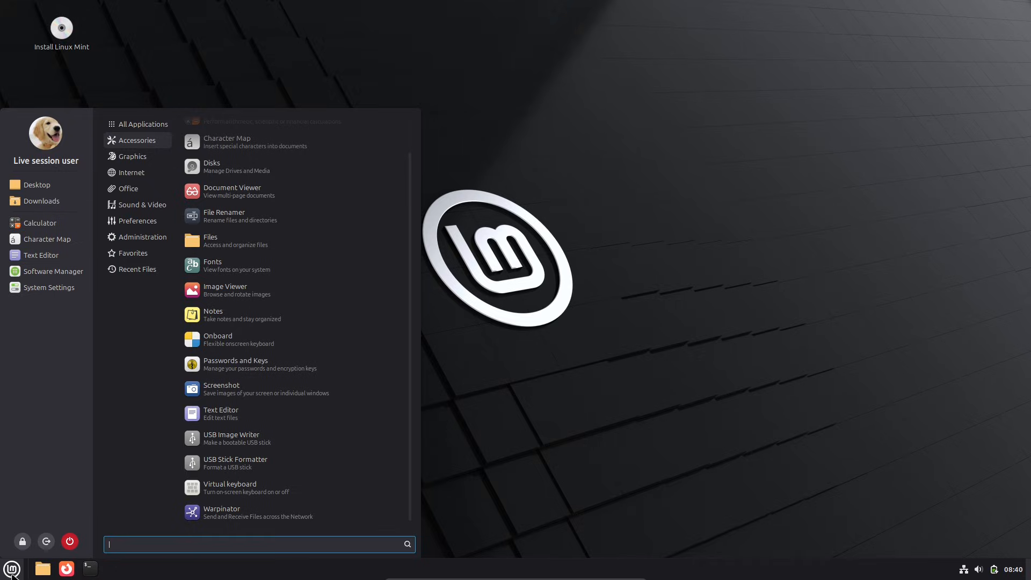
Step: Open the Menu applet's configuration and review its Behavior settings and account picture choices
{"action": "right_click", "coordinate": [138, 568]}
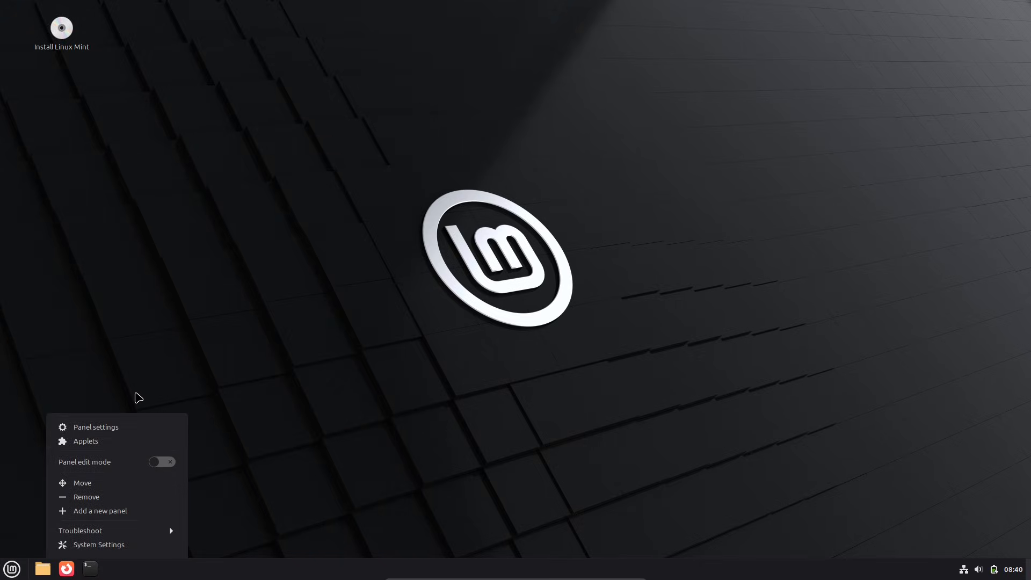
{"action": "left_click", "coordinate": [723, 97]}
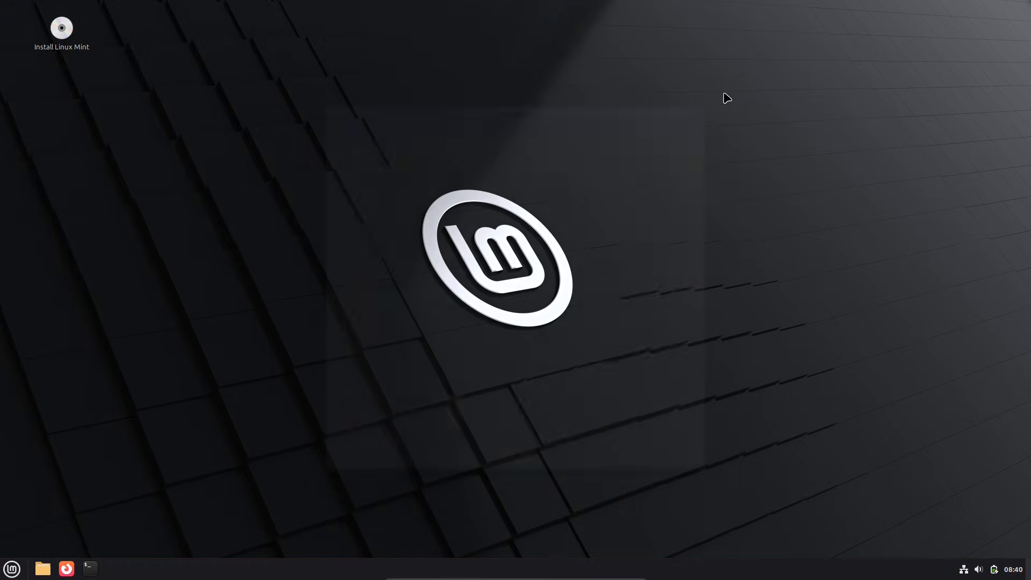
{"action": "right_click", "coordinate": [11, 568]}
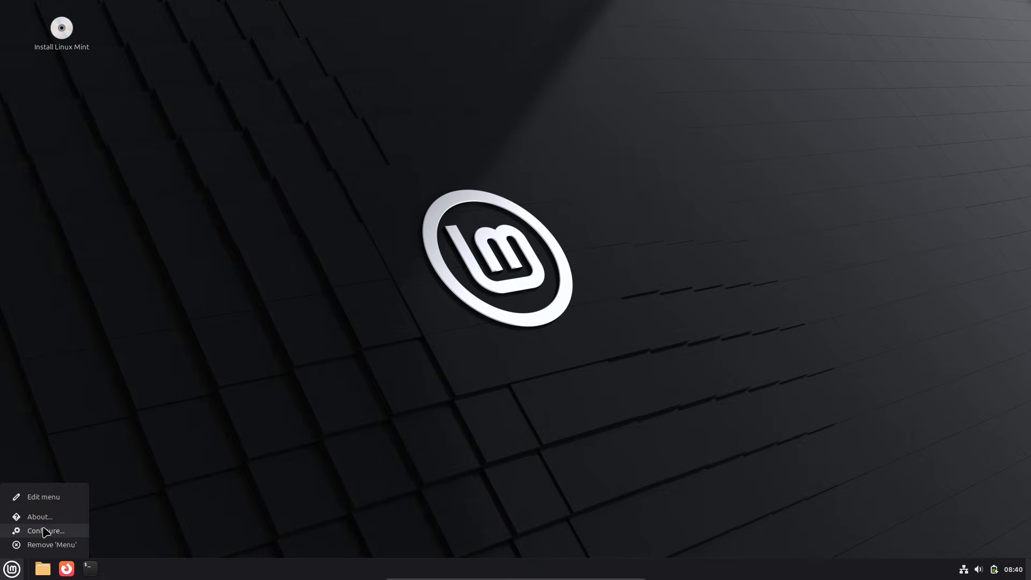
{"action": "left_click", "coordinate": [44, 531]}
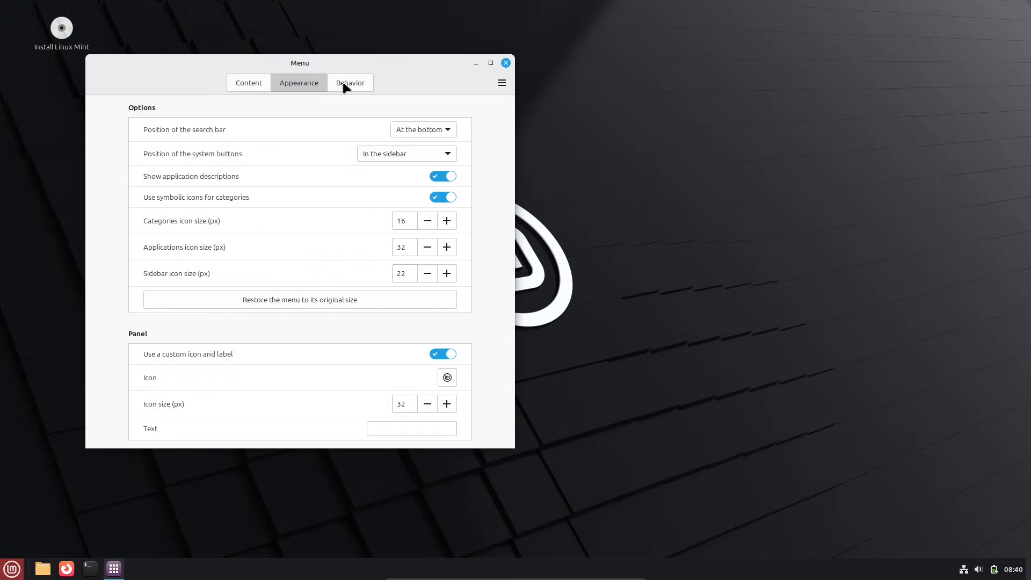
{"action": "left_click", "coordinate": [248, 82]}
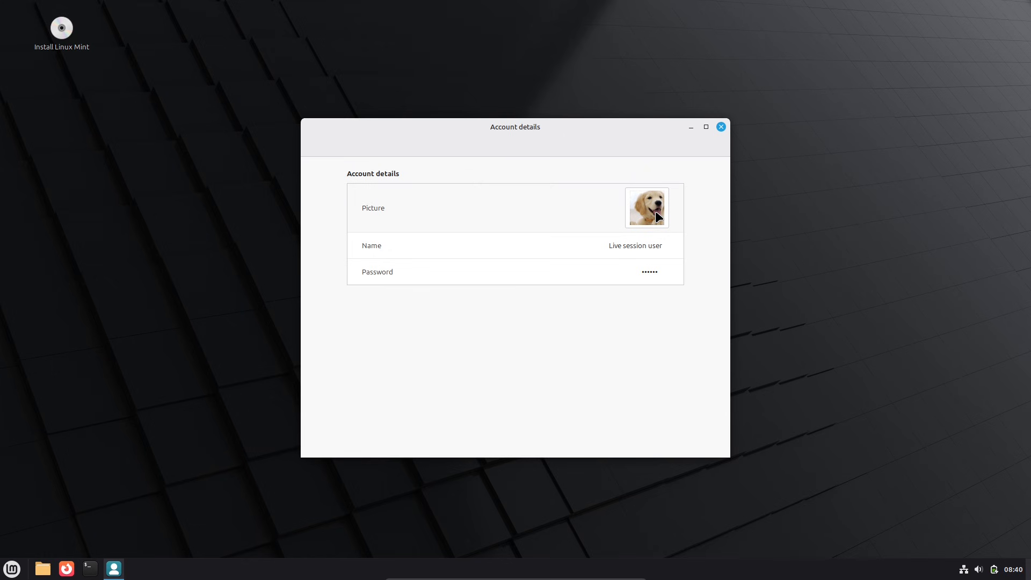
{"action": "left_click", "coordinate": [647, 207]}
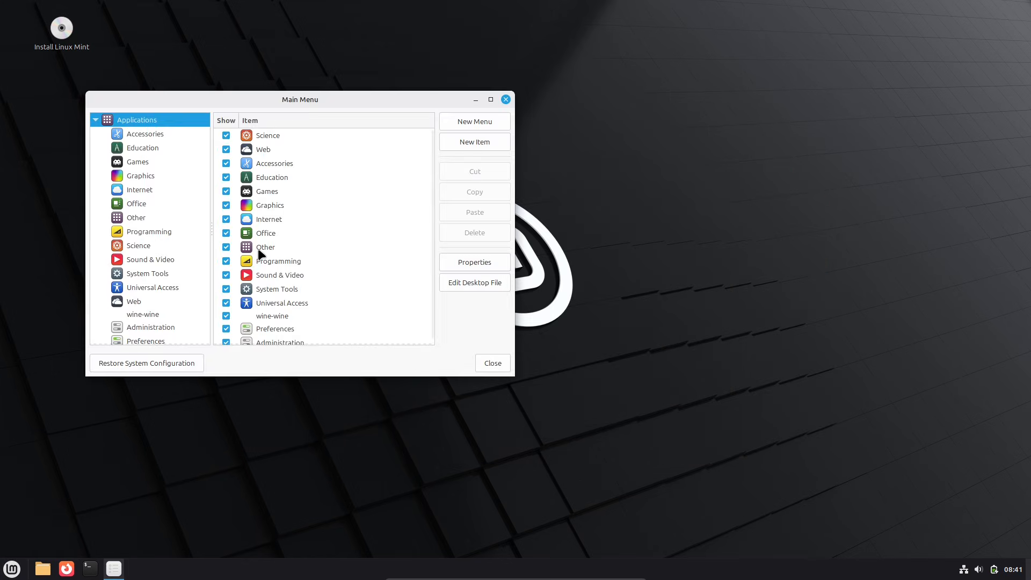
{"action": "left_click", "coordinate": [490, 99]}
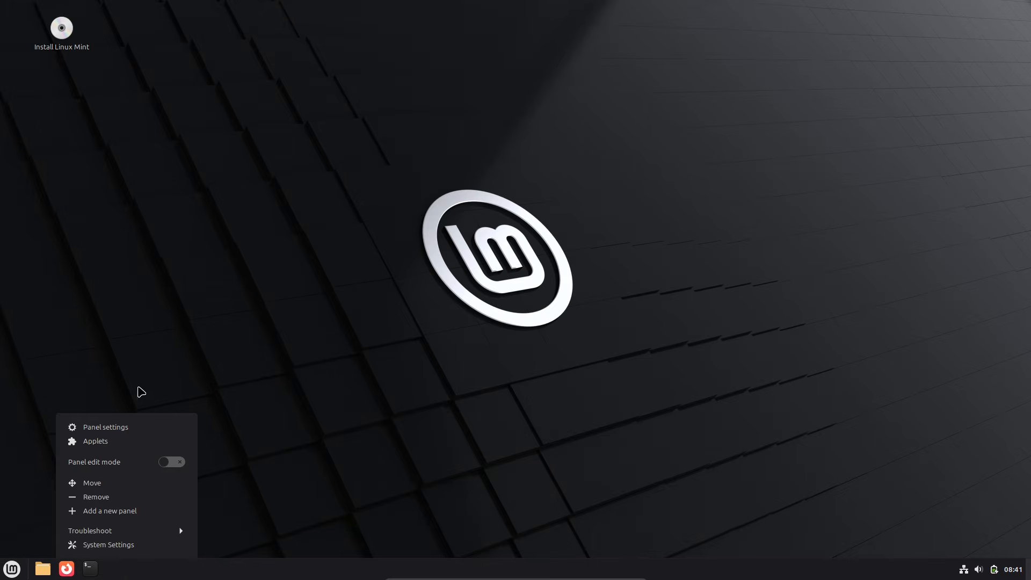
Step: Browse the Applets Download catalogue and download the Claude Usage Monitor applet
{"action": "left_click", "coordinate": [96, 442]}
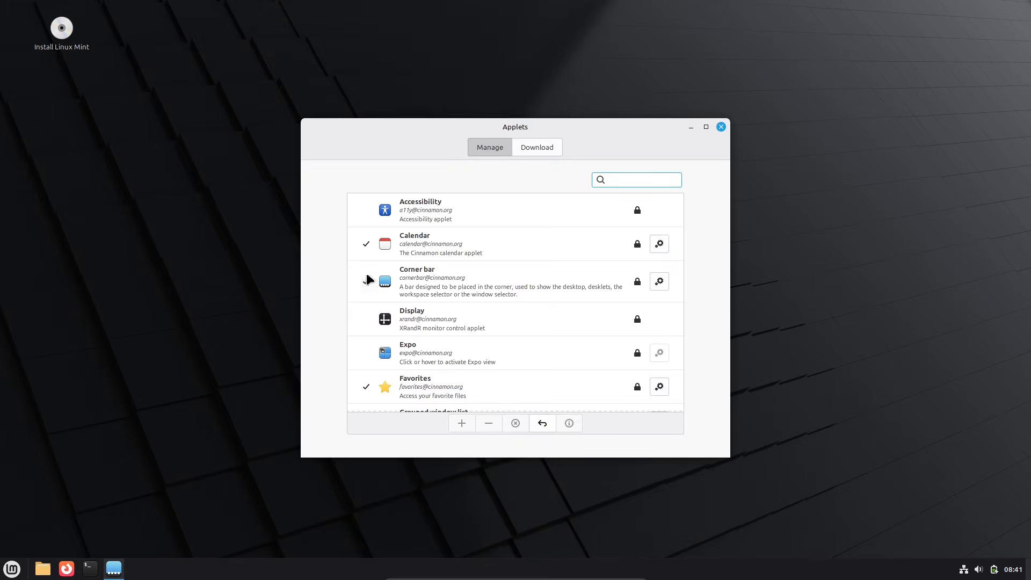
{"action": "left_click", "coordinate": [536, 146]}
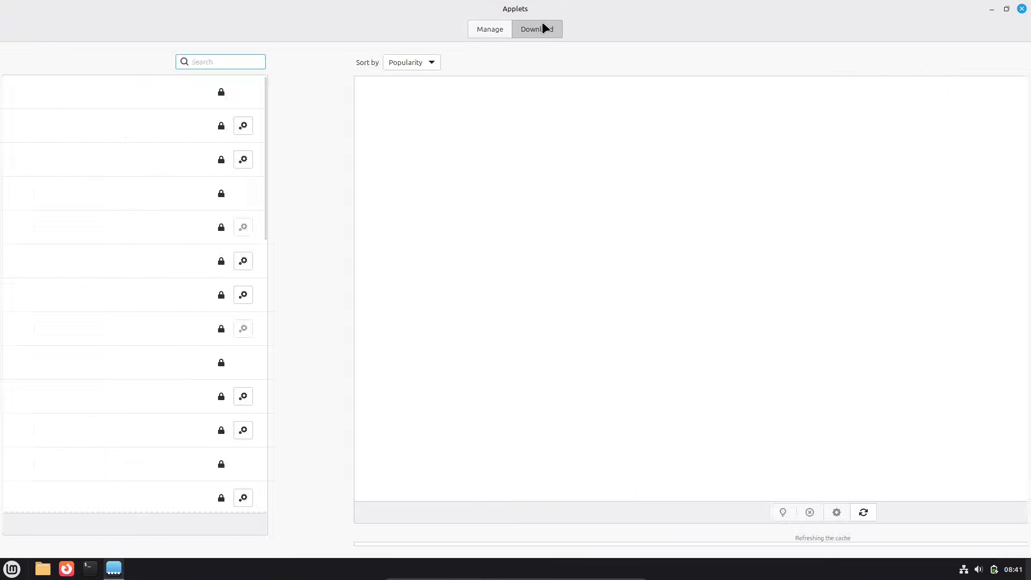
{"action": "left_click", "coordinate": [536, 29]}
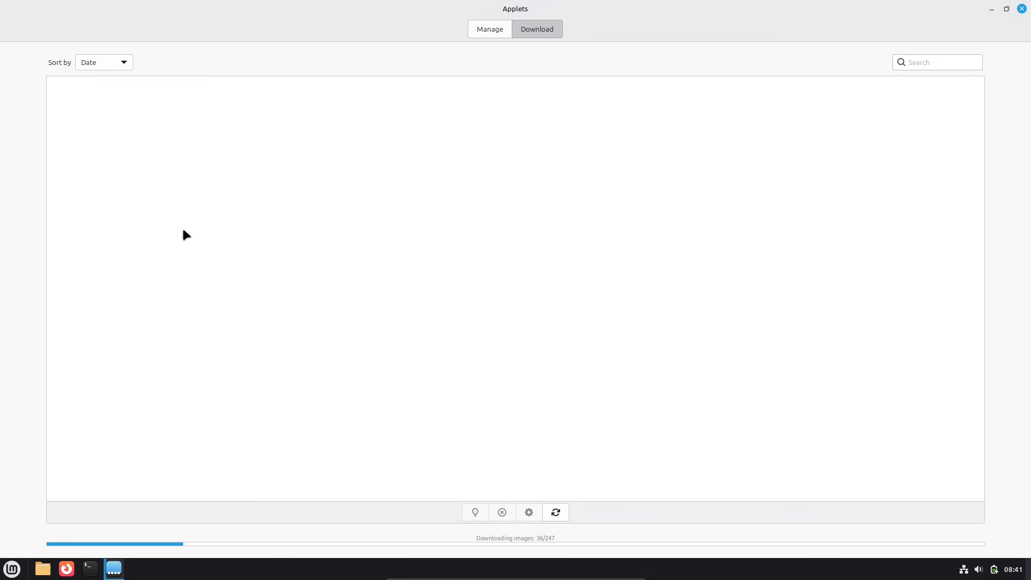
{"action": "left_click", "coordinate": [11, 569]}
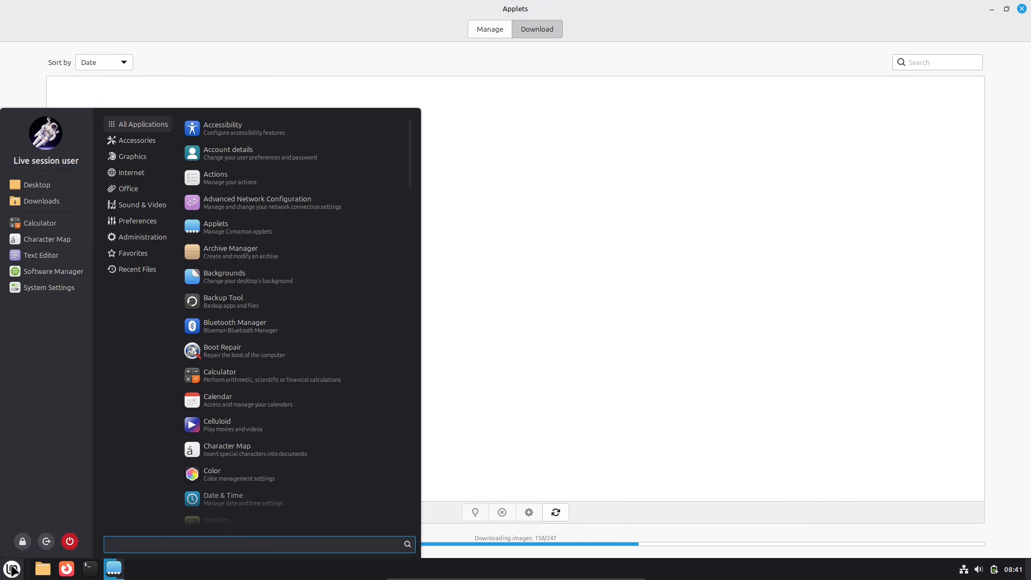
{"action": "left_click", "coordinate": [133, 253]}
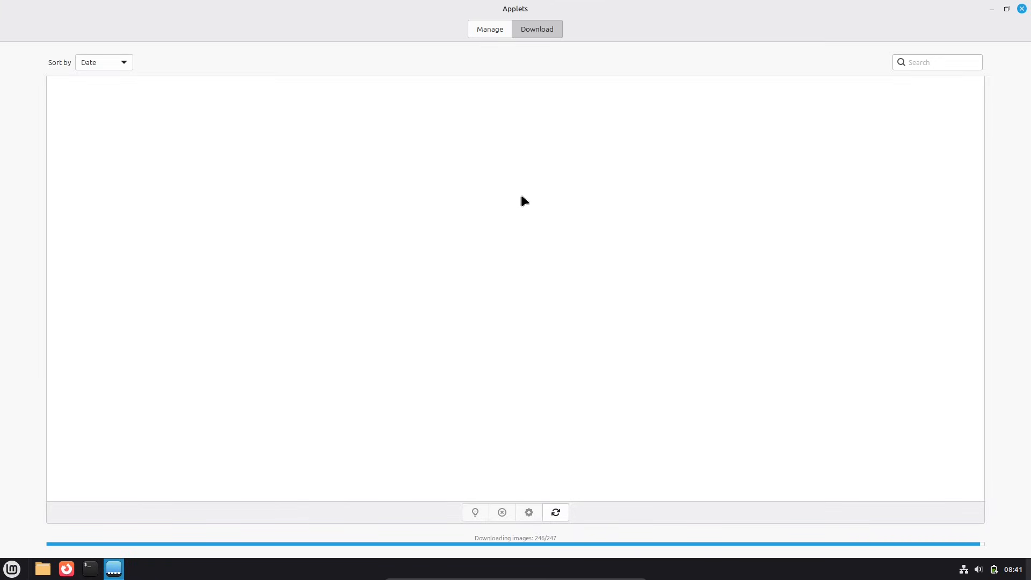
{"action": "mouse_move", "coordinate": [490, 29]}
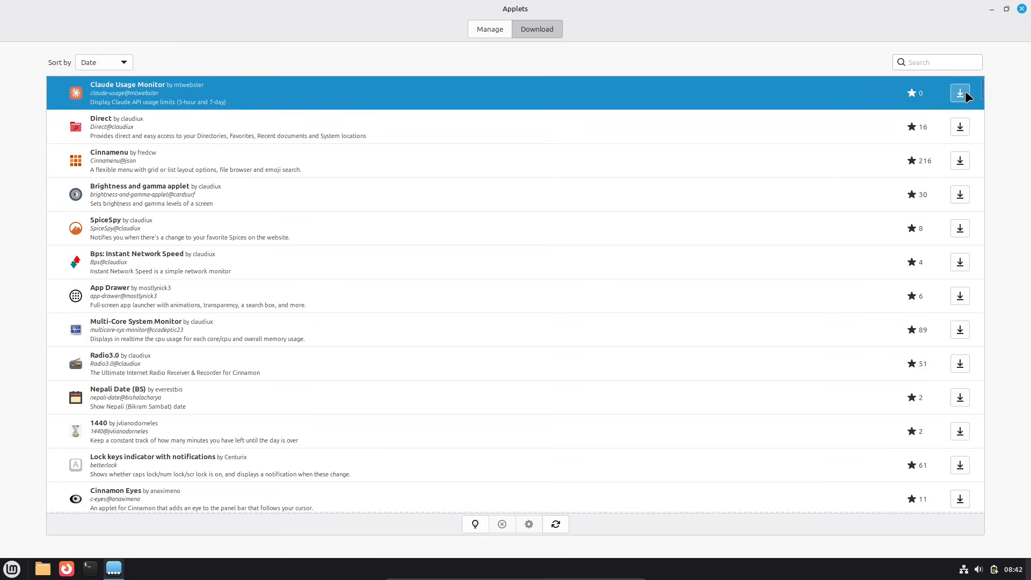
{"action": "left_click", "coordinate": [960, 92]}
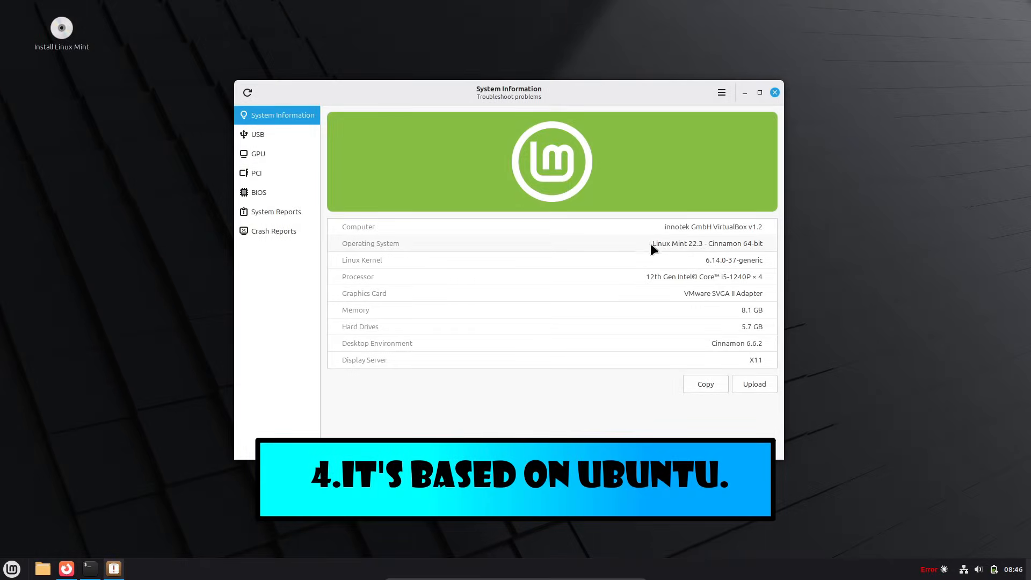
Step: Highlight the Operating System version, then view the USB and PCI device lists
{"action": "double_click", "coordinate": [706, 243]}
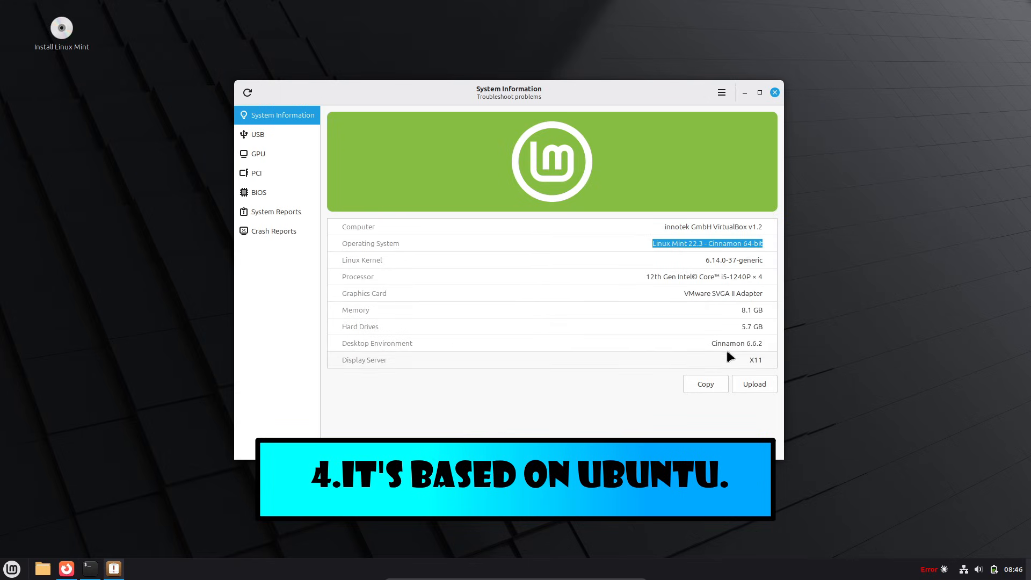
{"action": "left_click", "coordinate": [257, 134]}
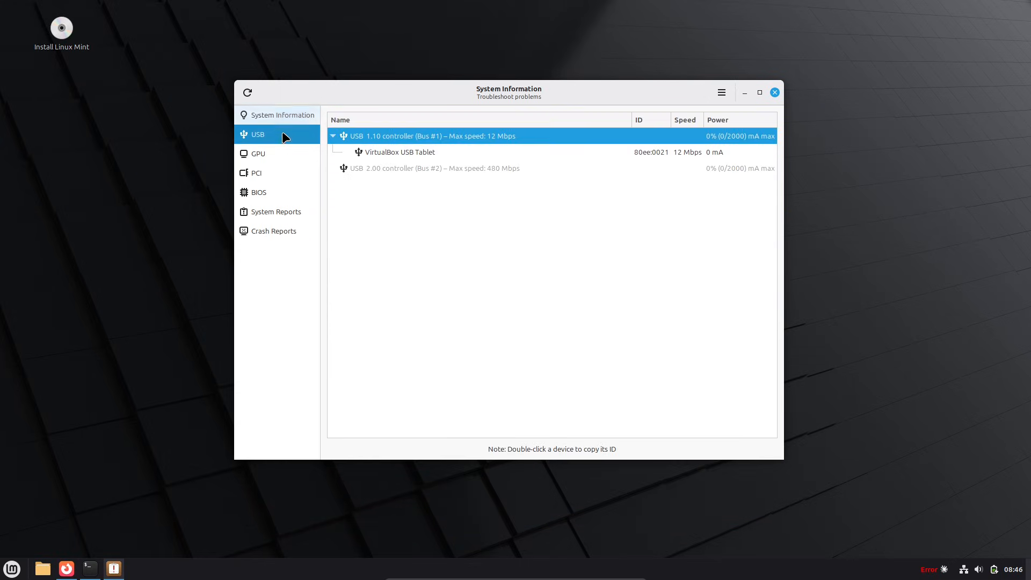
{"action": "left_click", "coordinate": [256, 172]}
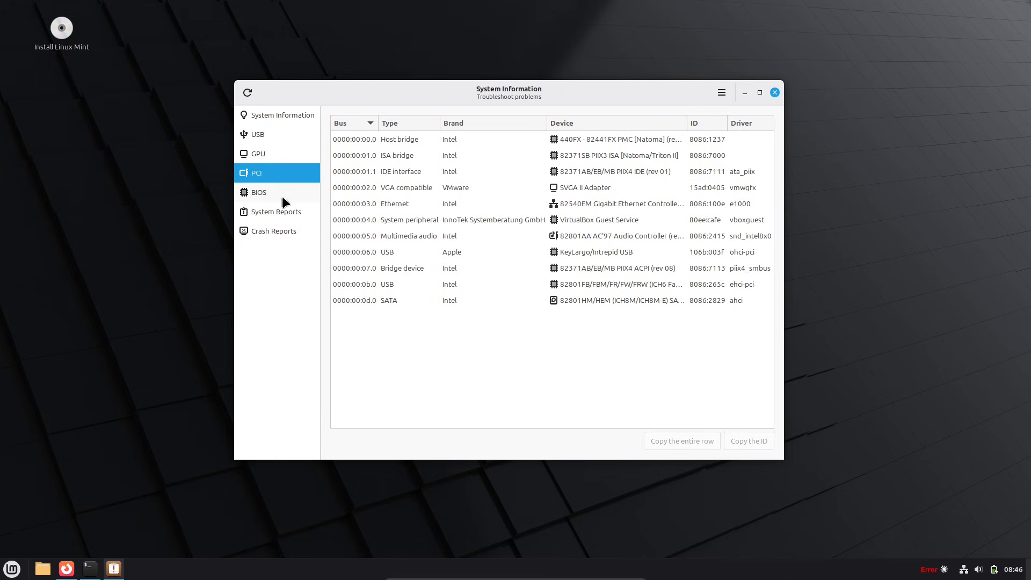
Step: Bring the GNOME Terminal window to the front from the panel
{"action": "left_click", "coordinate": [89, 569]}
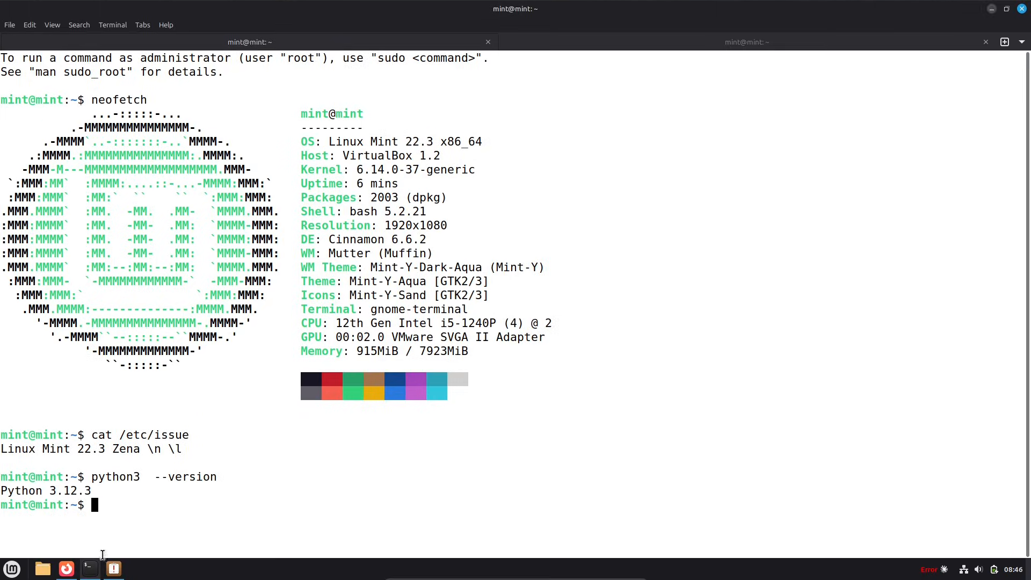
{"action": "mouse_move", "coordinate": [283, 378]}
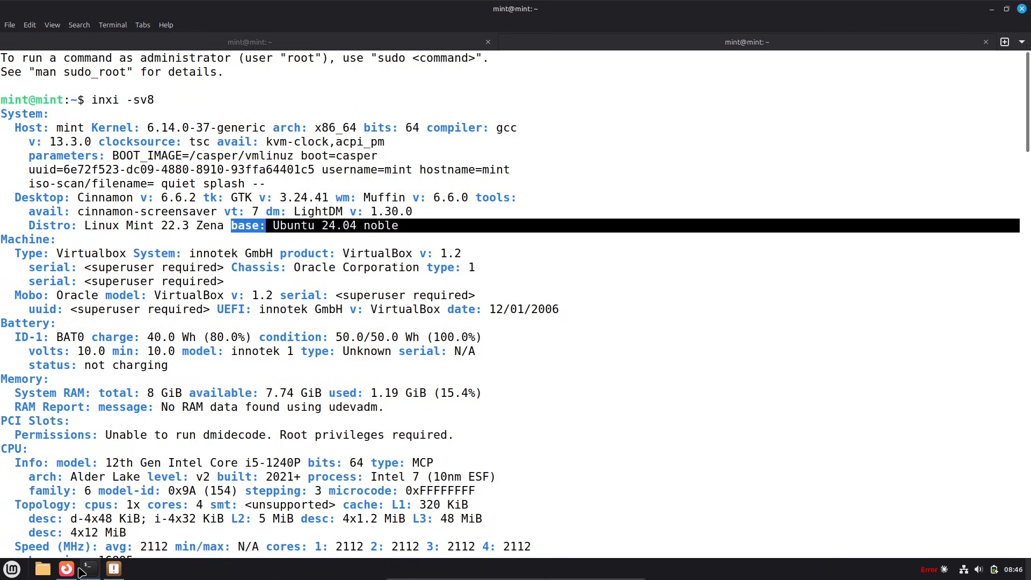
Step: Launch Firefox from the panel
{"action": "left_click", "coordinate": [65, 568]}
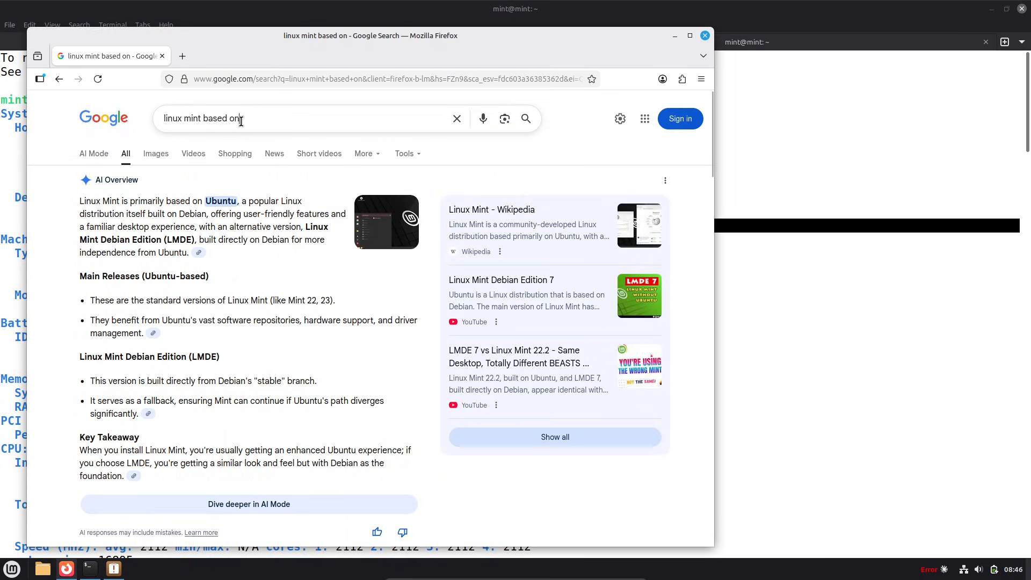
{"action": "mouse_move", "coordinate": [209, 226]}
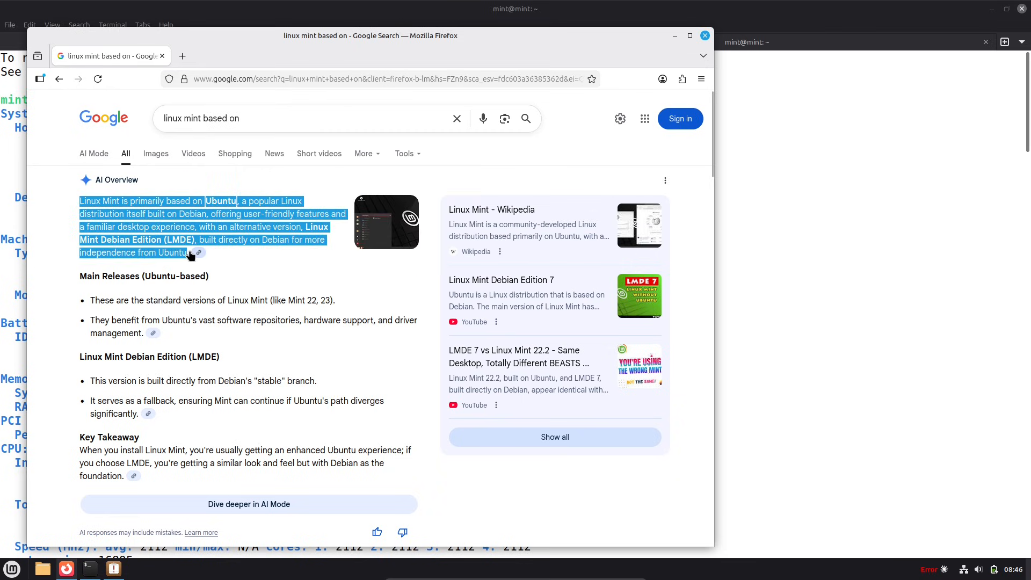
{"action": "mouse_move", "coordinate": [710, 178]}
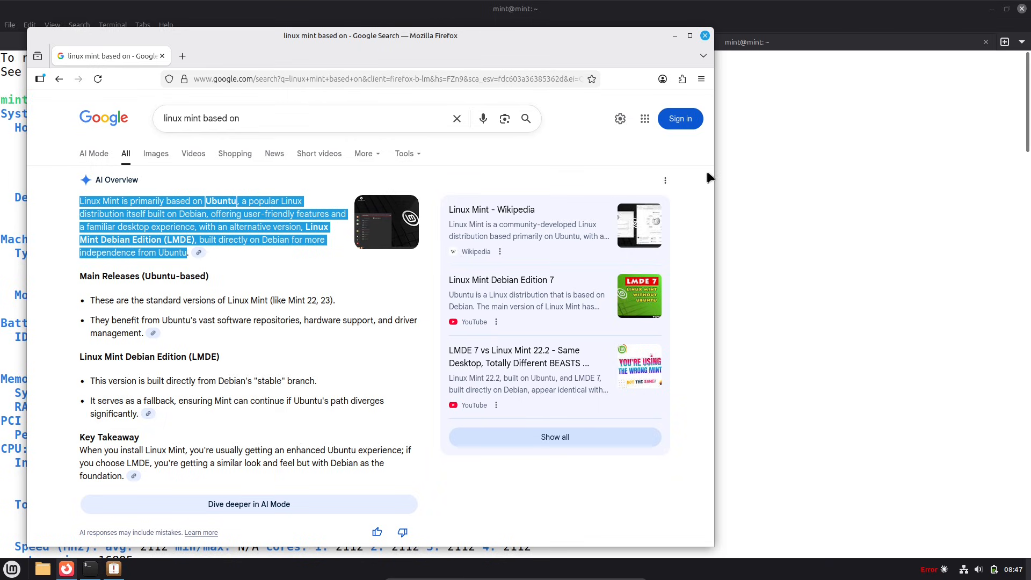
{"action": "mouse_move", "coordinate": [358, 368]}
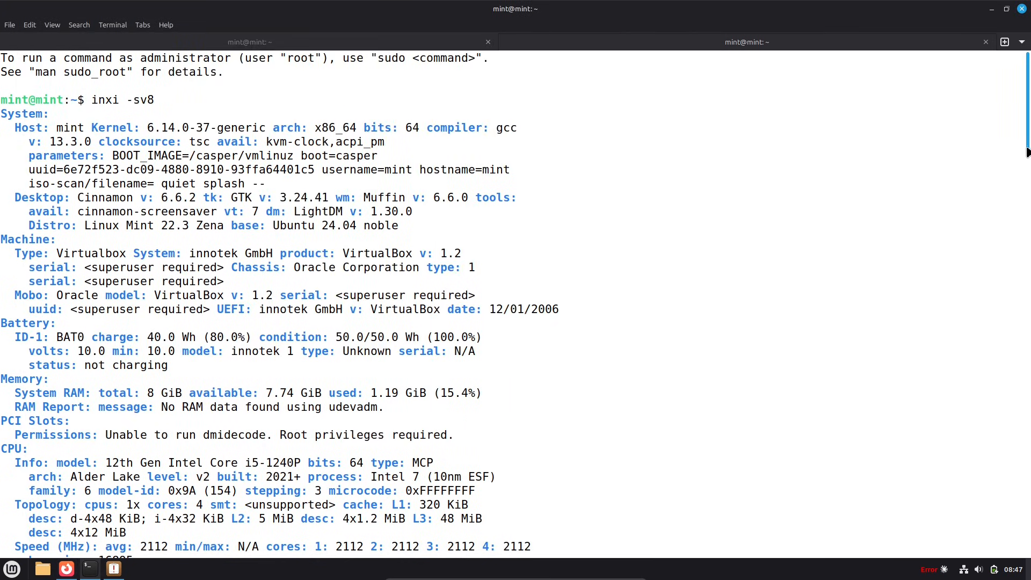
Step: Scroll down and back up through the inxi report in the terminal
{"action": "scroll", "scroll_direction": "down", "scroll_amount": 3}
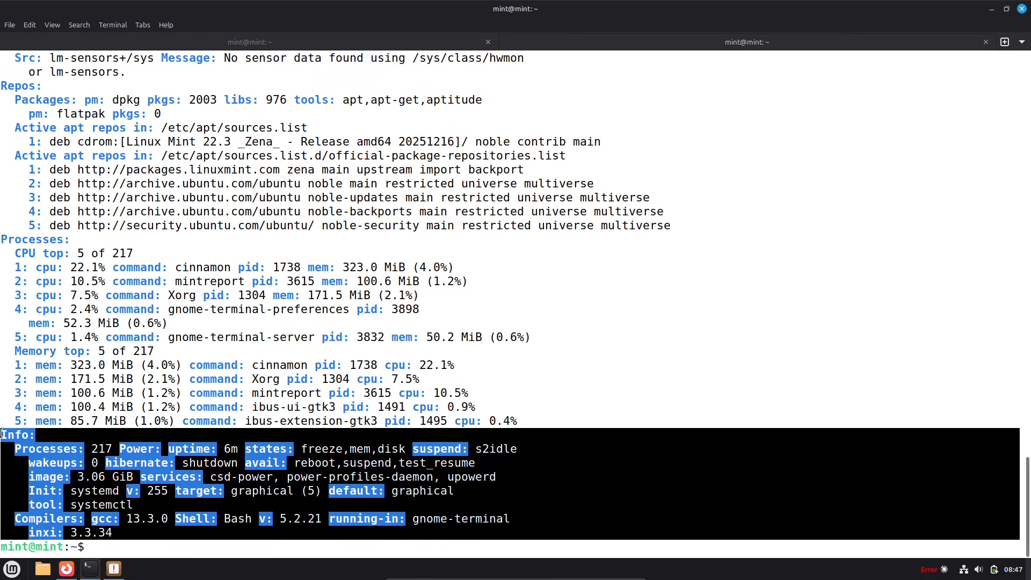
{"action": "scroll", "scroll_direction": "up", "scroll_amount": 3}
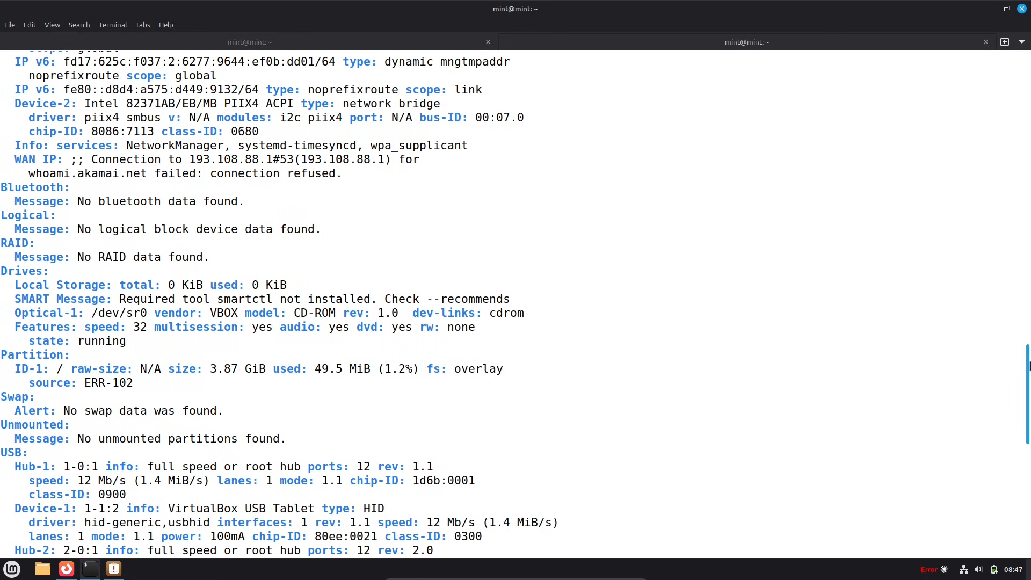
{"action": "scroll", "scroll_direction": "up", "scroll_amount": 3}
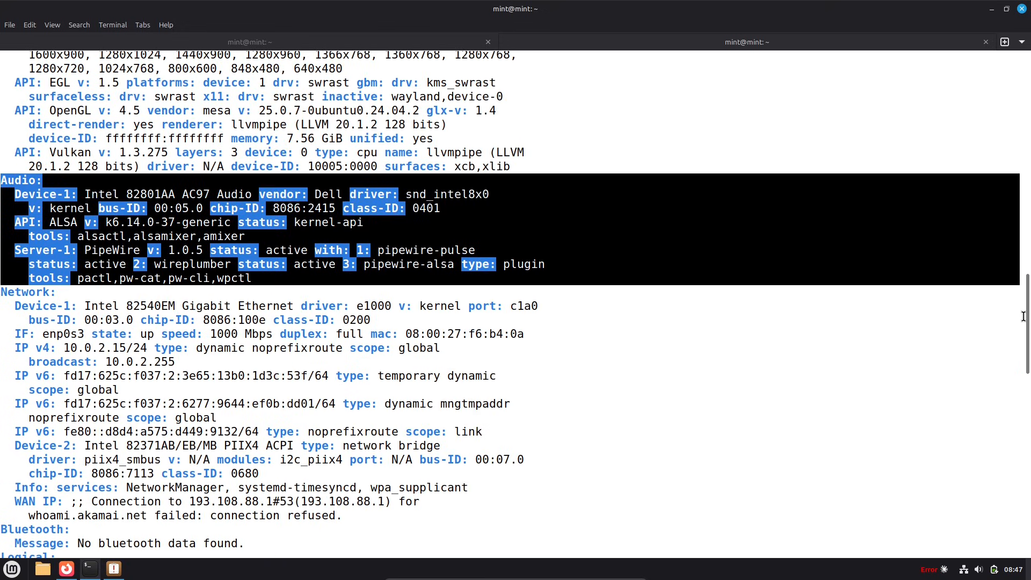
{"action": "scroll", "scroll_direction": "up", "scroll_amount": 3}
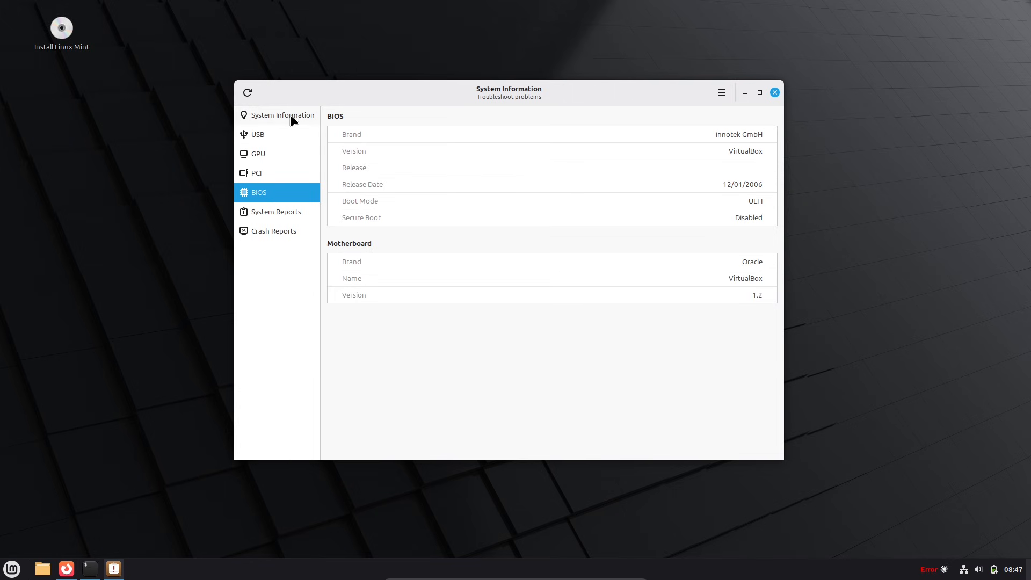
Step: Open Software Manager, search 'gim' and 'libr', then use the store's extra options menu
{"action": "left_click", "coordinate": [280, 115]}
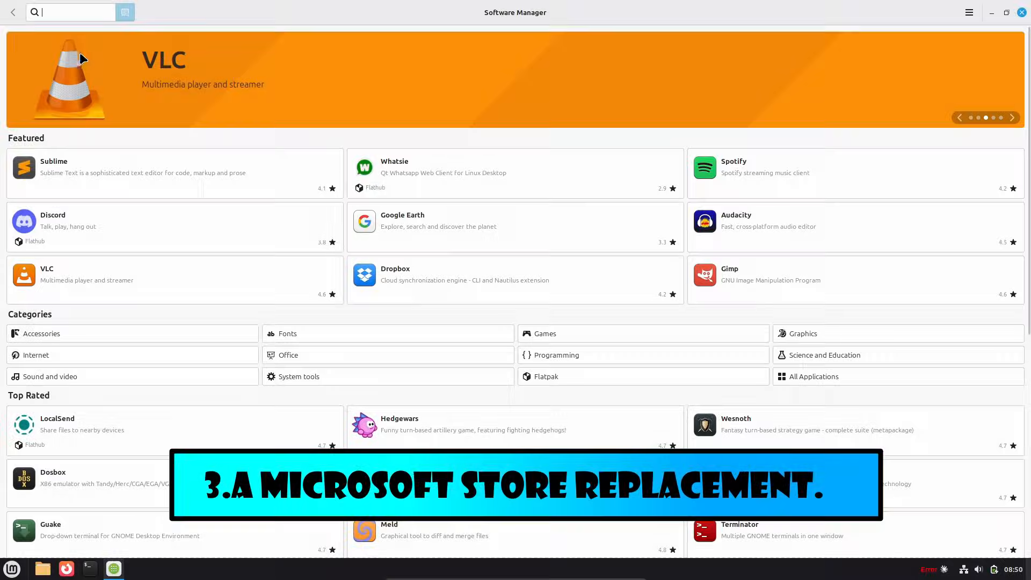
{"action": "type", "text": "gimp"}
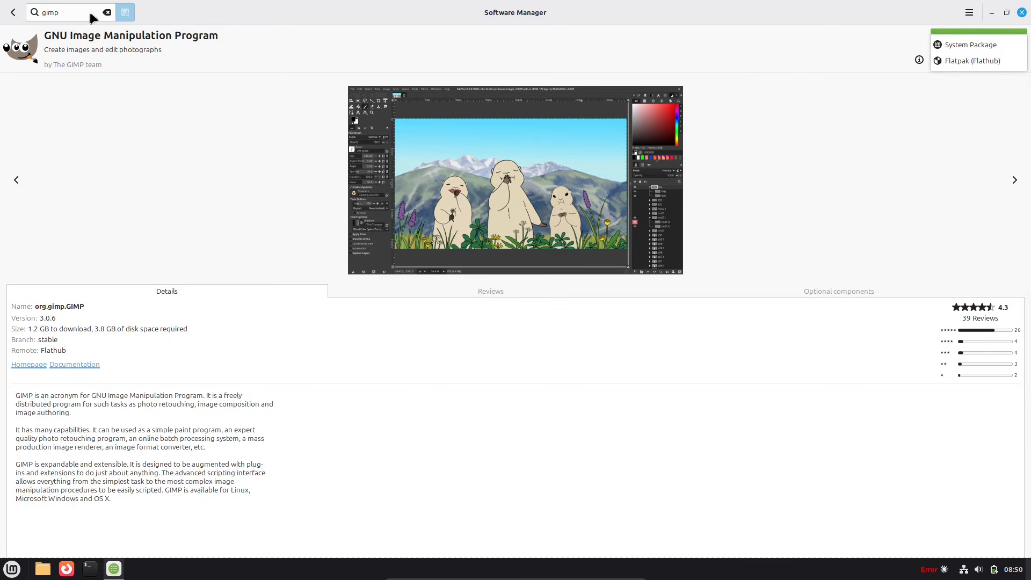
{"action": "type", "text": "libr"}
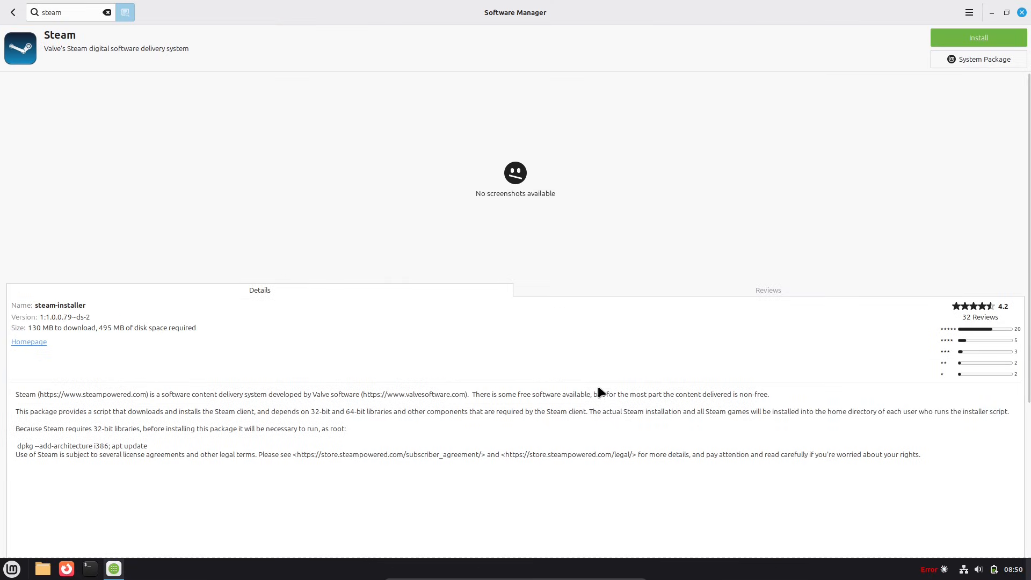
{"action": "left_click", "coordinate": [968, 12]}
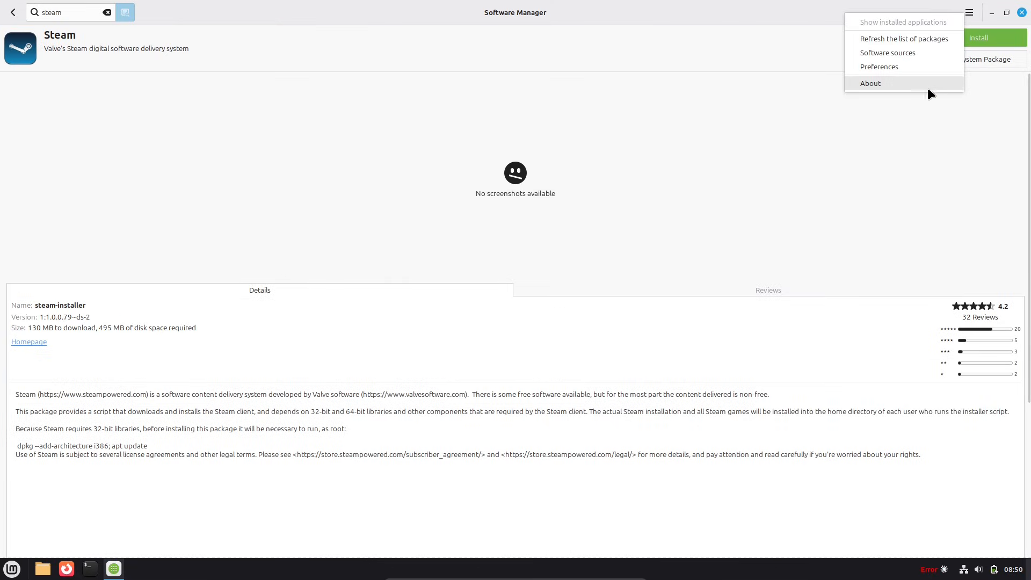
{"action": "left_click", "coordinate": [880, 67]}
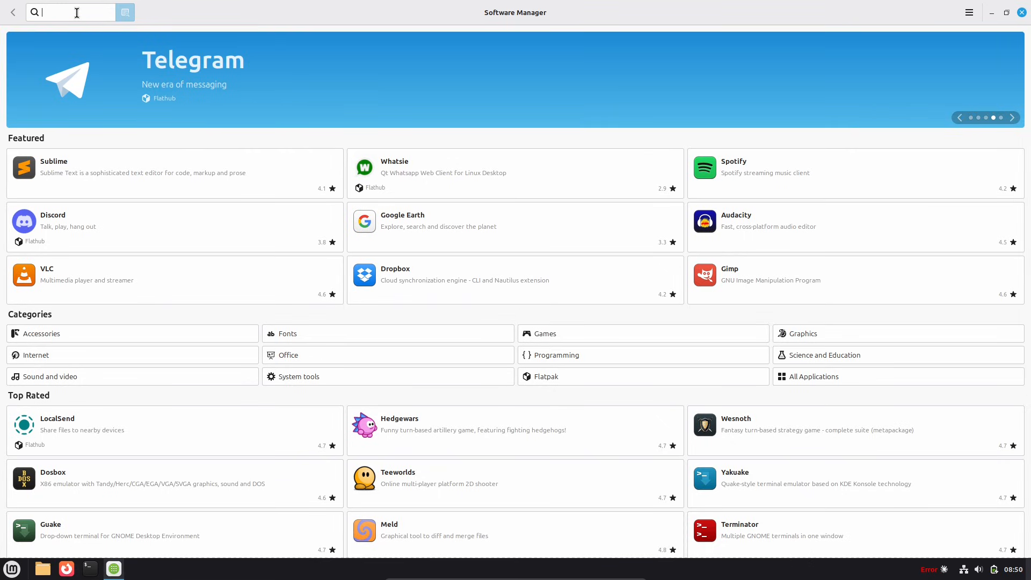
Step: Search Software Manager for 'proto' and open the ProtonPlus details page
{"action": "type", "text": "pro"}
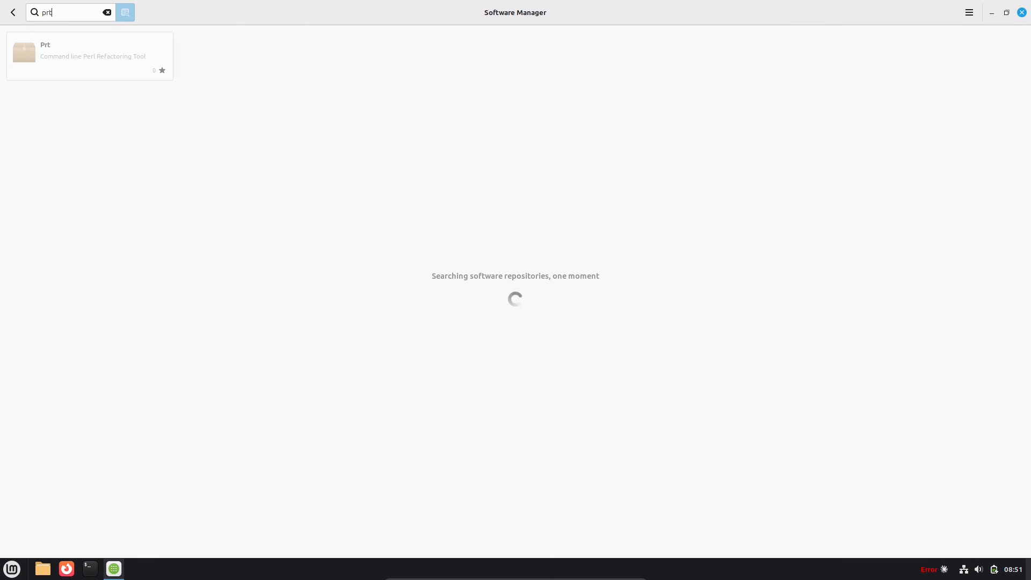
{"action": "type", "text": "oto"}
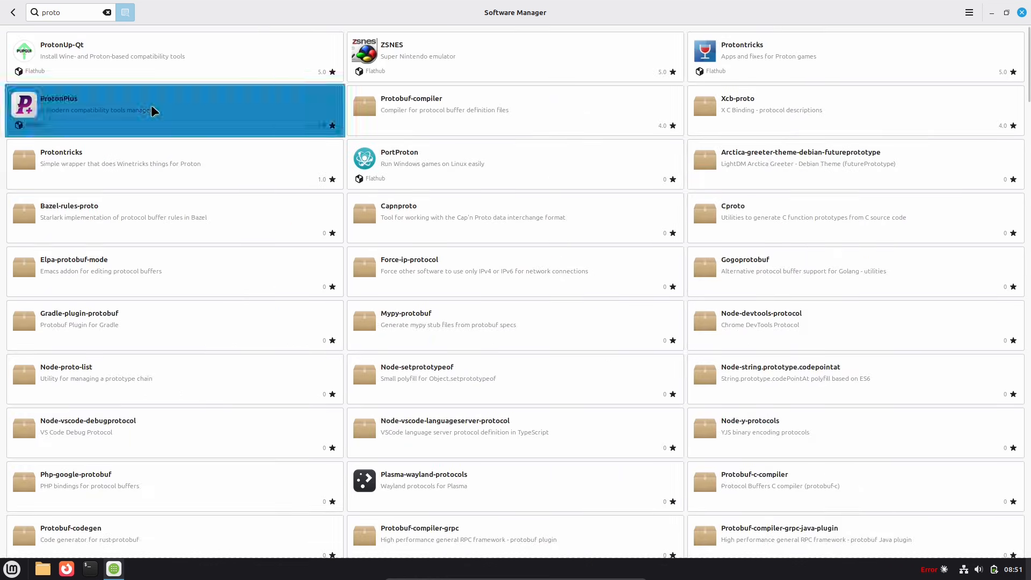
{"action": "left_click", "coordinate": [174, 110]}
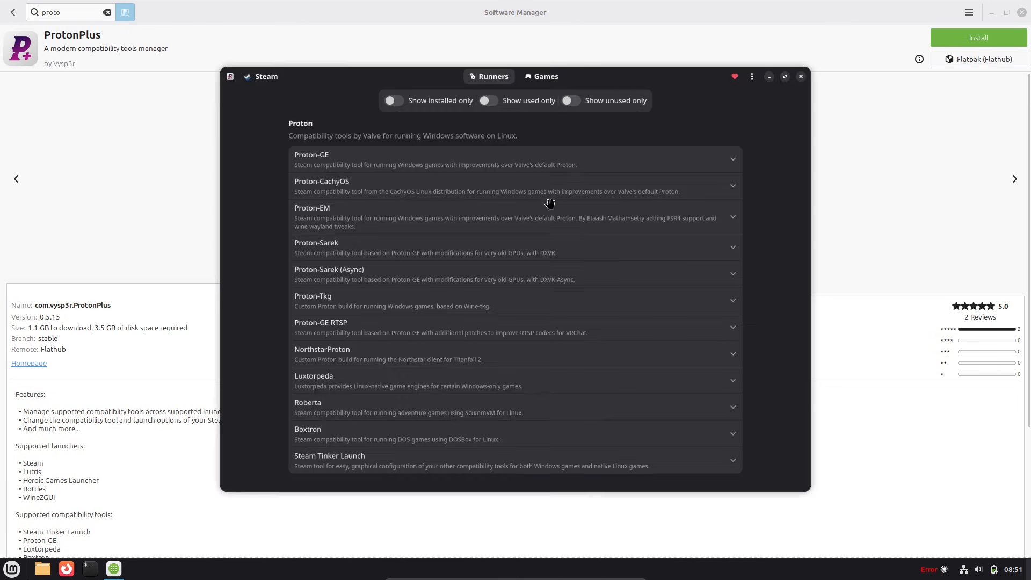
{"action": "mouse_move", "coordinate": [838, 132]}
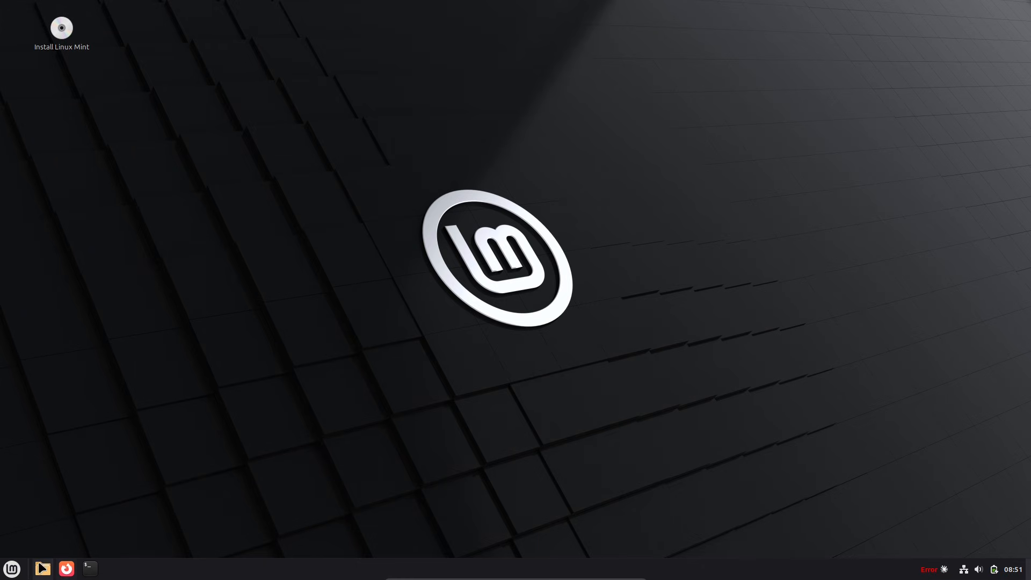
Step: Open the Cinnamon application menu to reach the Internet applications
{"action": "left_click", "coordinate": [11, 568]}
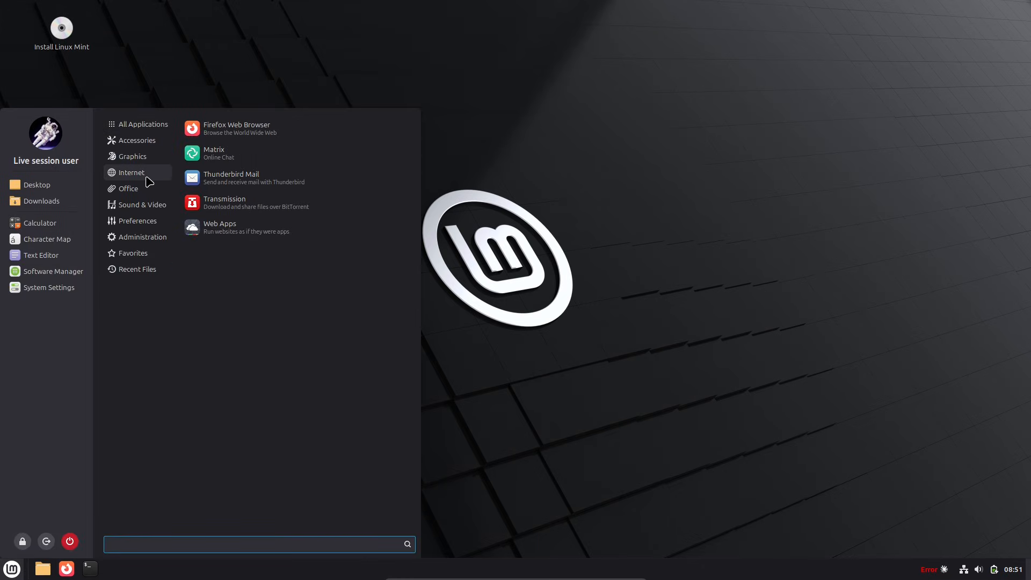
{"action": "mouse_move", "coordinate": [267, 175]}
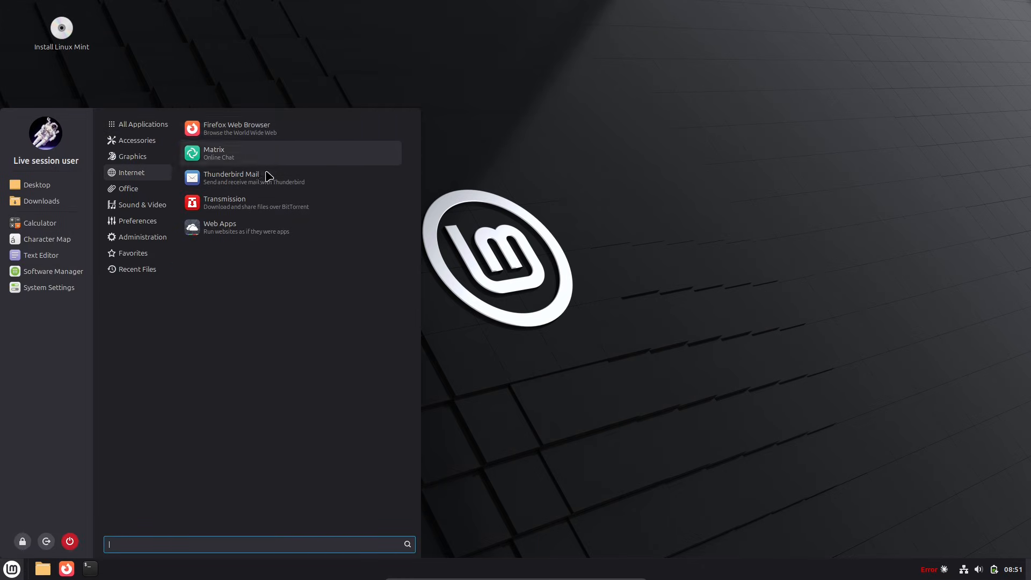
{"action": "mouse_move", "coordinate": [372, 160]}
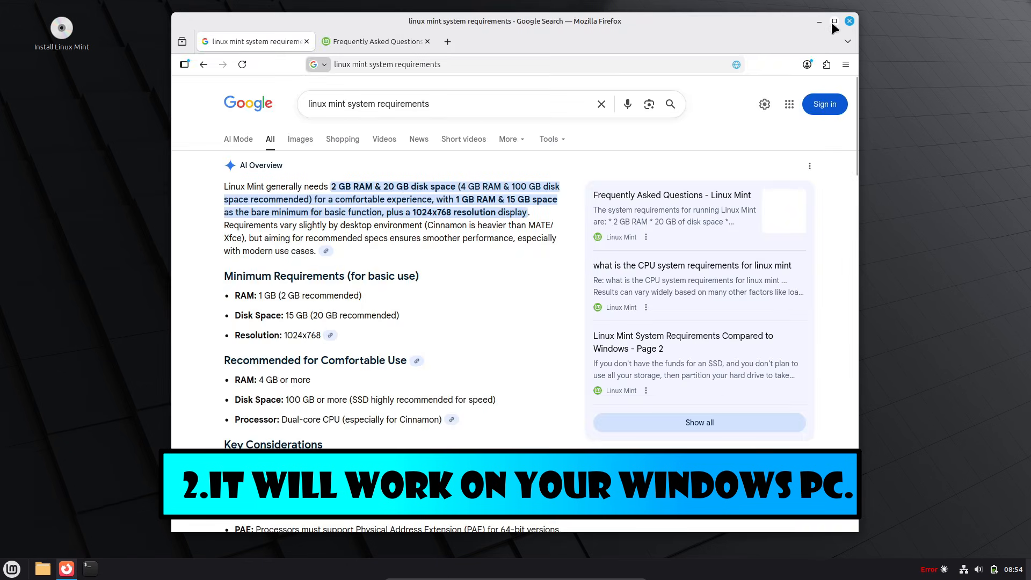
Step: Maximize Firefox on the Google system-requirements results and switch to the Linux Mint FAQ tab
{"action": "left_click", "coordinate": [834, 21]}
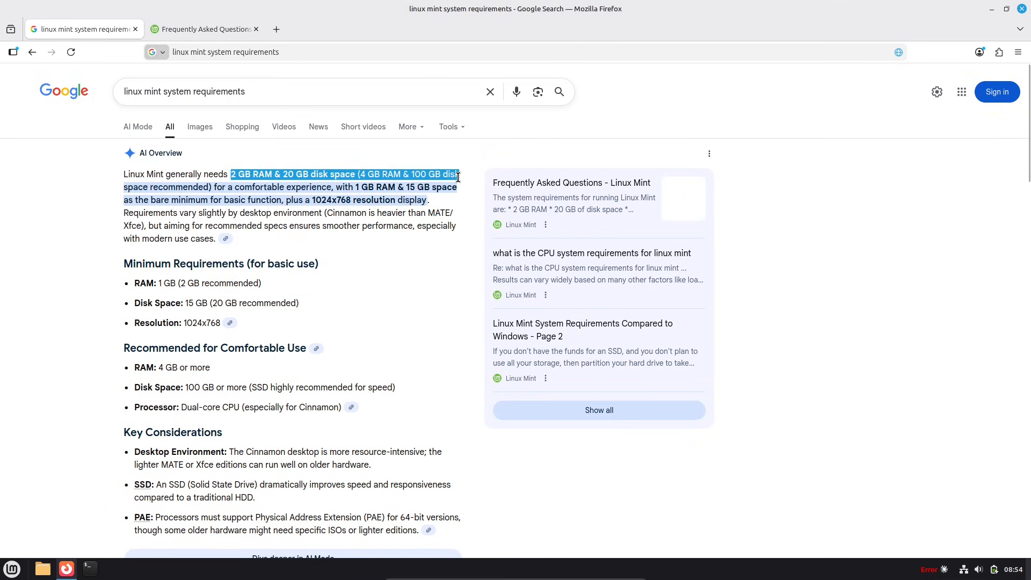
{"action": "mouse_move", "coordinate": [433, 208]}
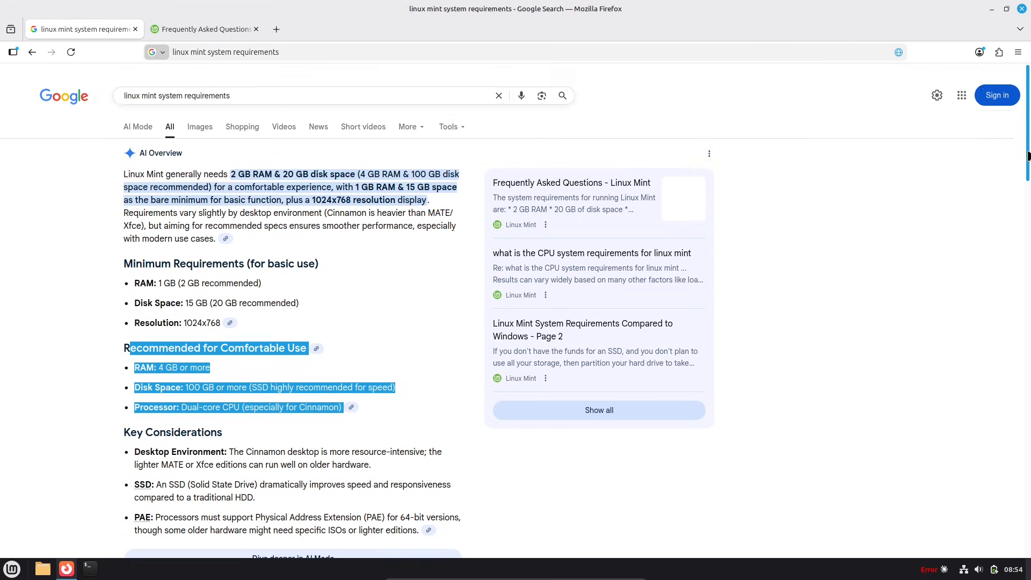
{"action": "left_click", "coordinate": [204, 29]}
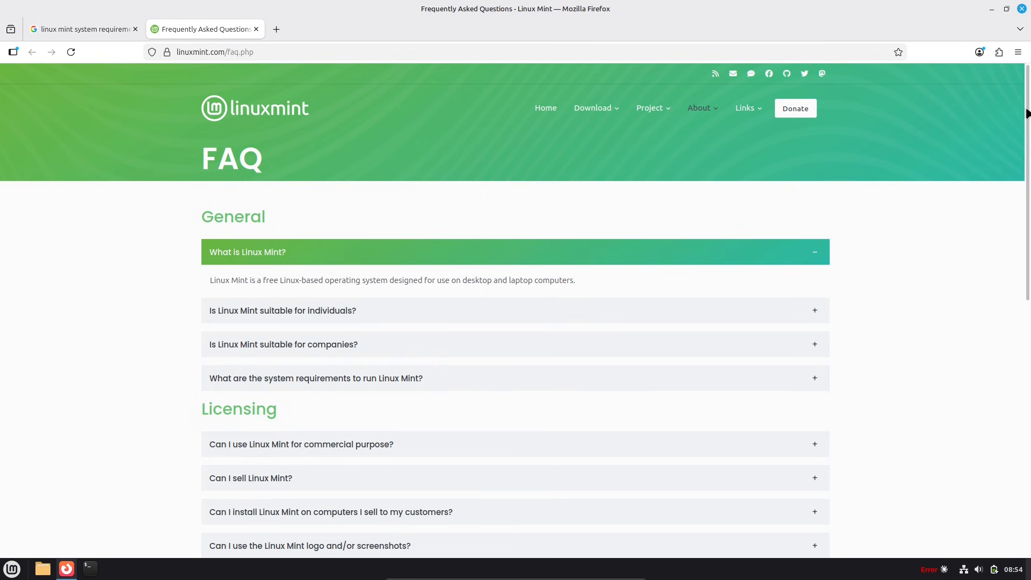
Step: Scroll the Linux Mint FAQ to the system requirements answer with RAM, disk and resolution specs
{"action": "scroll", "scroll_direction": "down", "scroll_amount": 3}
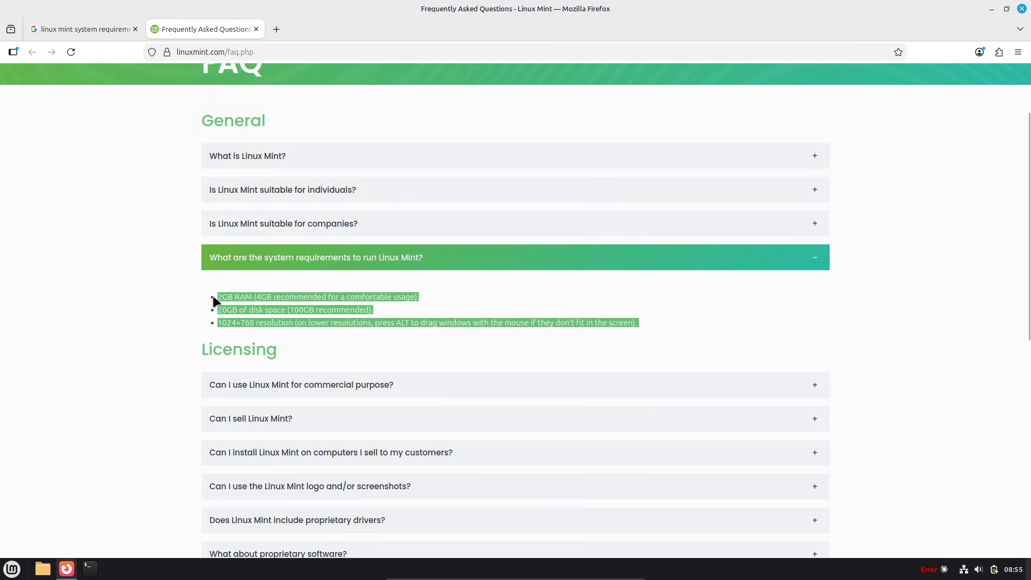
{"action": "mouse_move", "coordinate": [557, 357]}
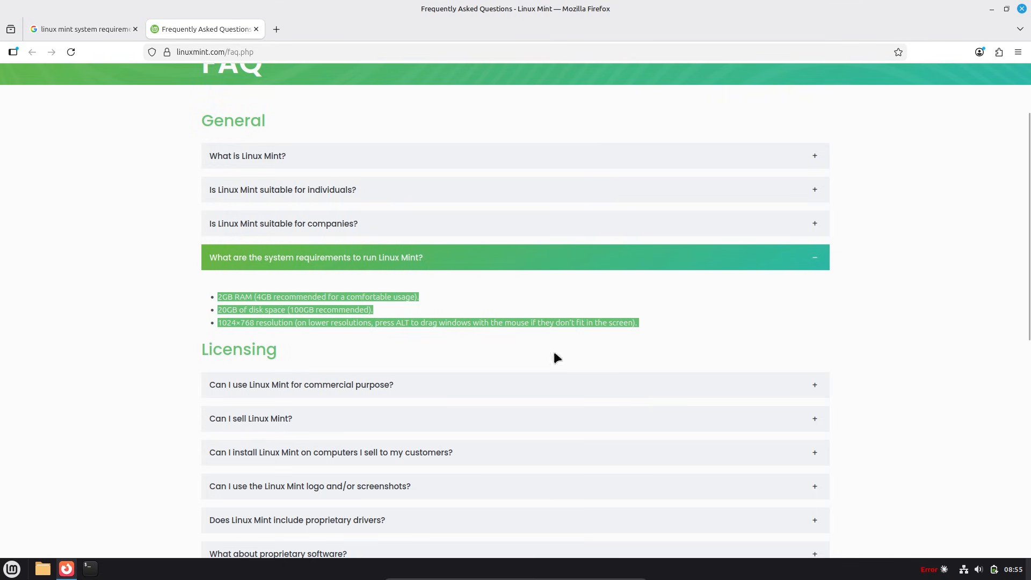
{"action": "scroll", "scroll_direction": "up", "scroll_amount": 3}
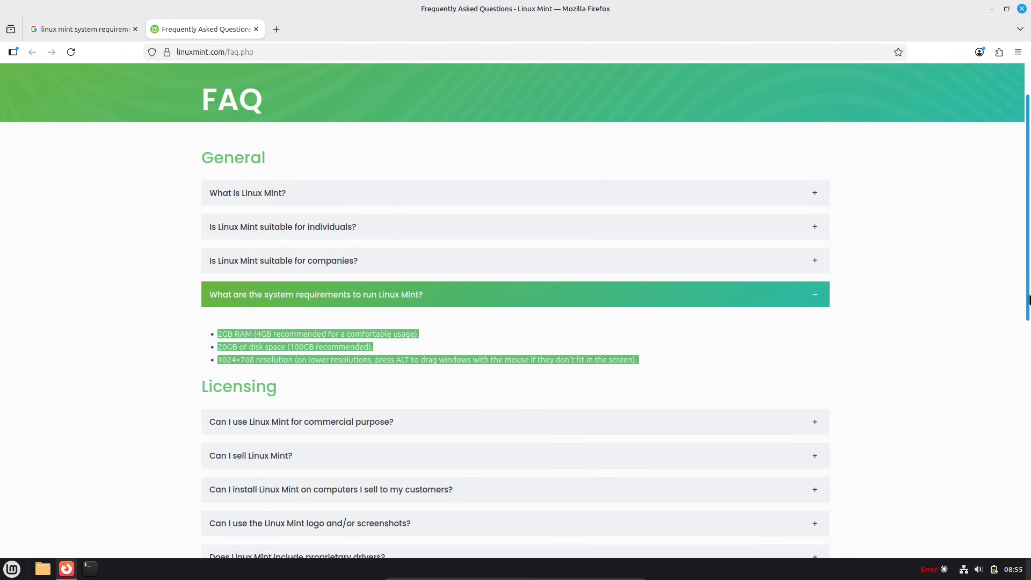
{"action": "scroll", "scroll_direction": "up", "scroll_amount": 3}
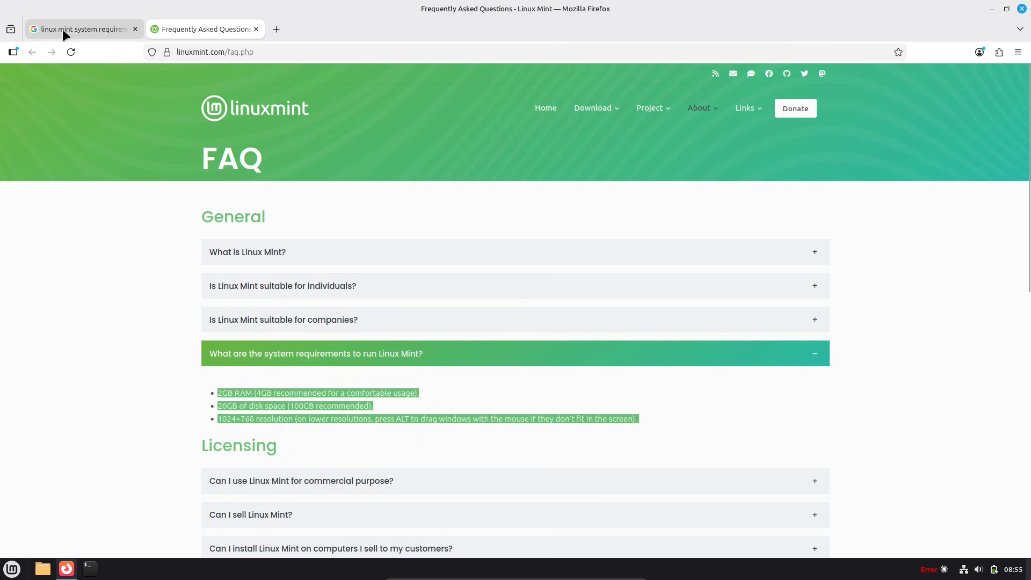
Step: Return to the Google results, highlight the AI Overview summary, and scroll through the results
{"action": "left_click", "coordinate": [79, 29]}
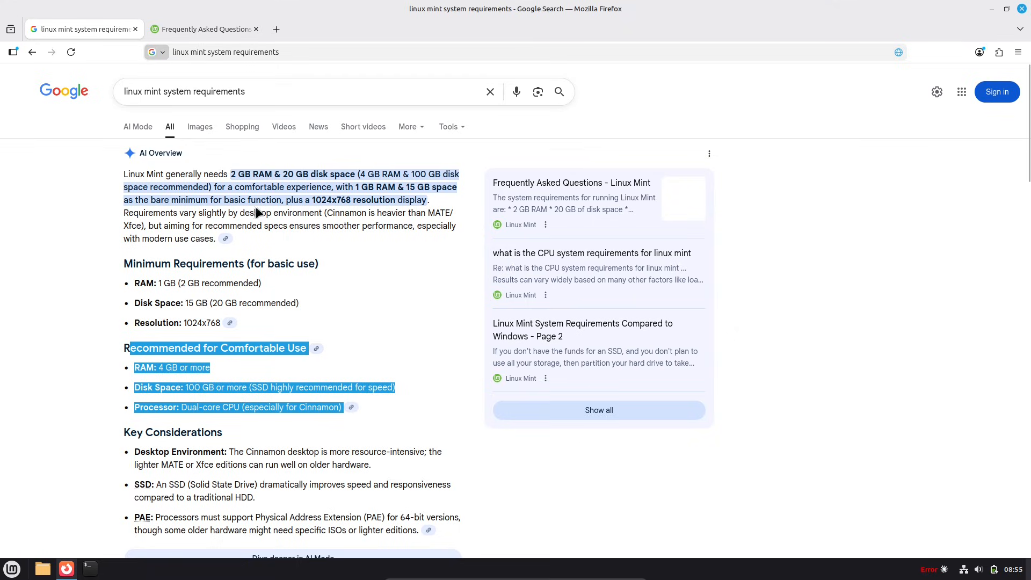
{"action": "mouse_move", "coordinate": [232, 179]}
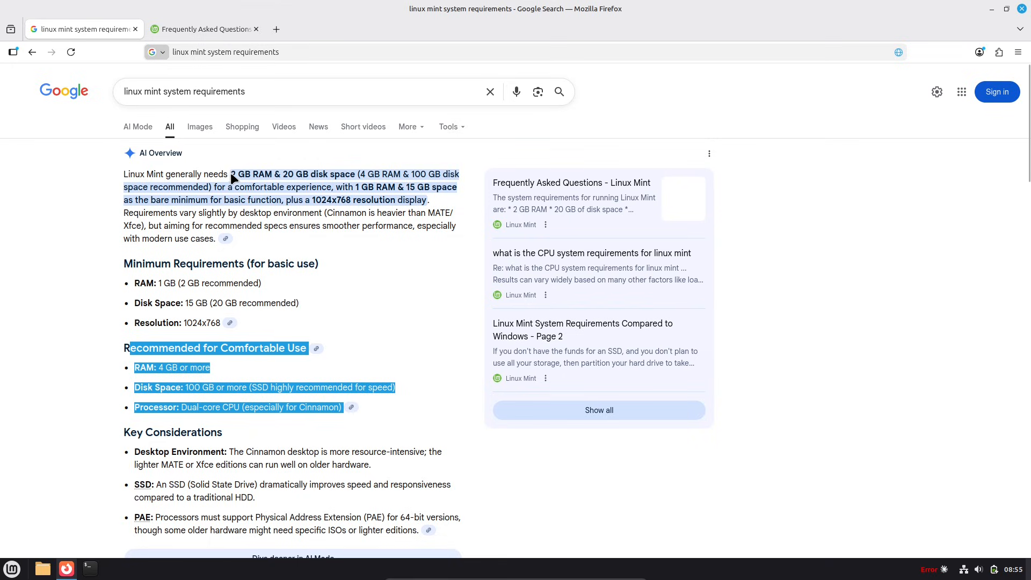
{"action": "left_click_drag", "start_coordinate": [231, 174], "coordinate": [310, 225]}
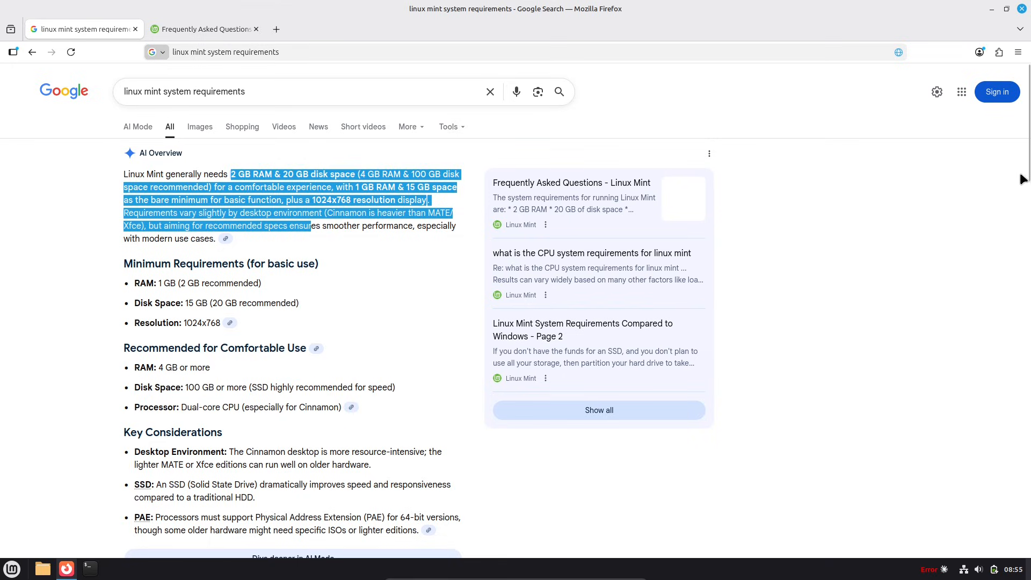
{"action": "scroll", "scroll_direction": "down", "scroll_amount": 3}
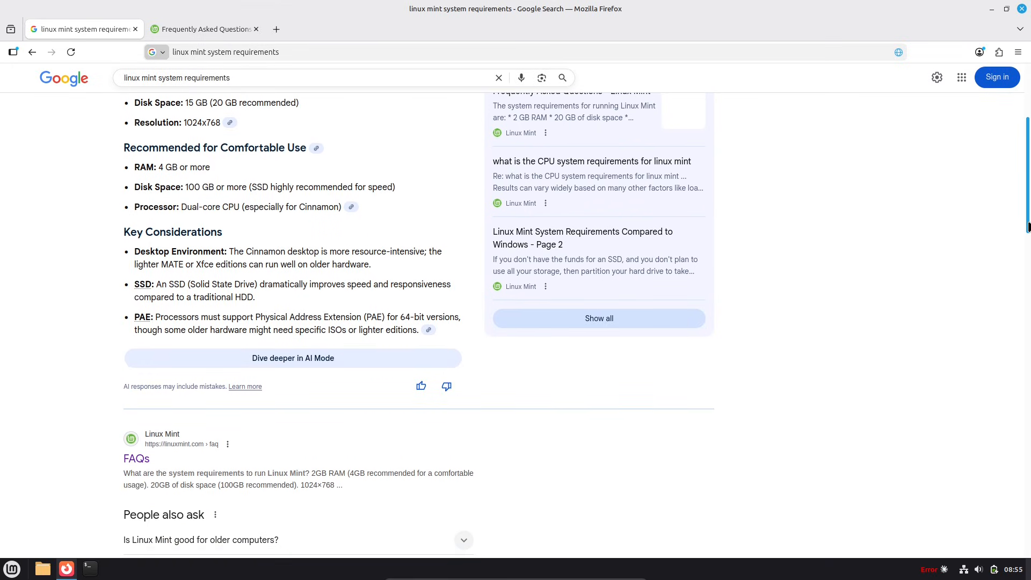
{"action": "scroll", "scroll_direction": "down", "scroll_amount": 3}
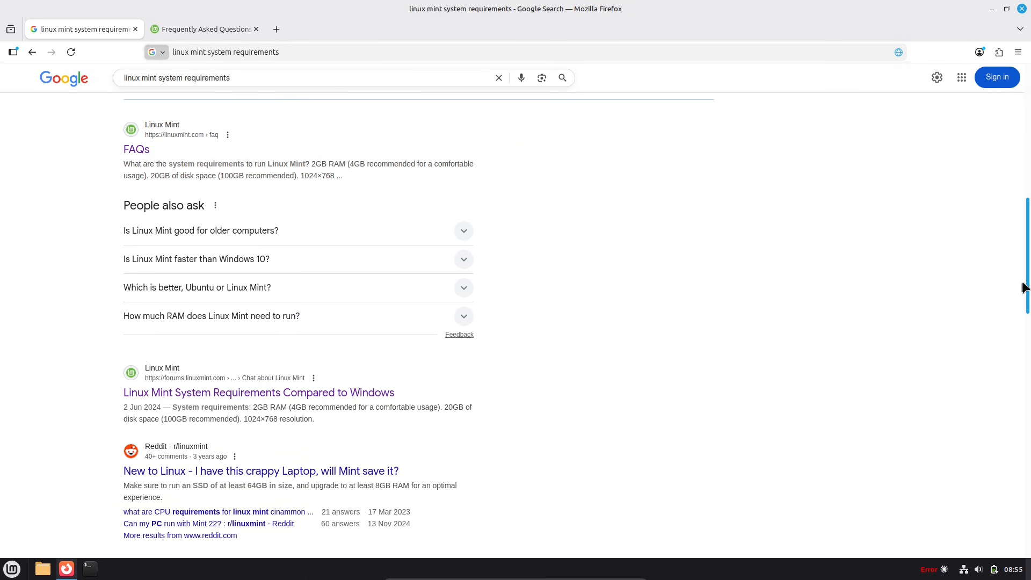
{"action": "scroll", "scroll_direction": "up", "scroll_amount": 3}
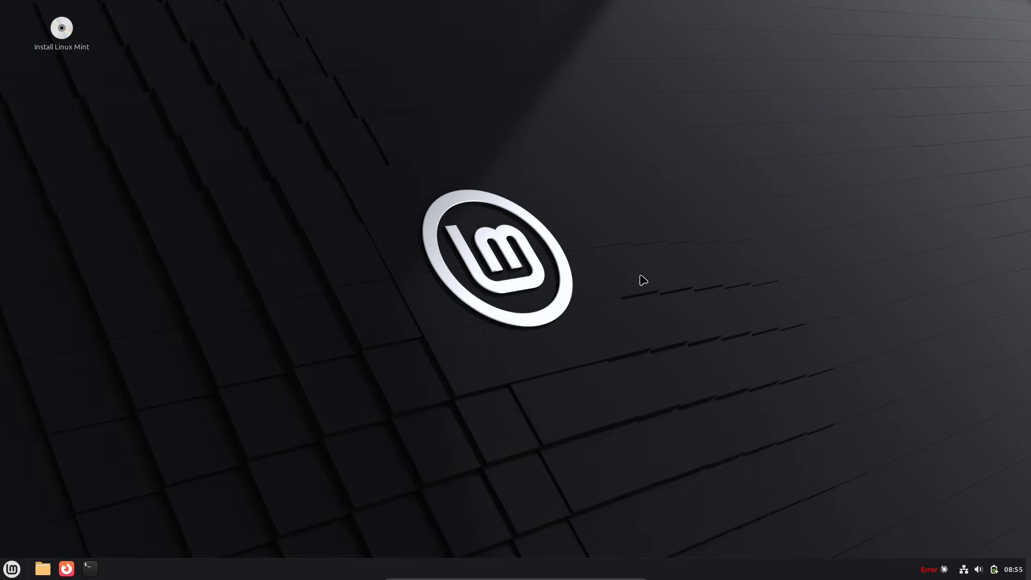
Step: Launch Software Manager full screen and search for 'steam'
{"action": "left_click", "coordinate": [113, 568]}
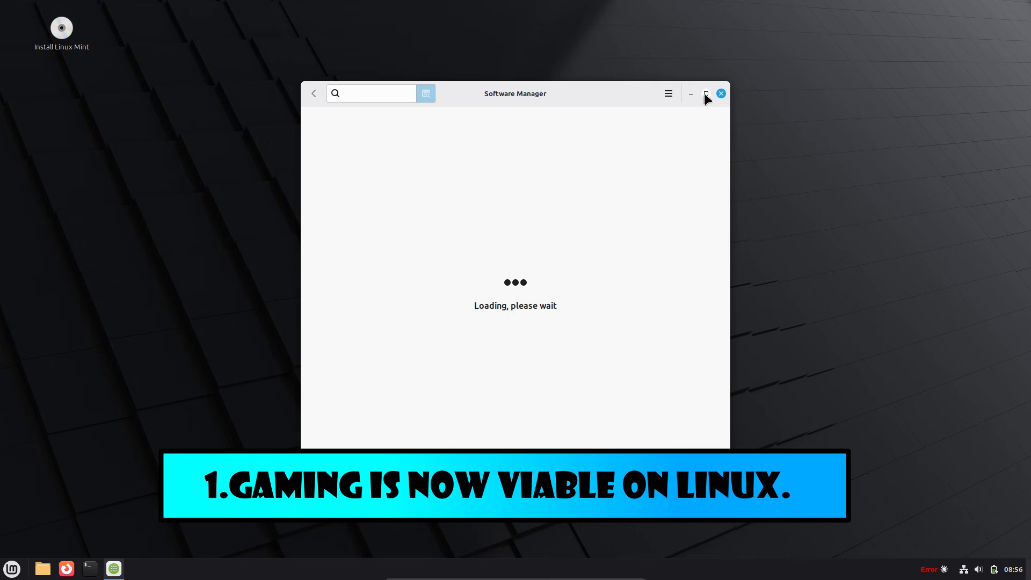
{"action": "left_click", "coordinate": [706, 94]}
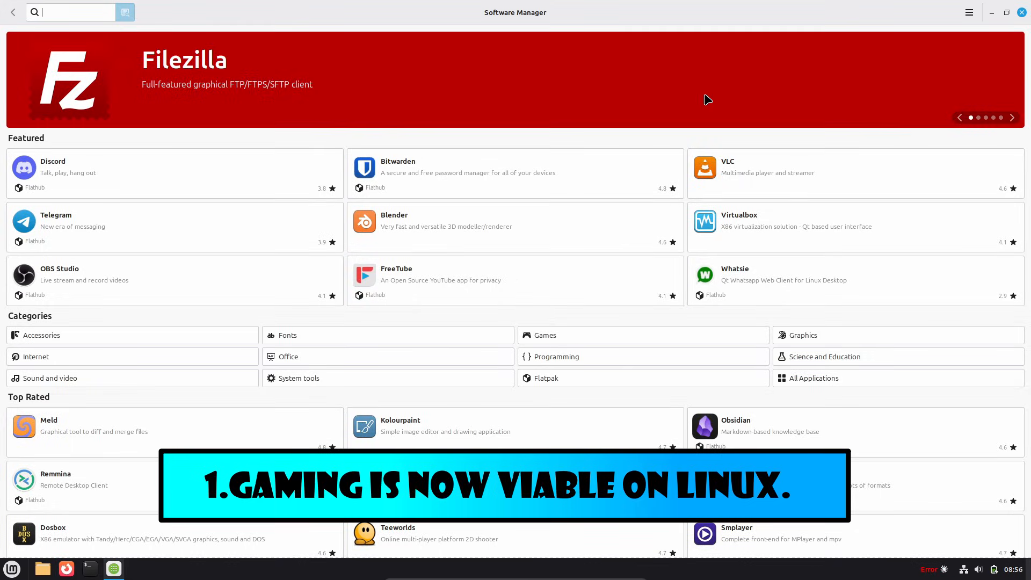
{"action": "type", "text": "s"}
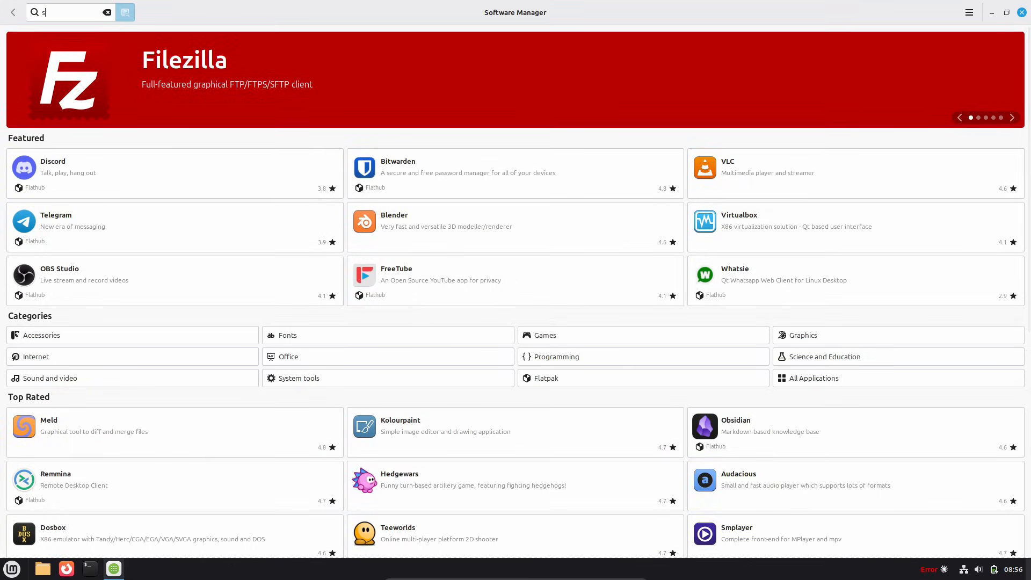
{"action": "type", "text": "team"}
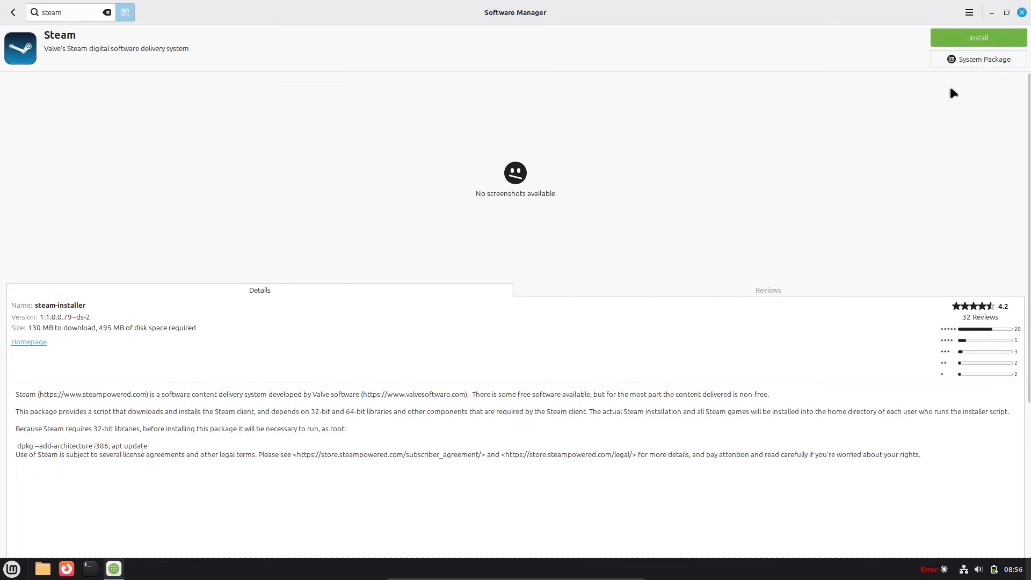
Step: Install Steam with its extra packages, then search for 'proton'
{"action": "left_click", "coordinate": [978, 38]}
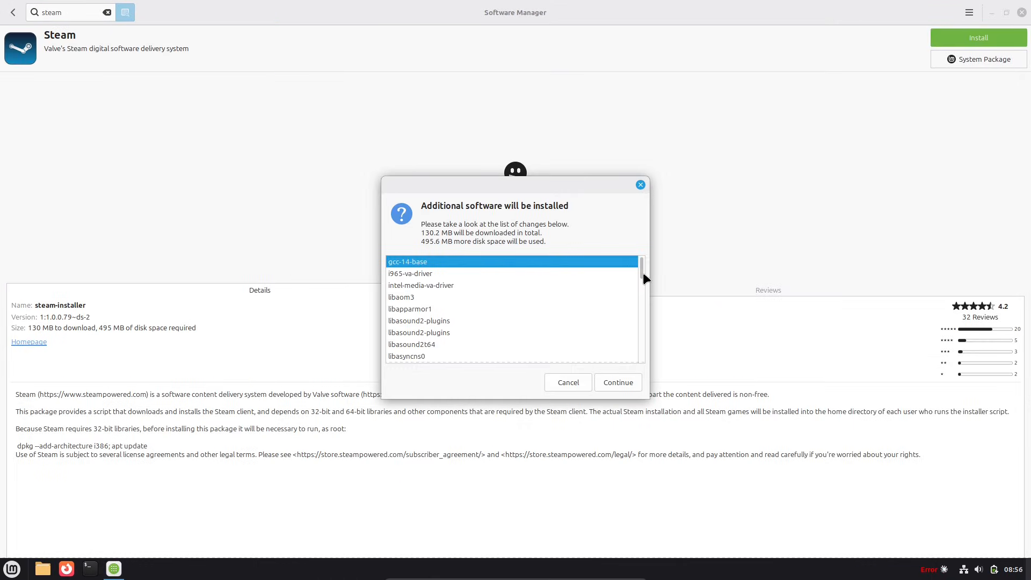
{"action": "scroll", "scroll_direction": "down", "scroll_amount": 3}
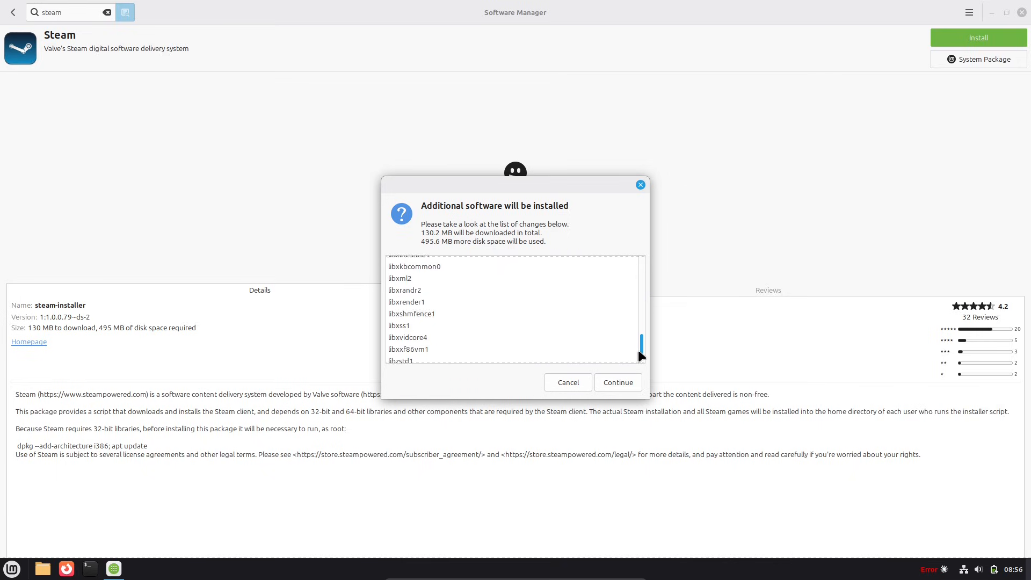
{"action": "left_click", "coordinate": [617, 382]}
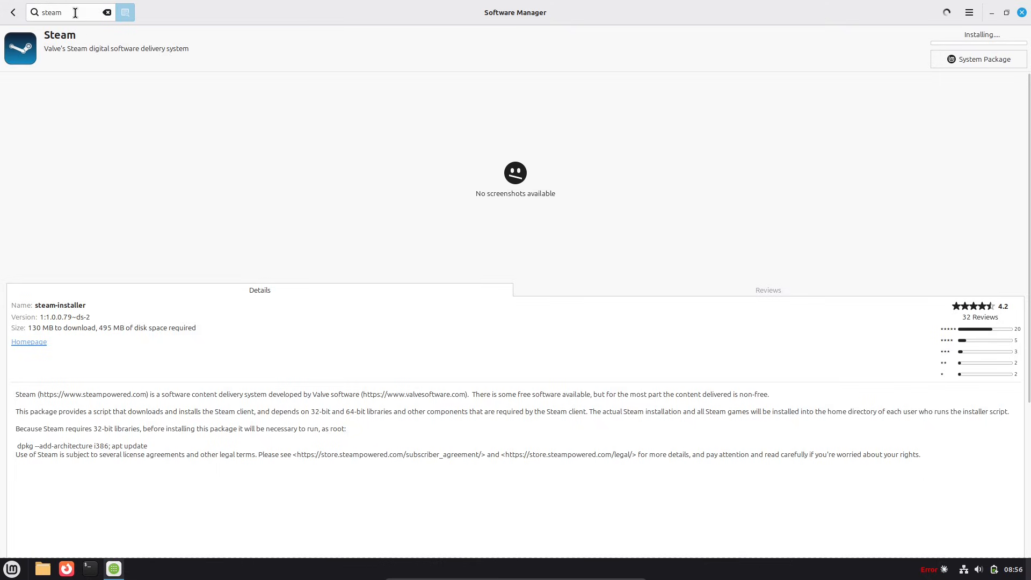
{"action": "type", "text": "p"}
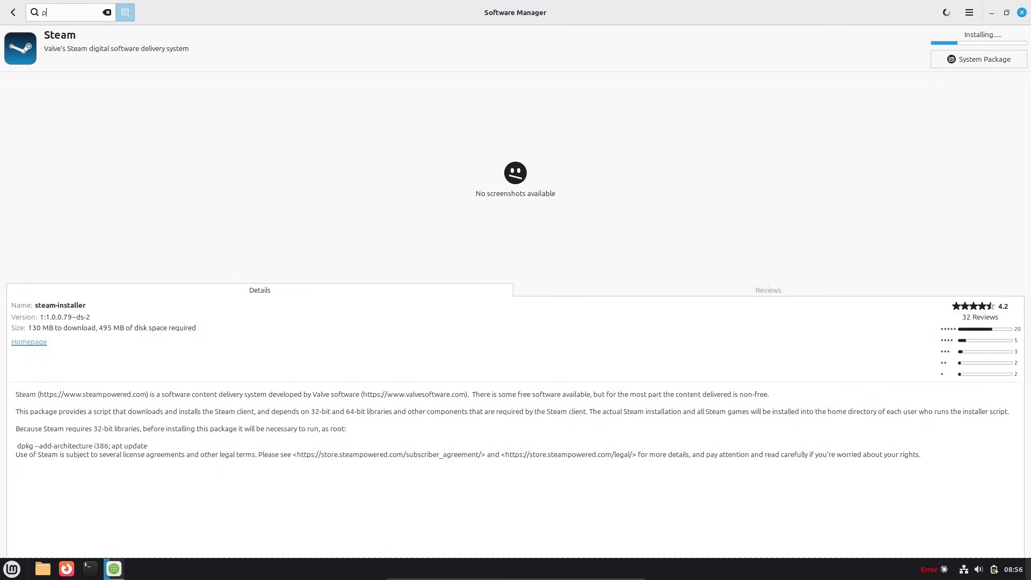
{"action": "type", "text": "roton"}
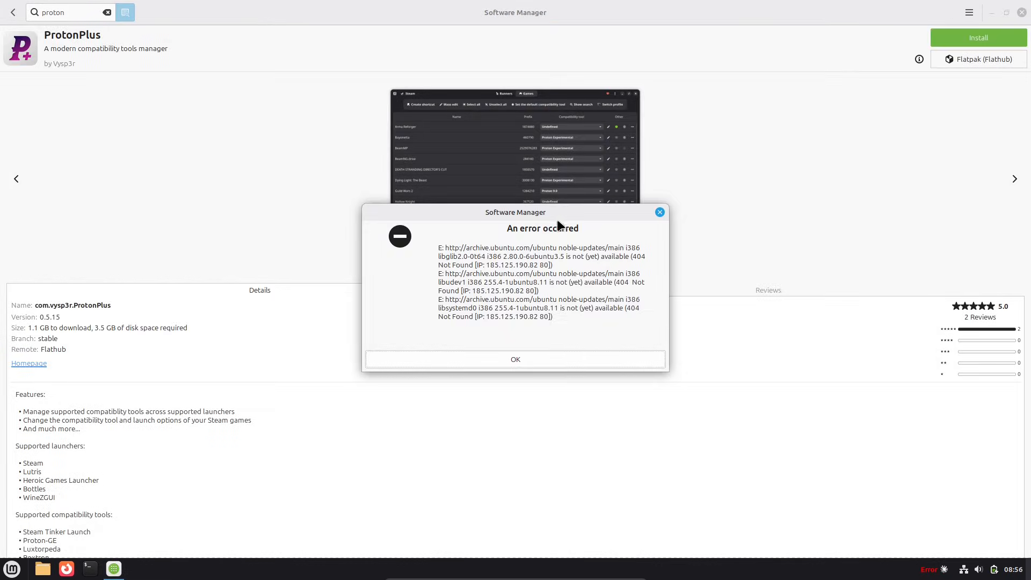
Step: Dismiss the installation error and browse the enlarged ProtonPlus screenshots
{"action": "left_click", "coordinate": [515, 359]}
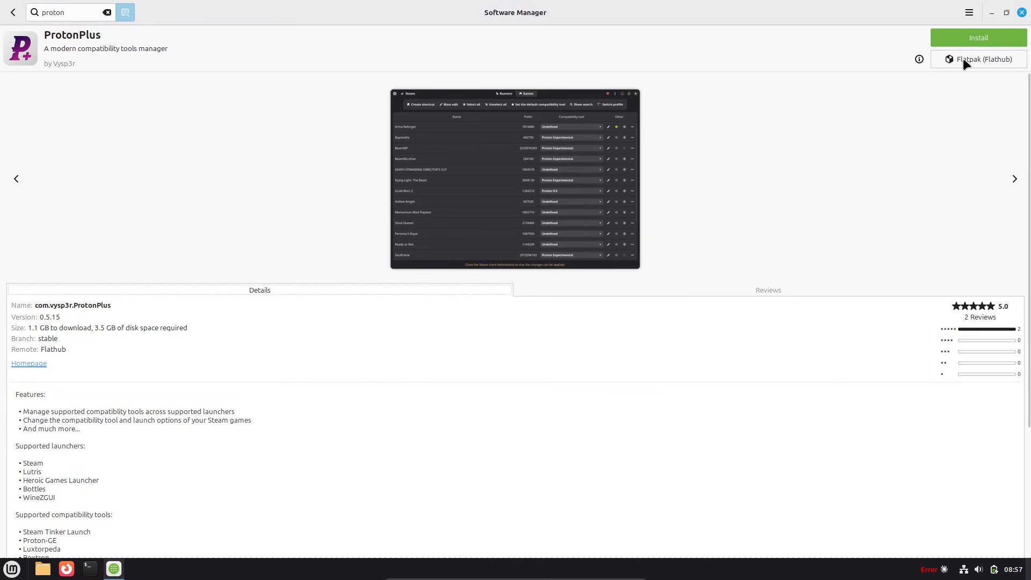
{"action": "left_click", "coordinate": [515, 177]}
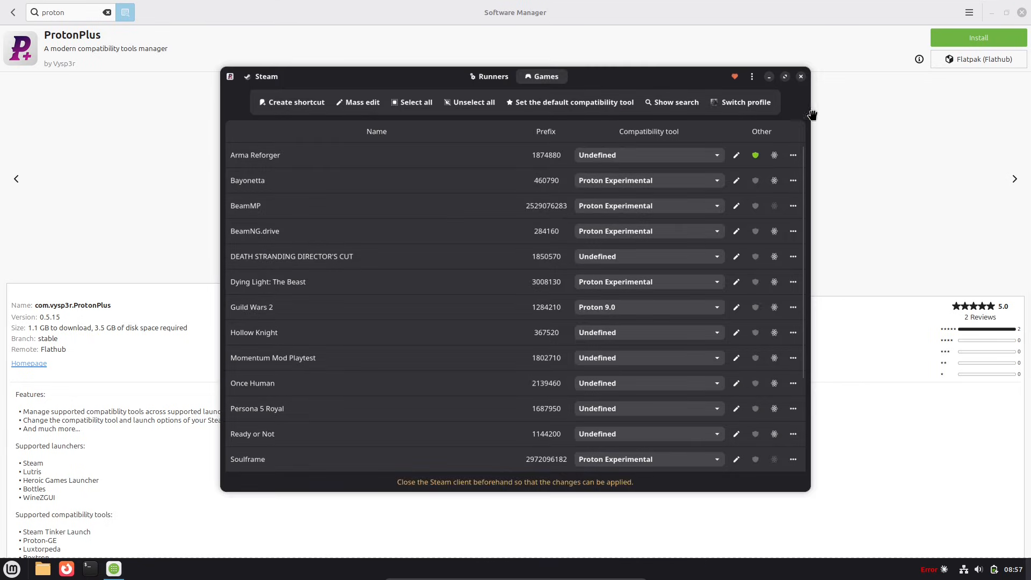
{"action": "mouse_move", "coordinate": [257, 408]}
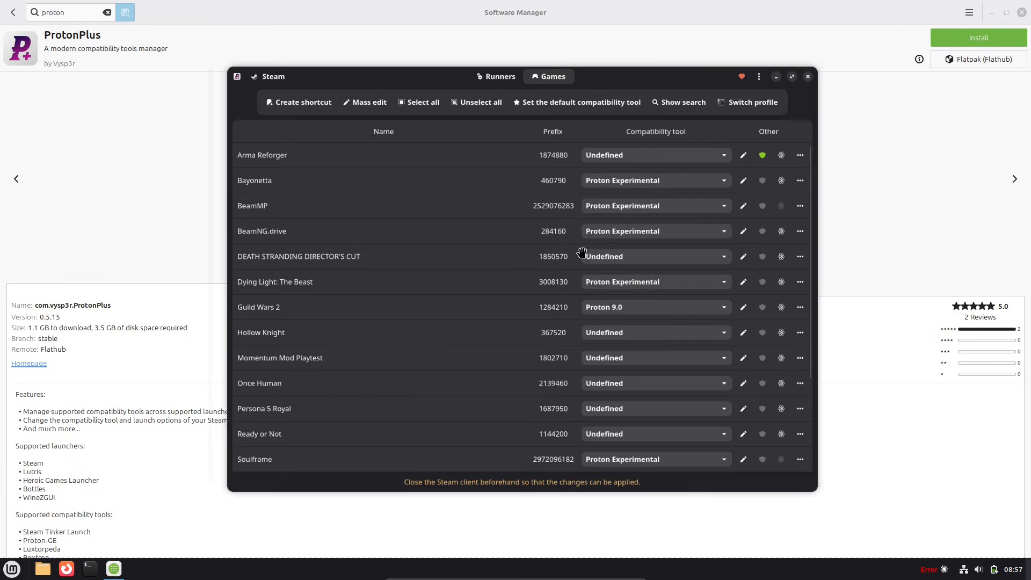
{"action": "left_click", "coordinate": [495, 76]}
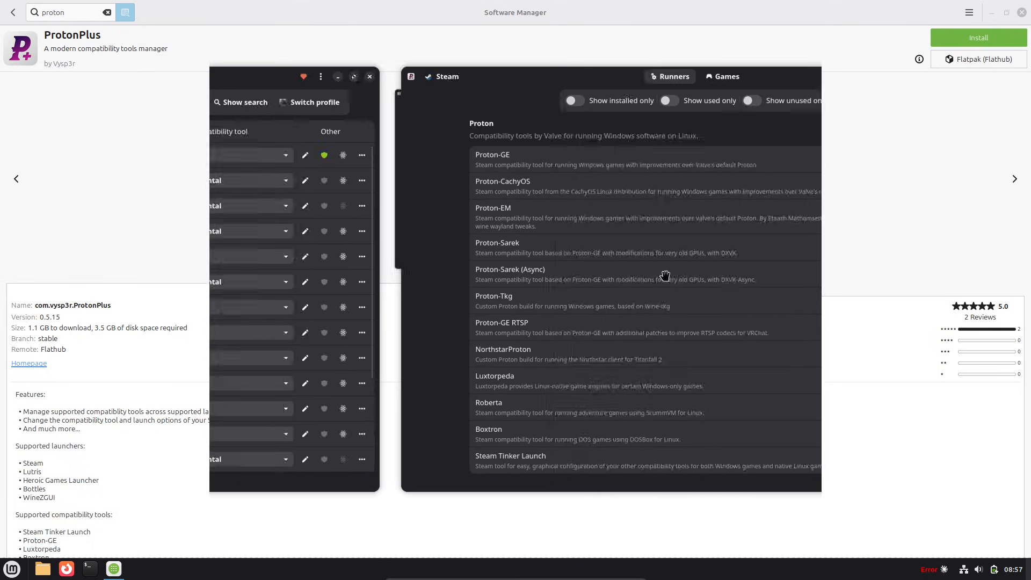
Step: Install ProtonPlus with its additional Flatpaks and return to the proton search results
{"action": "left_click", "coordinate": [978, 38]}
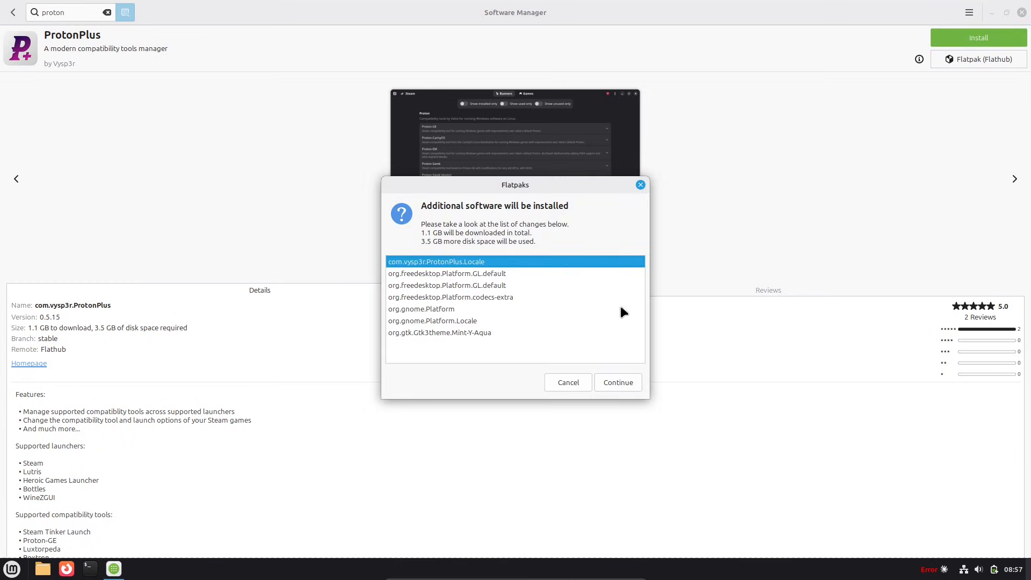
{"action": "left_click", "coordinate": [617, 382]}
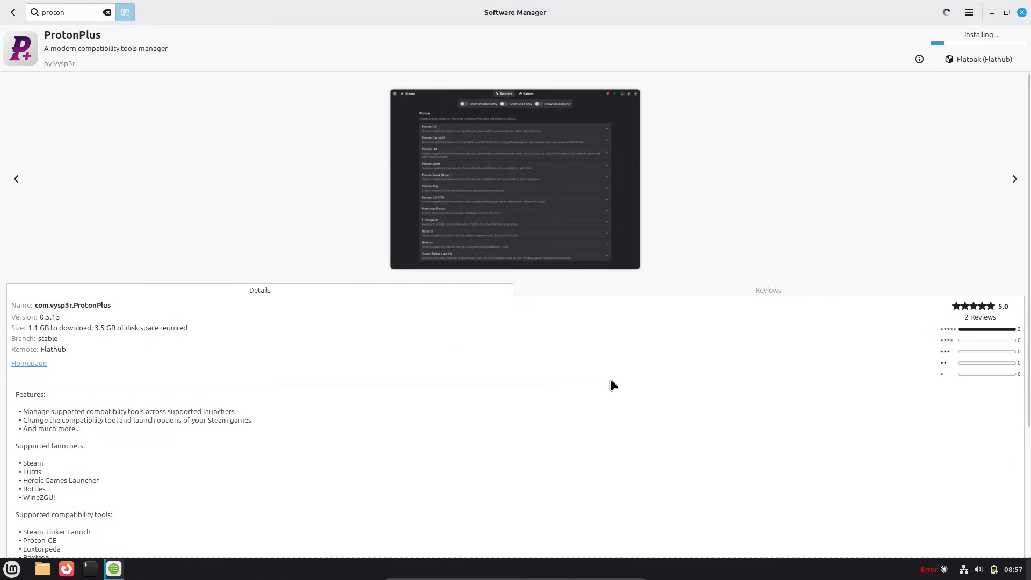
{"action": "mouse_move", "coordinate": [402, 341]}
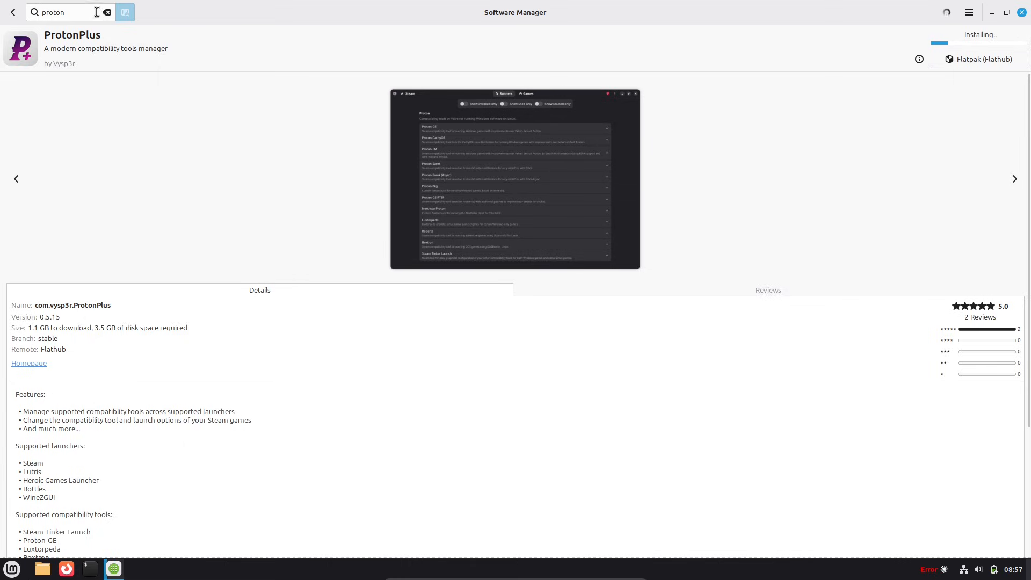
{"action": "left_click", "coordinate": [12, 12]}
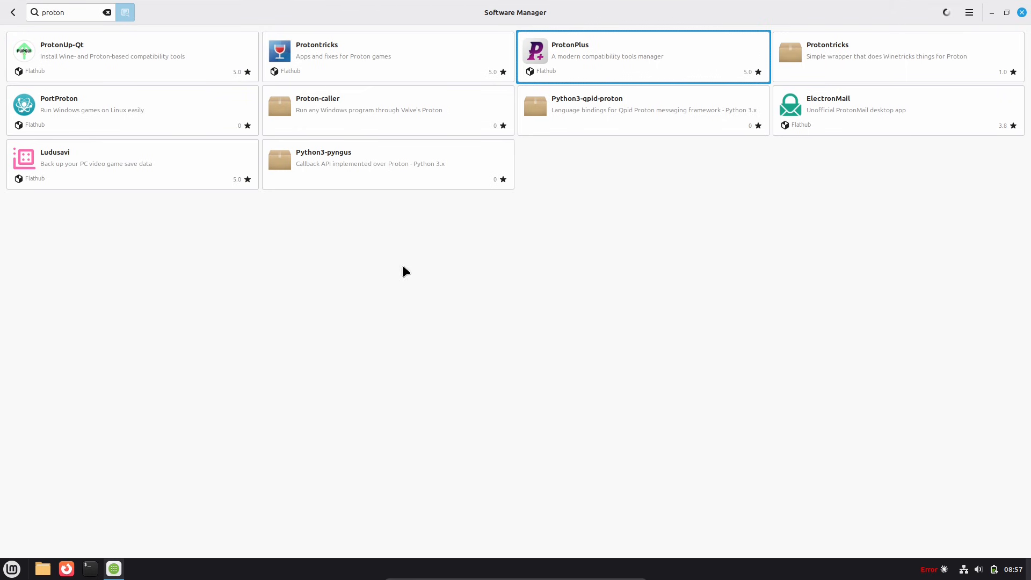
Step: Return to the featured apps and search again for 'steam'
{"action": "left_click", "coordinate": [106, 12]}
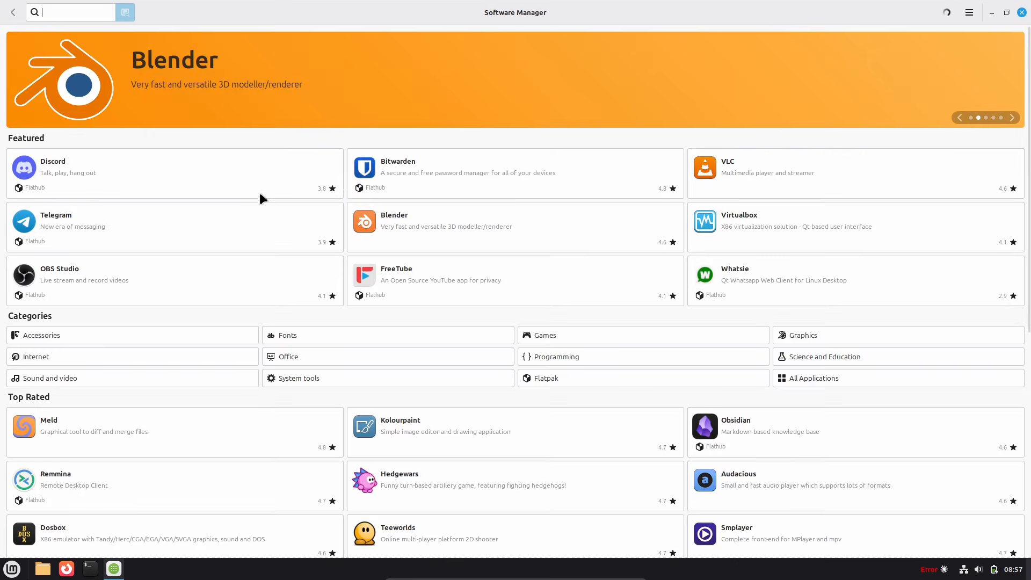
{"action": "left_click", "coordinate": [1012, 117]}
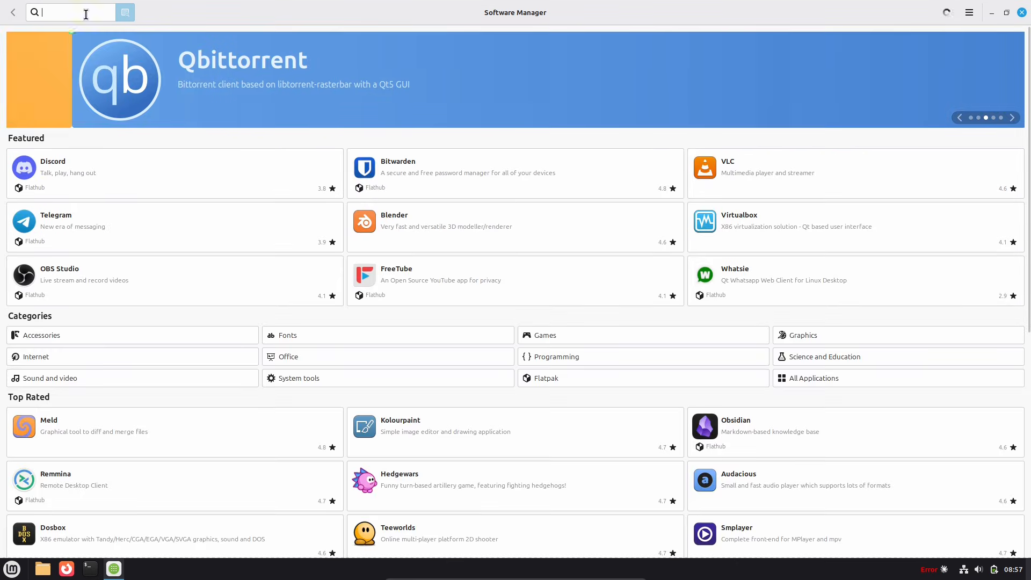
{"action": "type", "text": "steam"}
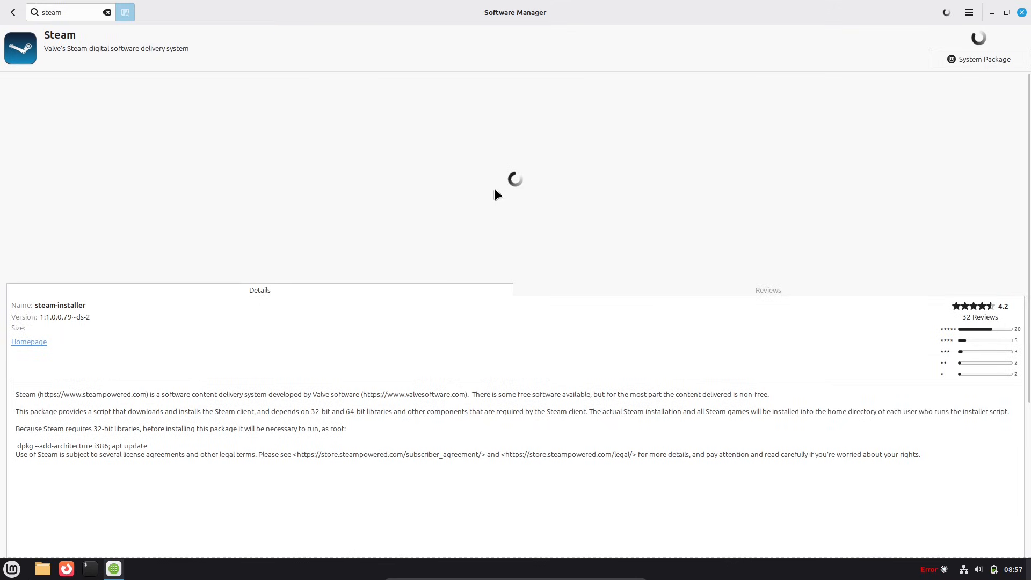
Step: Install Steam, accept its additional dependency packages, and bring up the terminal
{"action": "left_click", "coordinate": [978, 38]}
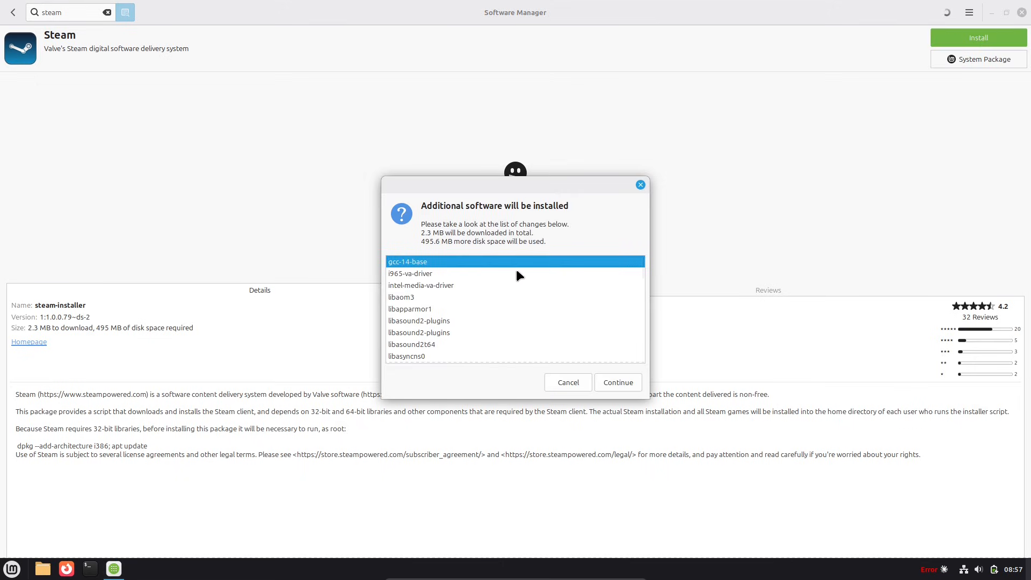
{"action": "left_click", "coordinate": [616, 381]}
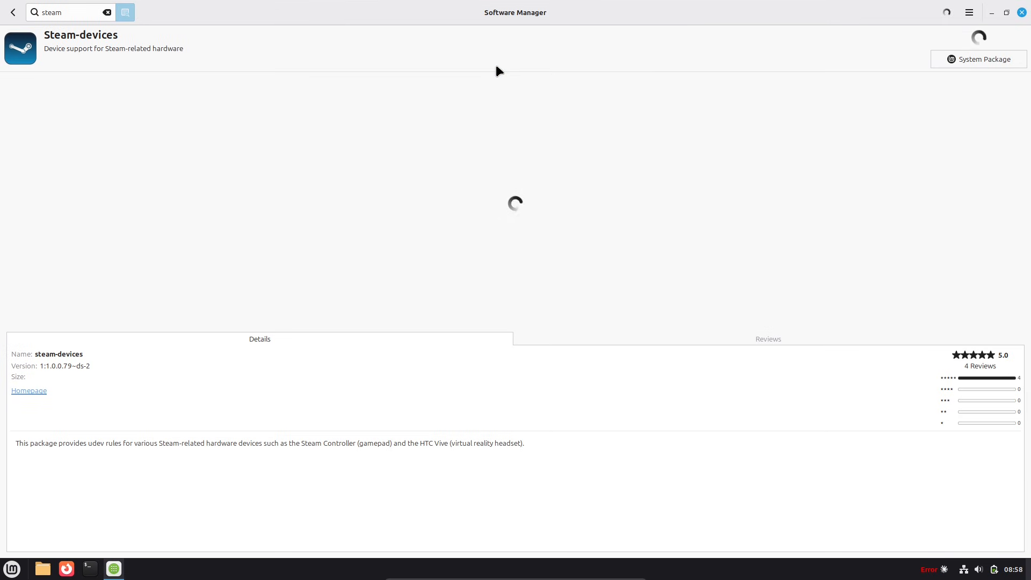
{"action": "left_click", "coordinate": [88, 568]}
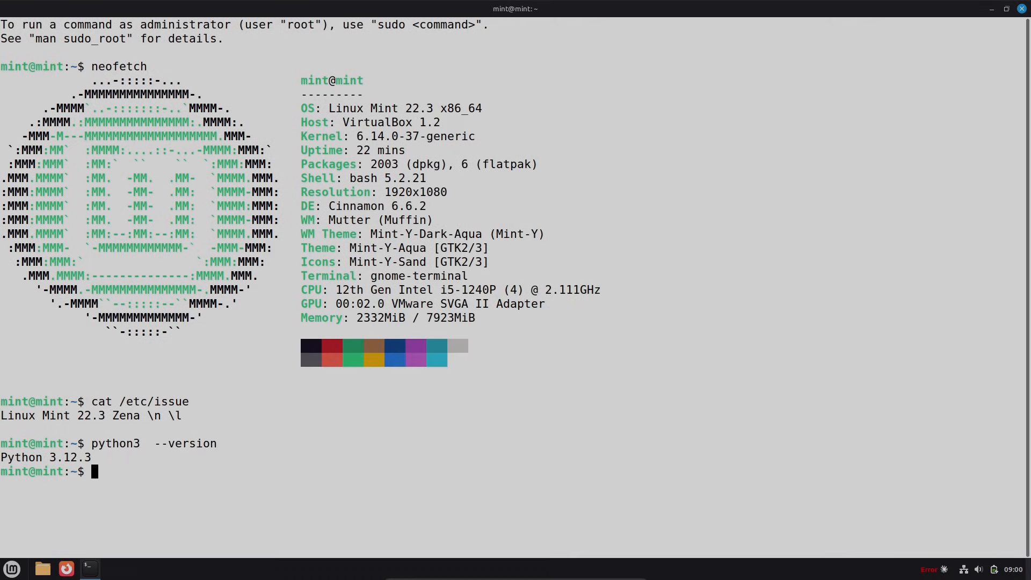
Step: Open a new terminal tab from the context menu and clear the screen
{"action": "right_click", "coordinate": [584, 344]}
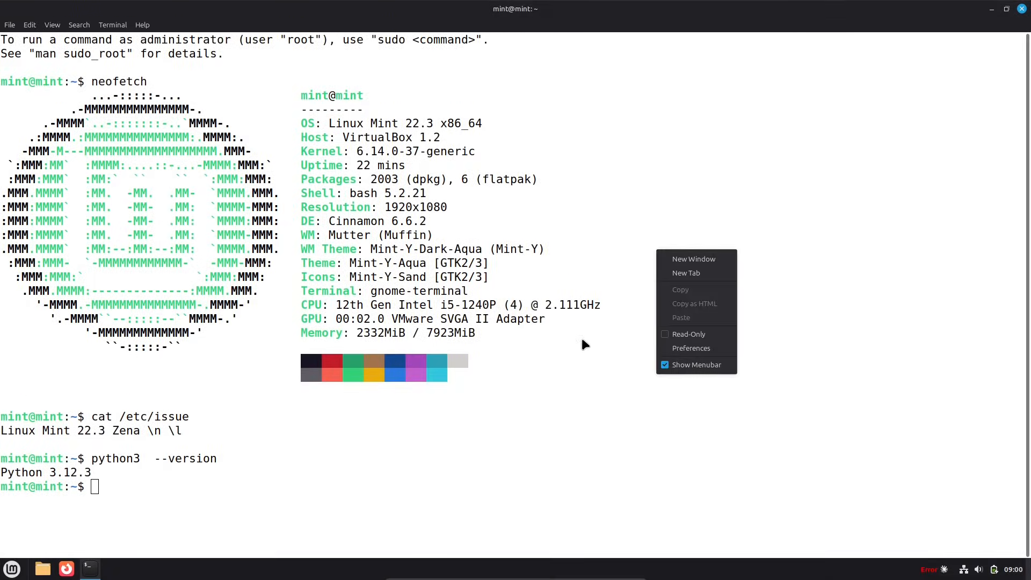
{"action": "left_click", "coordinate": [686, 273]}
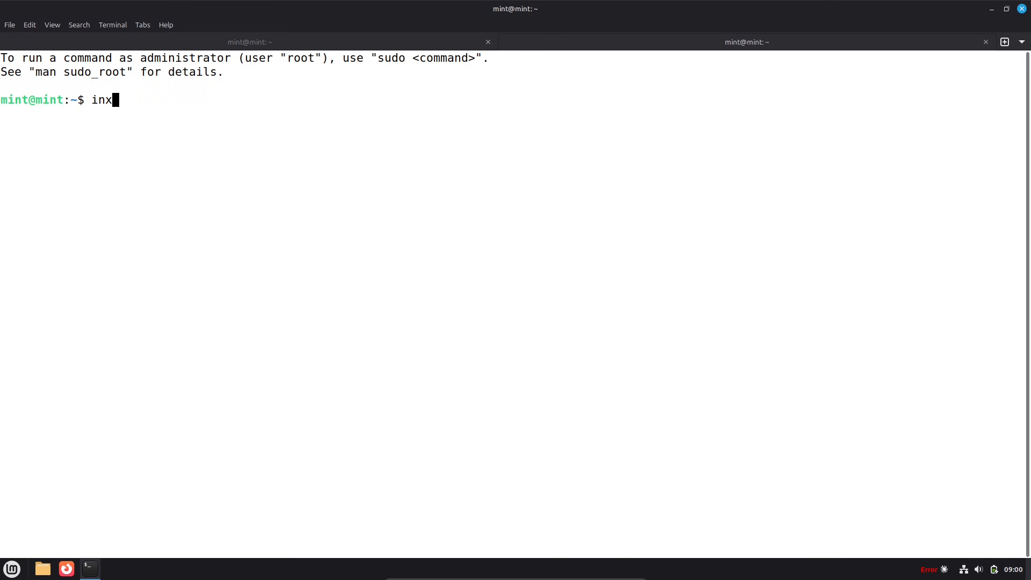
{"action": "type", "text": "i -s"}
{"action": "key", "text": "Return"}
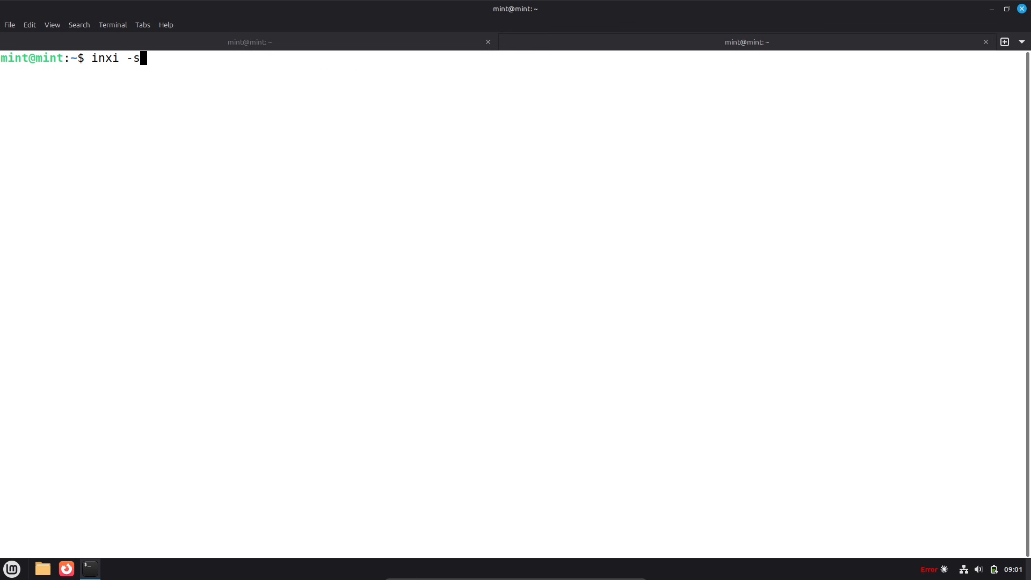
Step: Run the 'inxi -s' system report, scroll its output, and type '--versi'
{"action": "key", "text": "Return"}
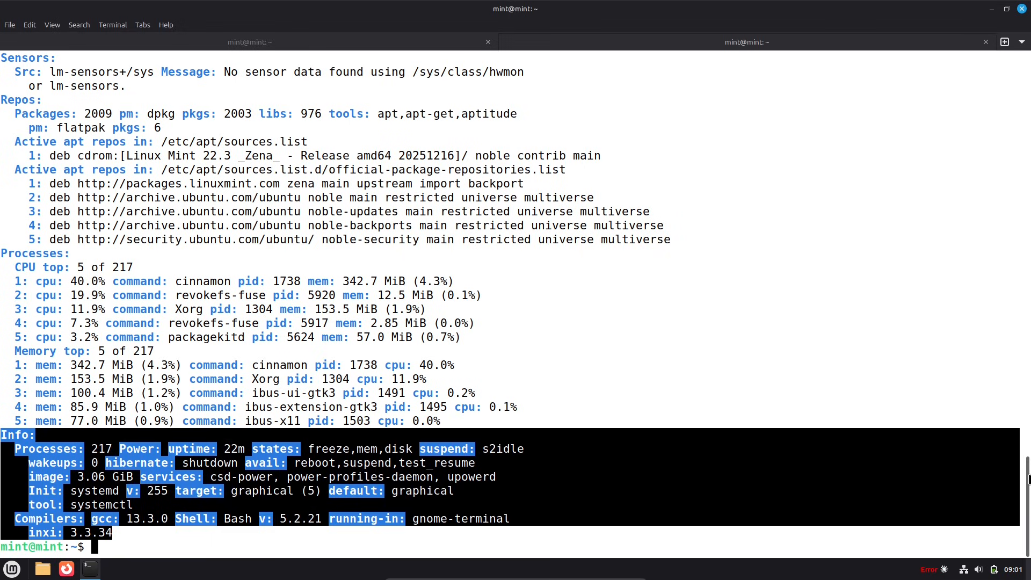
{"action": "scroll", "scroll_direction": "up", "scroll_amount": 3}
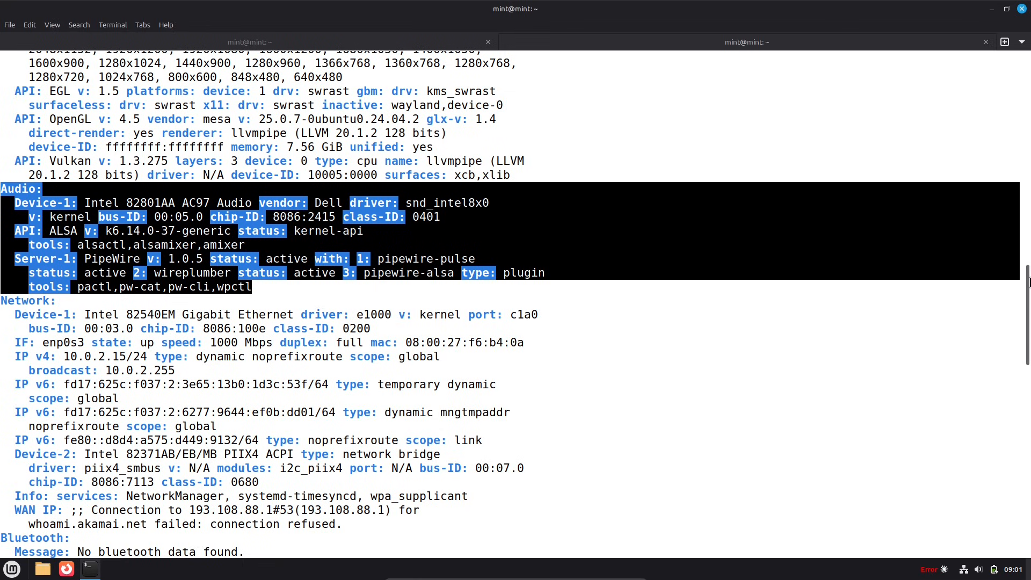
{"action": "scroll", "scroll_direction": "up", "scroll_amount": 3}
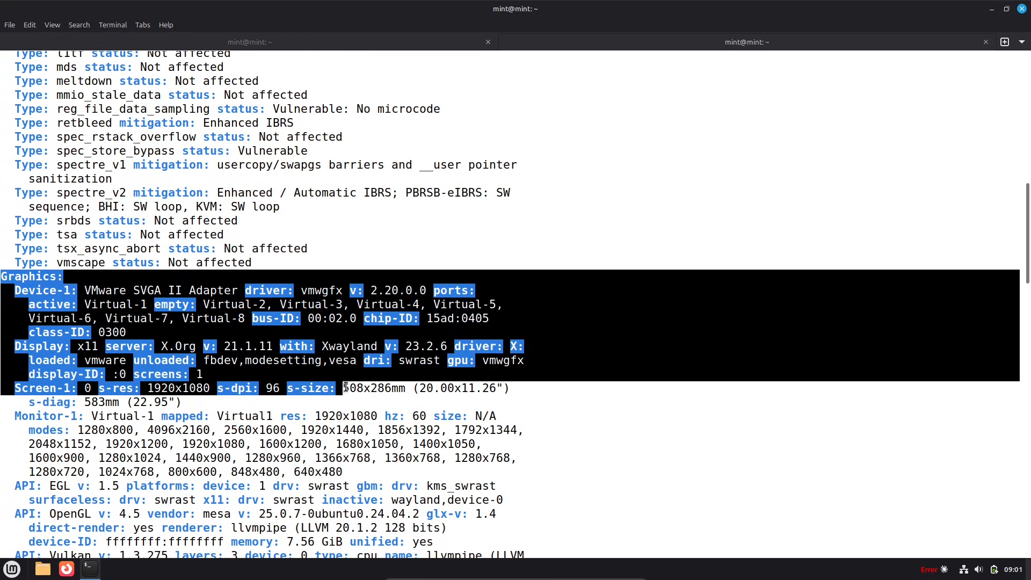
{"action": "scroll", "scroll_direction": "up", "scroll_amount": 3}
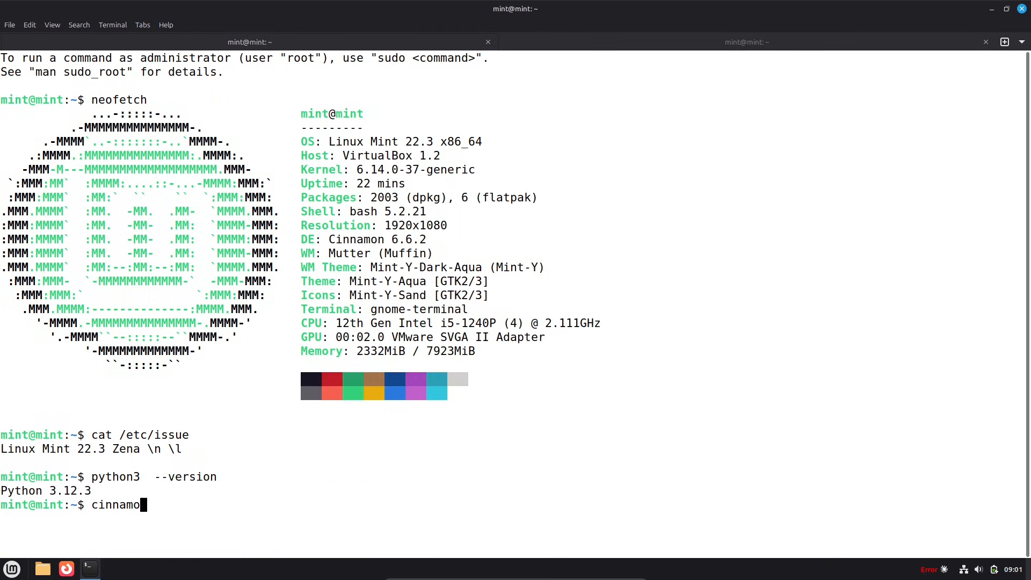
{"action": "type", "text": "--versi"}
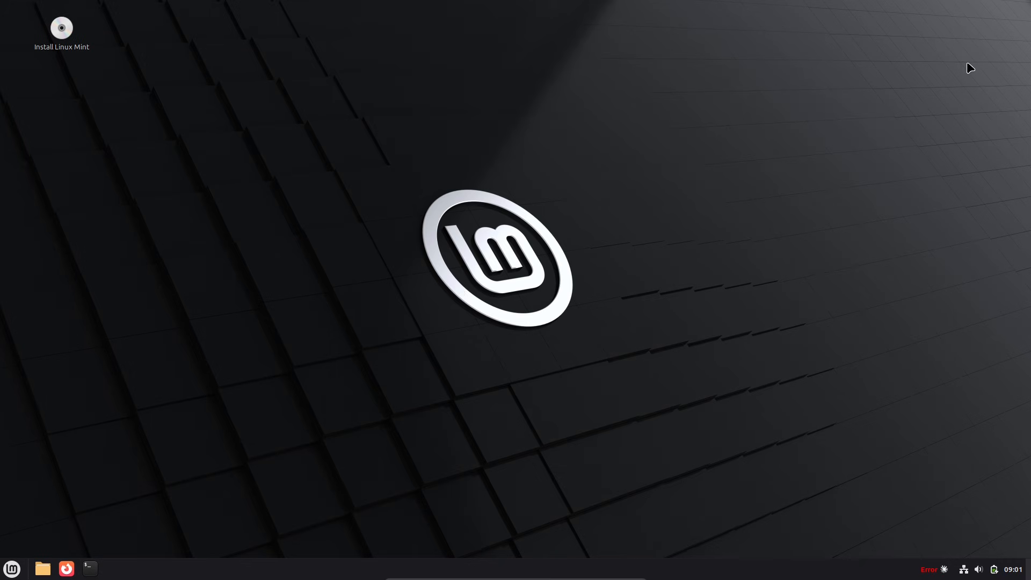
Step: Open Themes, sort the online themes by date, and install CGreen
{"action": "left_click", "coordinate": [12, 569]}
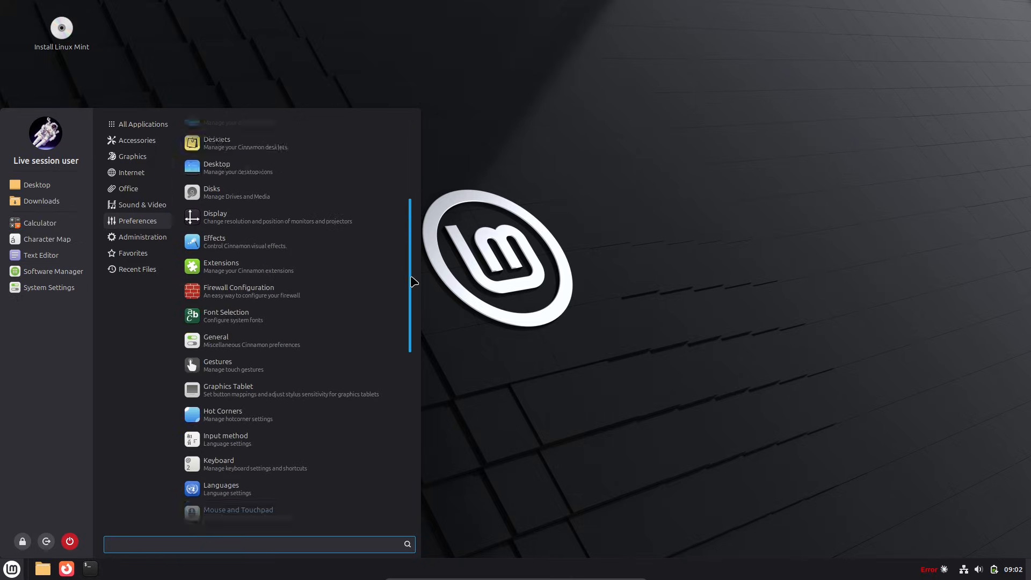
{"action": "left_click", "coordinate": [296, 384]}
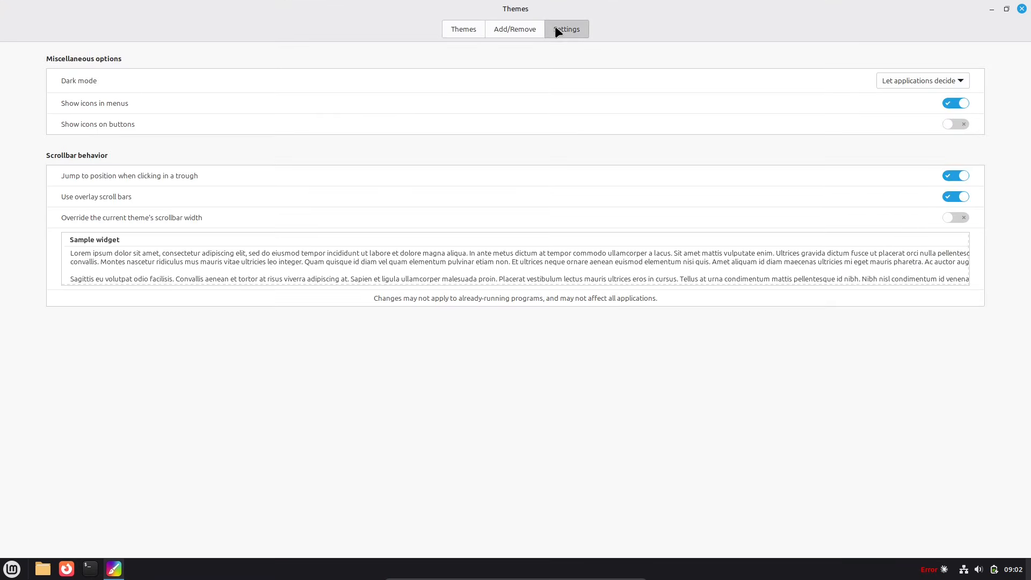
{"action": "left_click", "coordinate": [514, 29]}
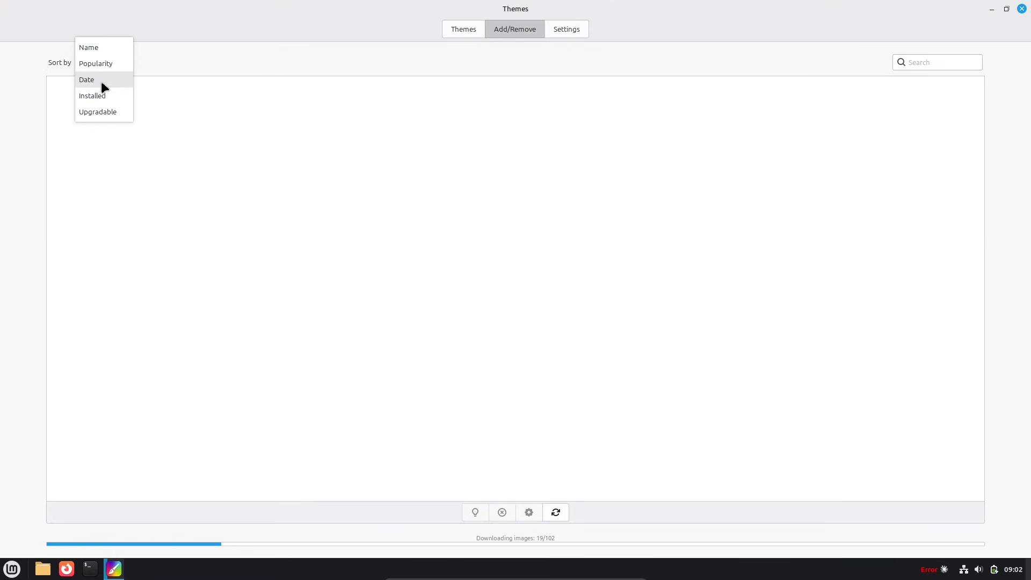
{"action": "left_click", "coordinate": [86, 79]}
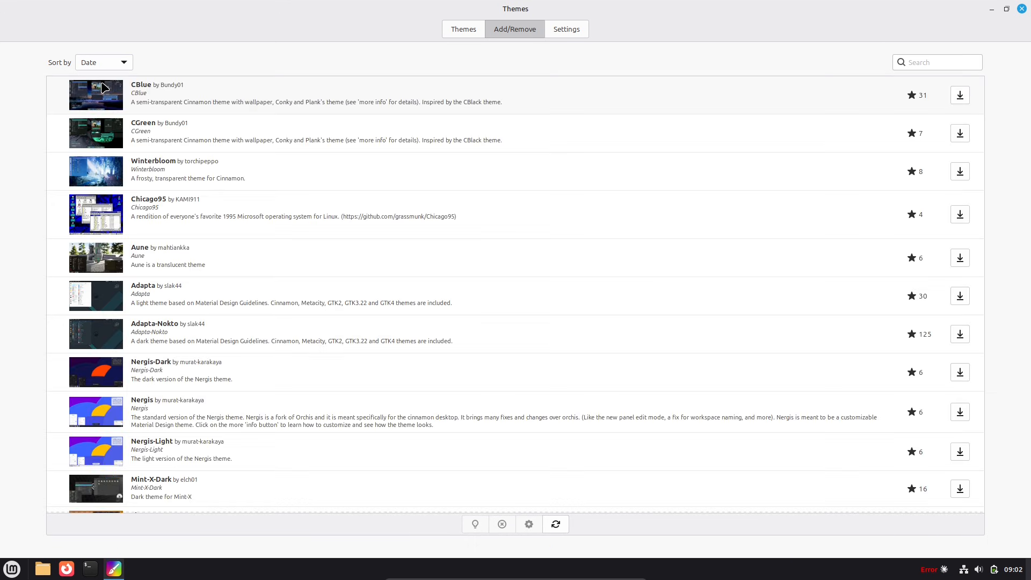
{"action": "left_click", "coordinate": [960, 133]}
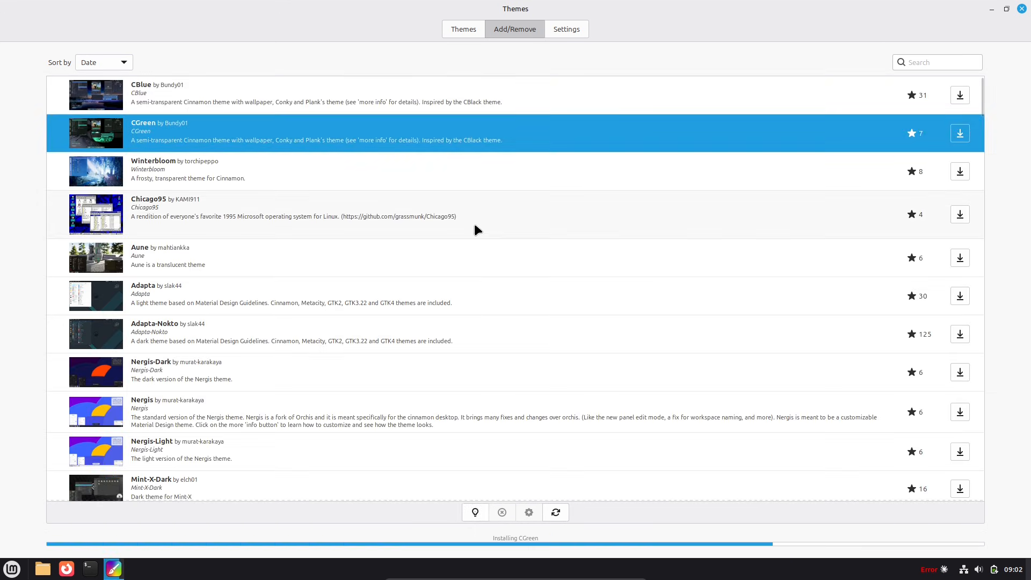
{"action": "left_click", "coordinate": [463, 28]}
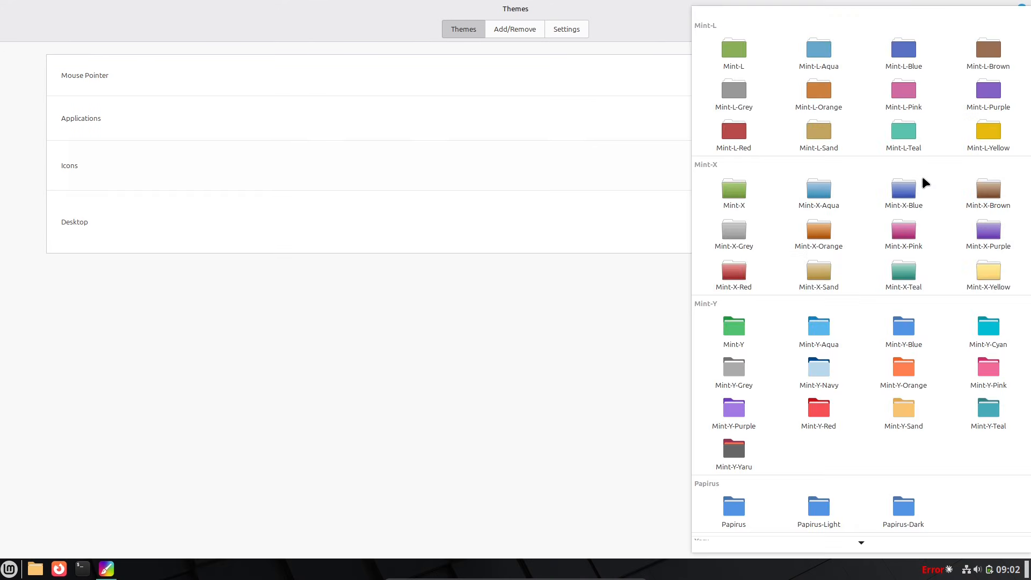
Step: Apply Mint-L-Teal icons, then preview the teal style in the menu, power status and Files
{"action": "left_click", "coordinate": [903, 131]}
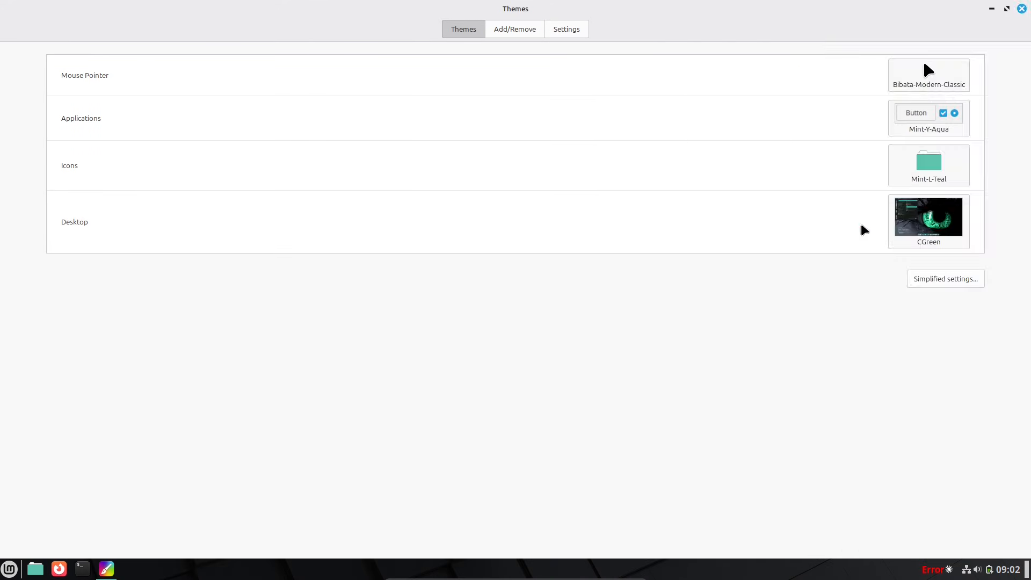
{"action": "left_click", "coordinate": [8, 569]}
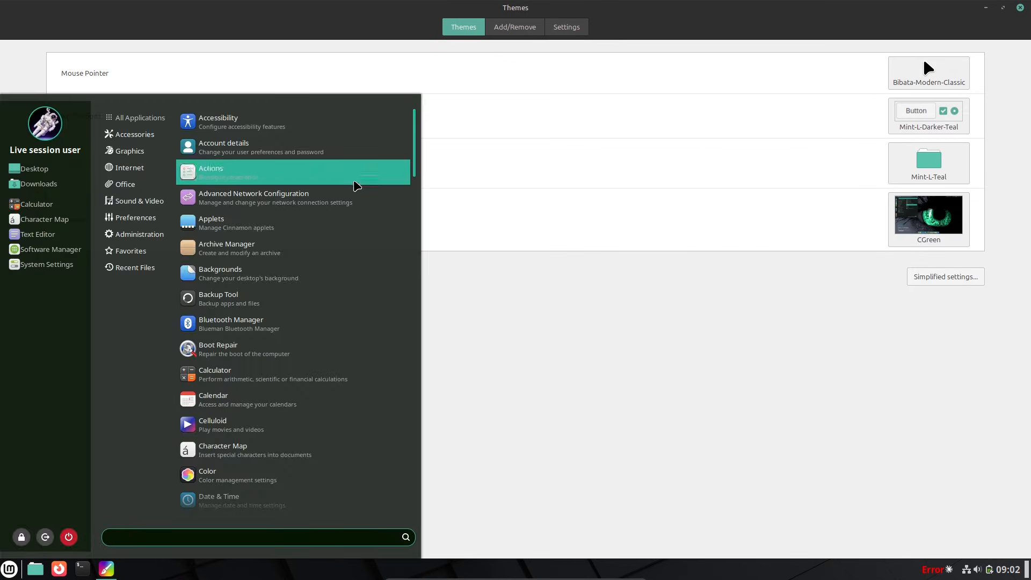
{"action": "left_click", "coordinate": [991, 569]}
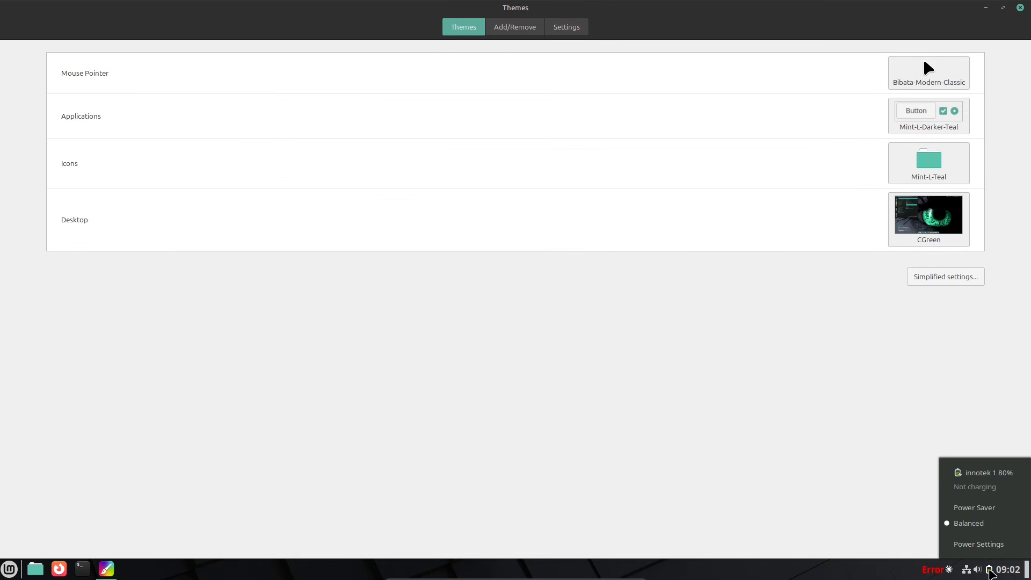
{"action": "left_click", "coordinate": [35, 569]}
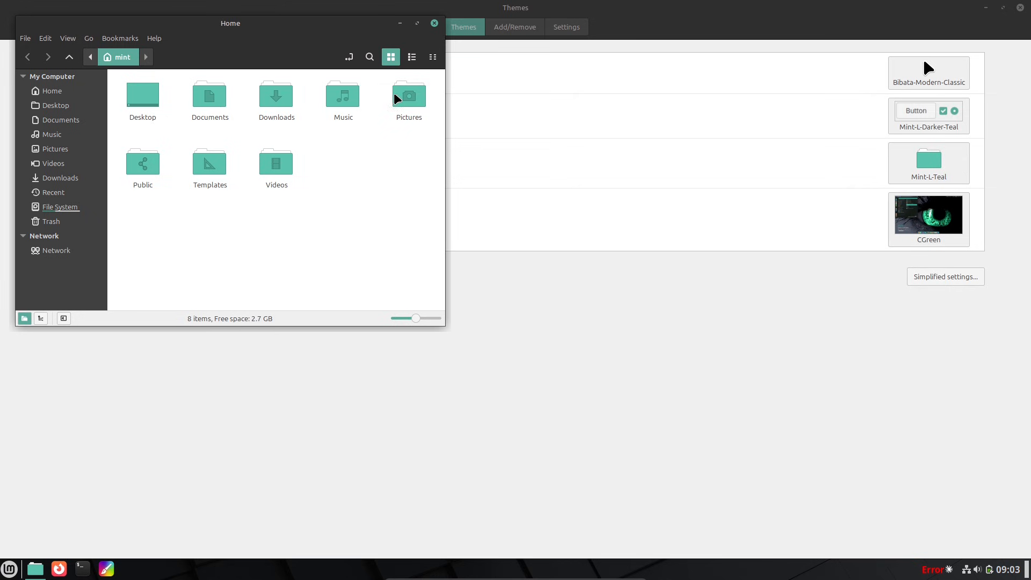
{"action": "left_click", "coordinate": [9, 568]}
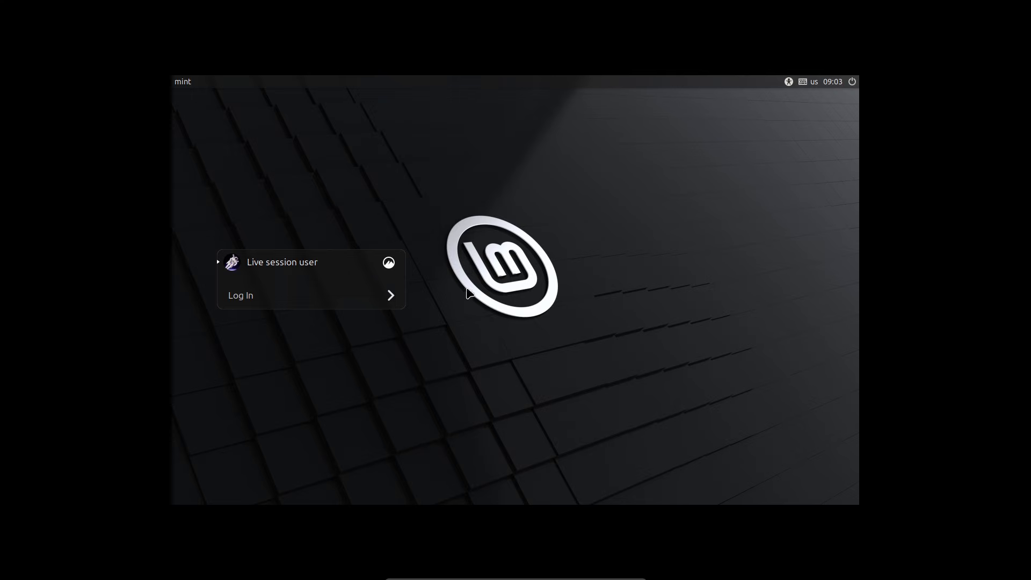
Step: Show the desktop session list on the login screen, with Cinnamon (Default) highlighted
{"action": "left_click", "coordinate": [388, 261]}
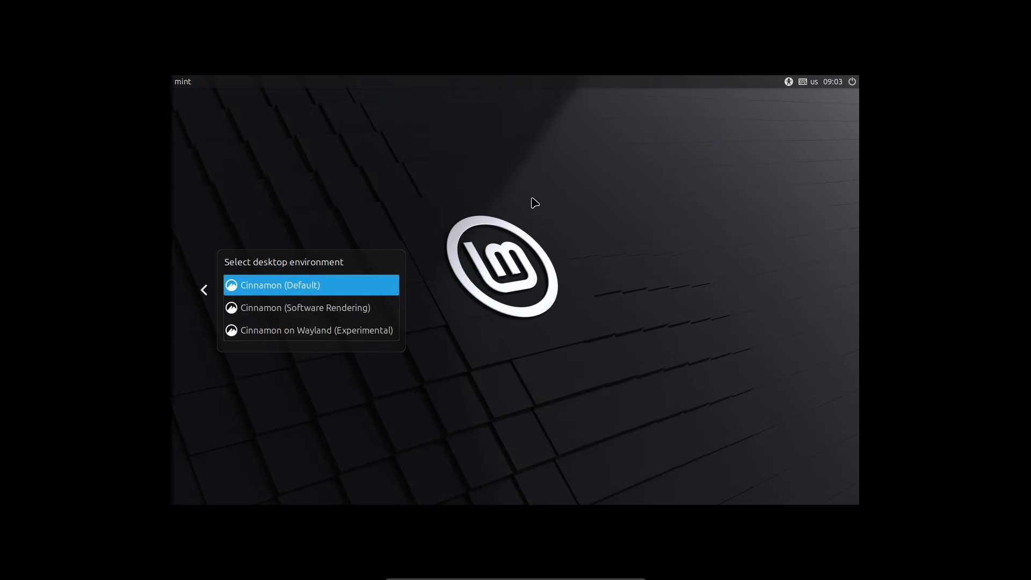